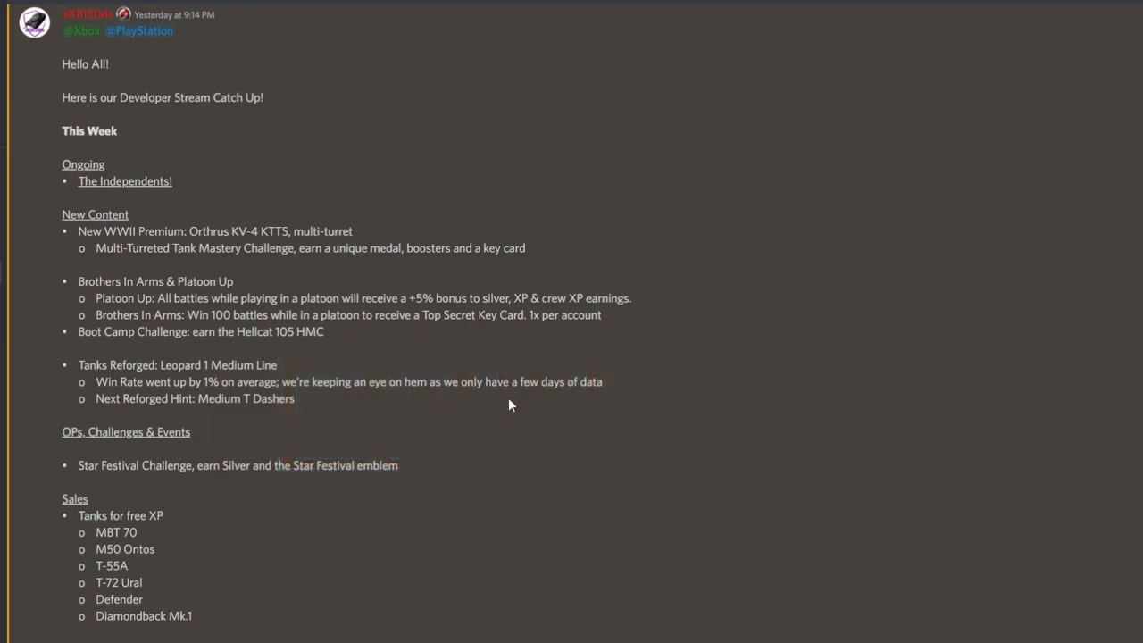
pyautogui.moveTo(462, 330)
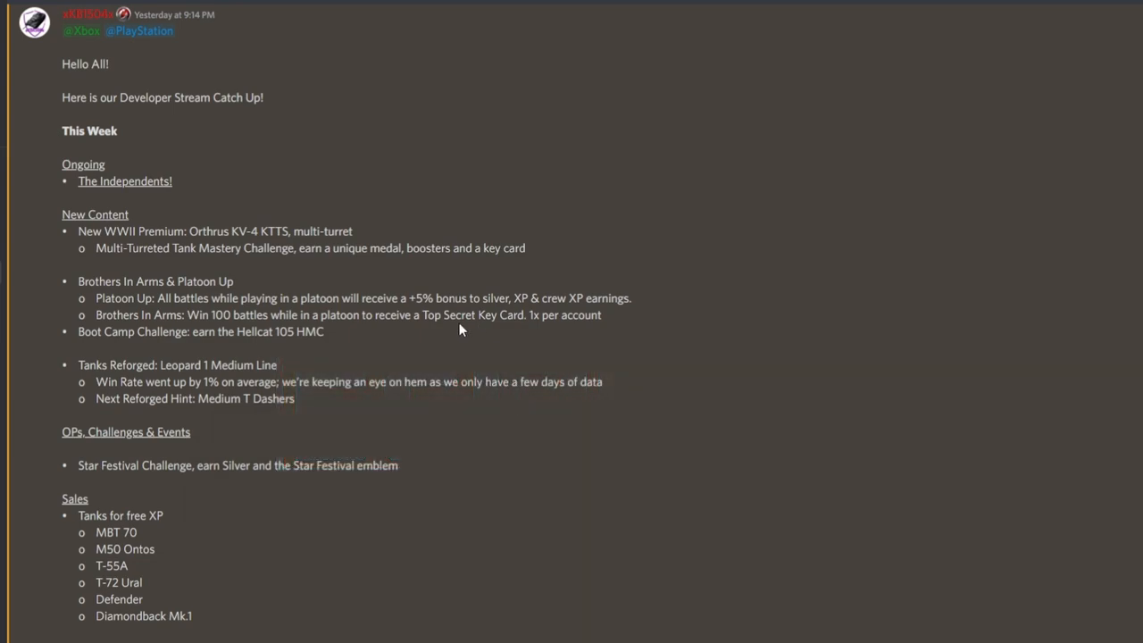
# Bring the announcement back up to its opening 'Here is our Developer Stream Catch Up!' line.
pyautogui.scroll(-3)
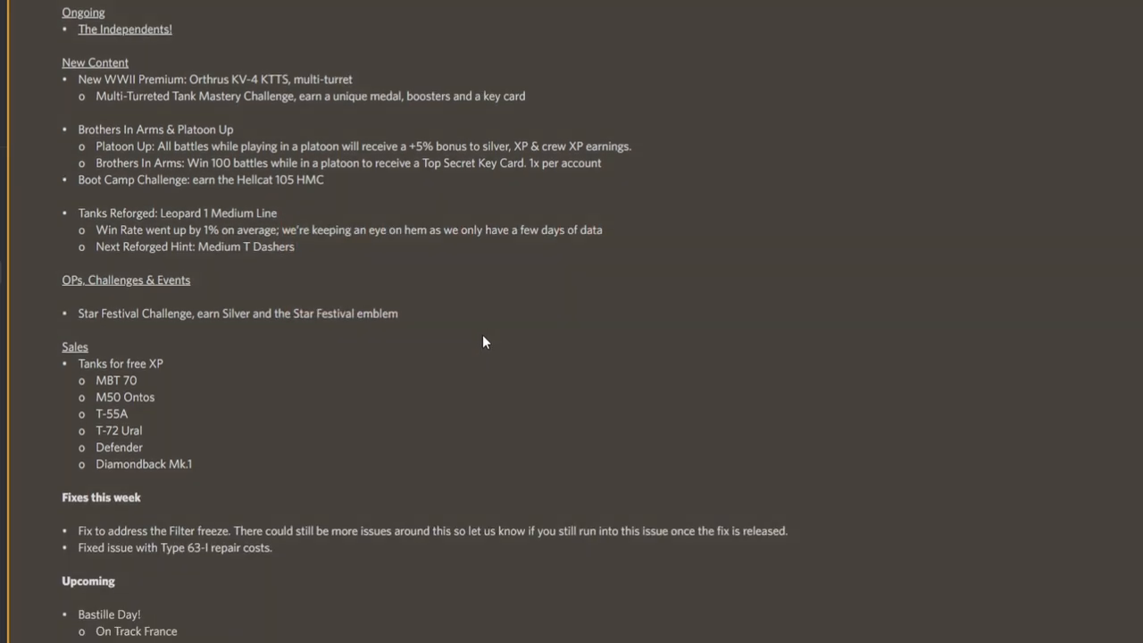
pyautogui.moveTo(576, 293)
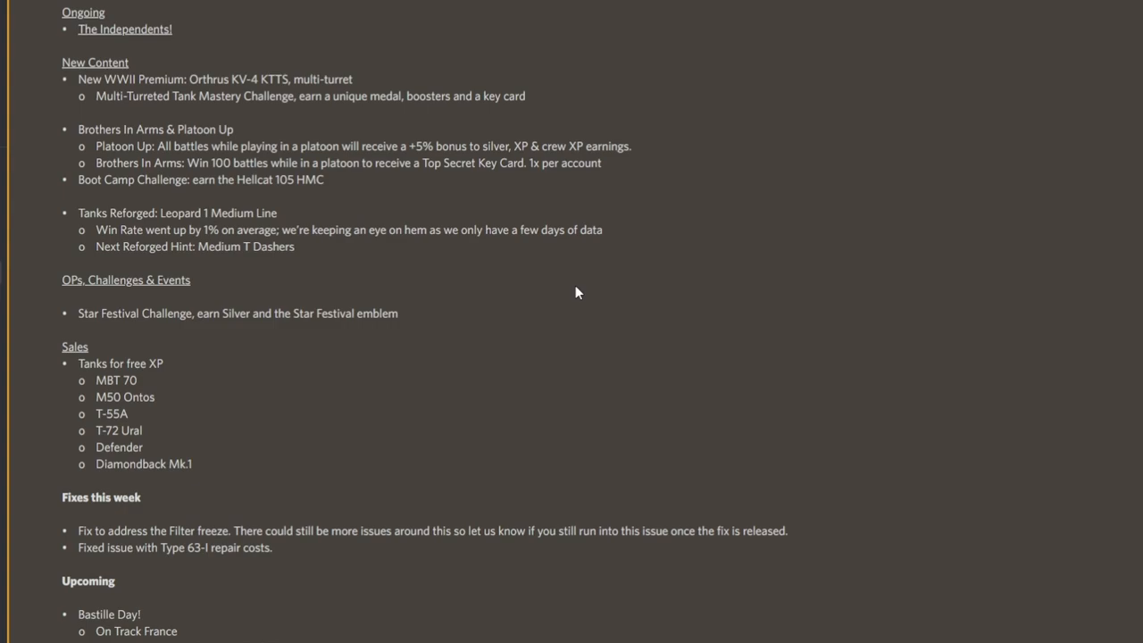
pyautogui.moveTo(556, 329)
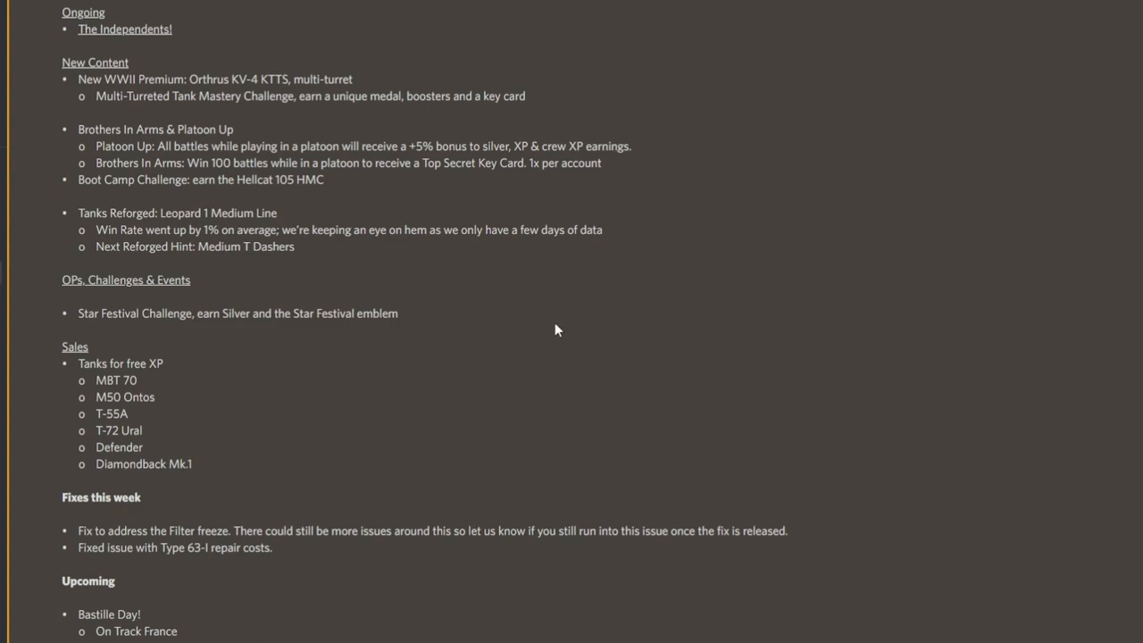
pyautogui.moveTo(345, 297)
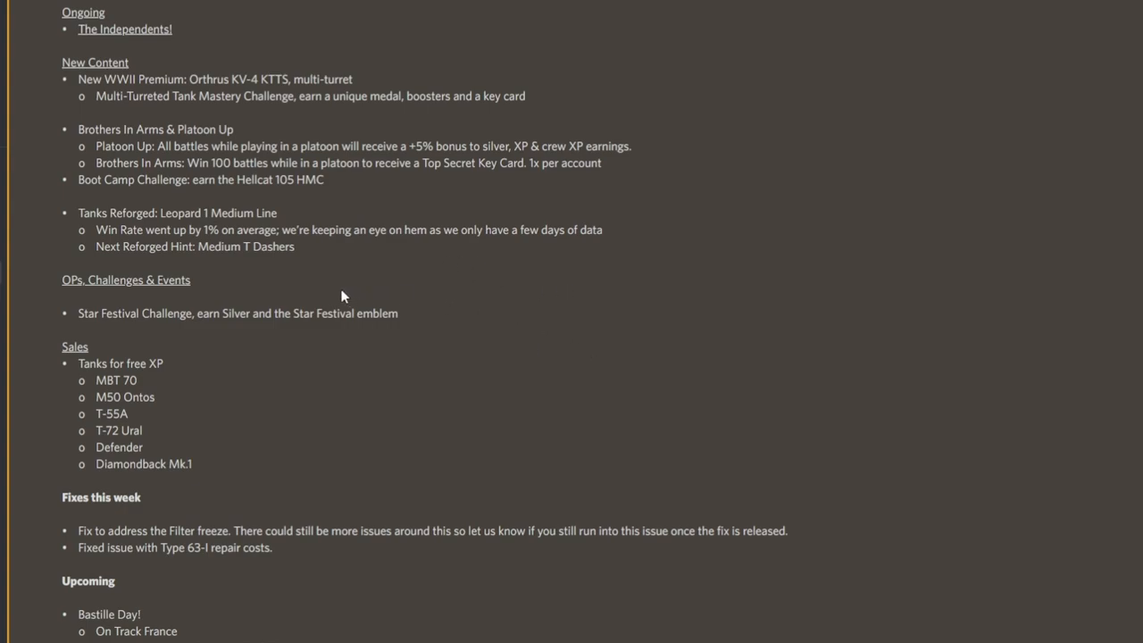
pyautogui.scroll(3)
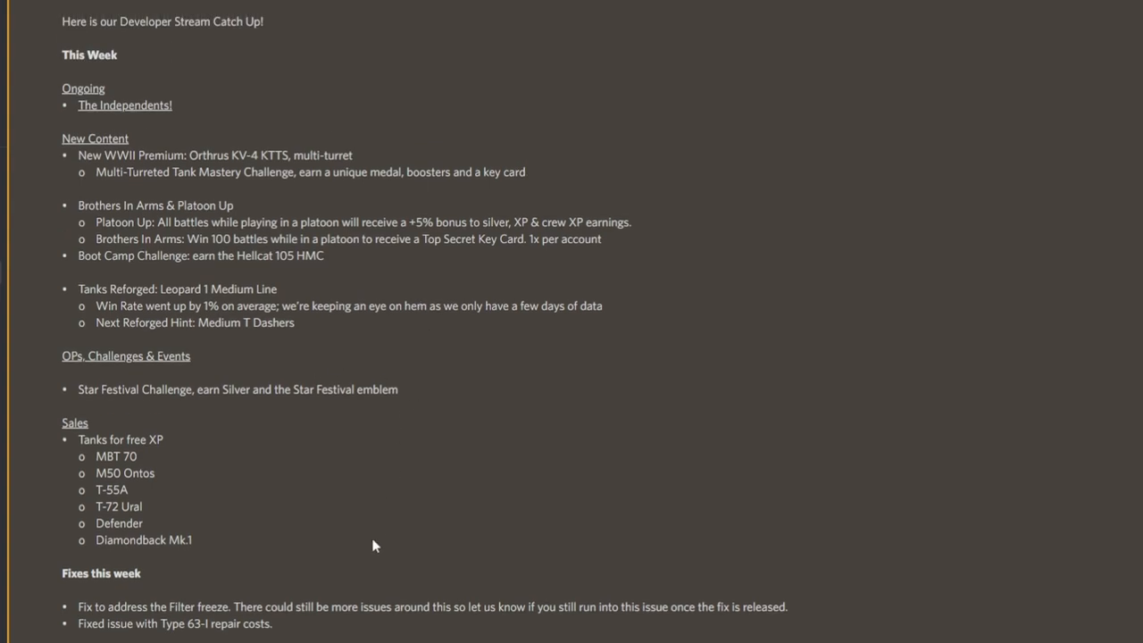
pyautogui.scroll(-3)
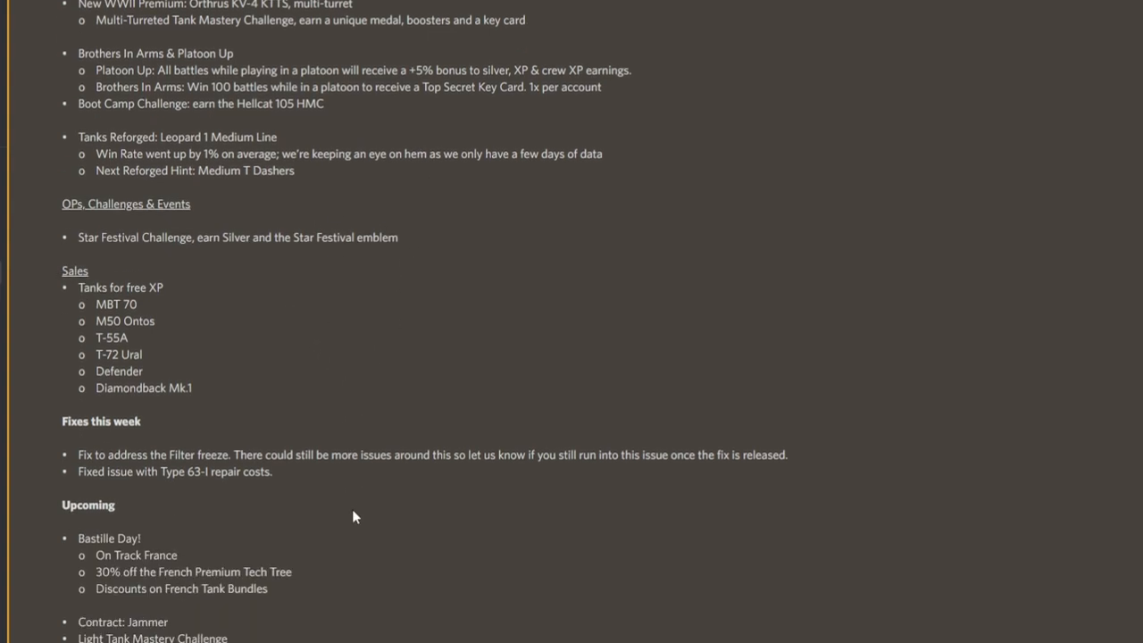
pyautogui.scroll(3)
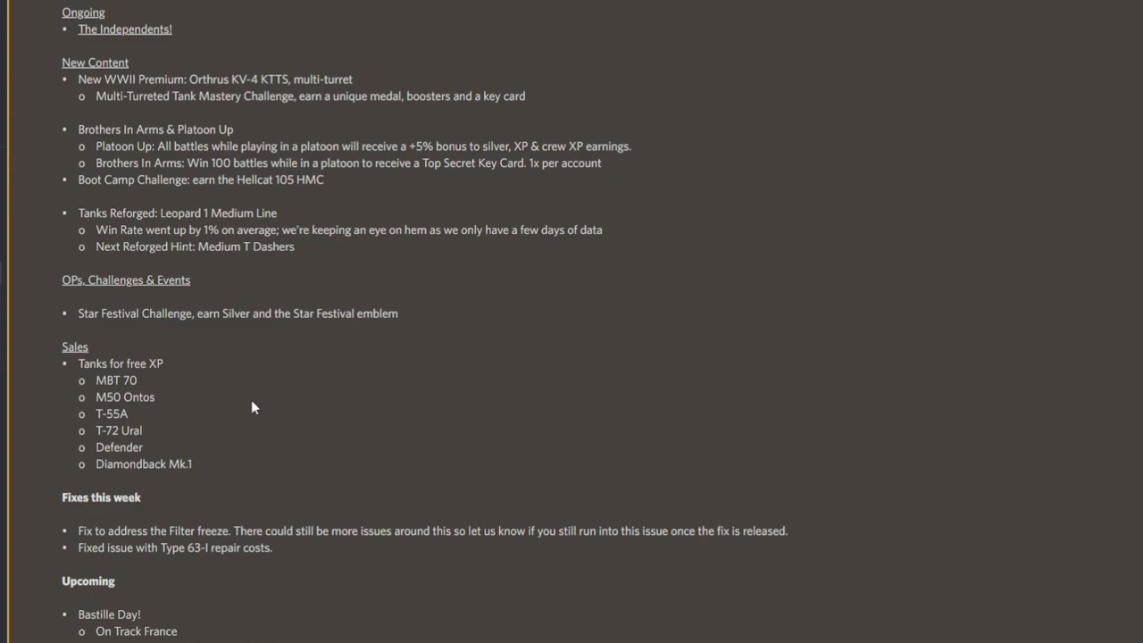
pyautogui.moveTo(289, 310)
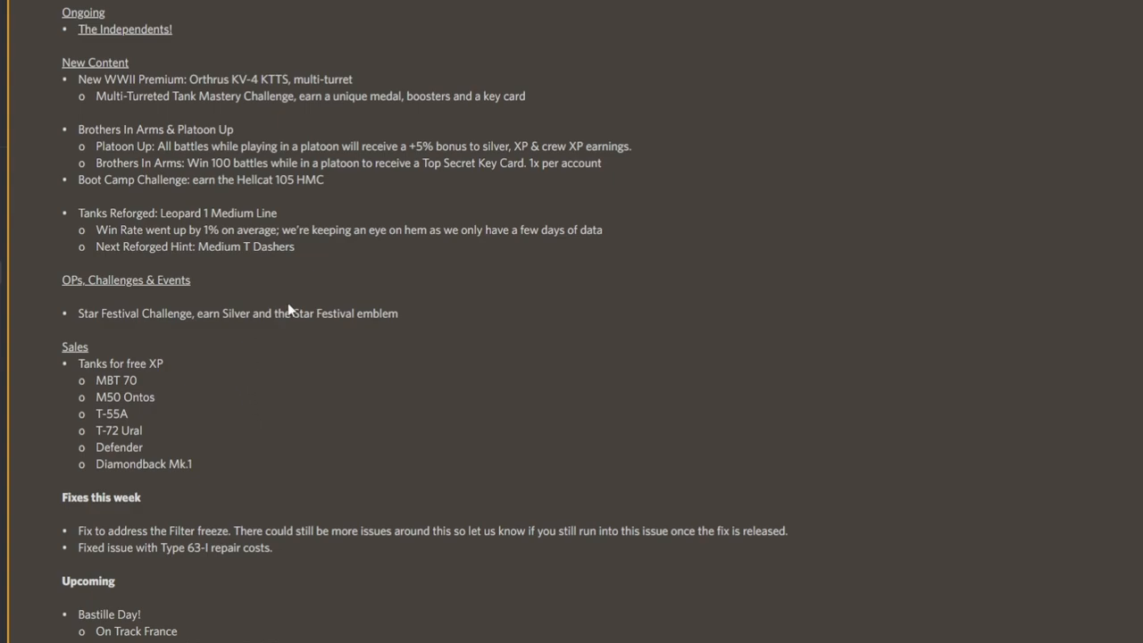
pyautogui.scroll(3)
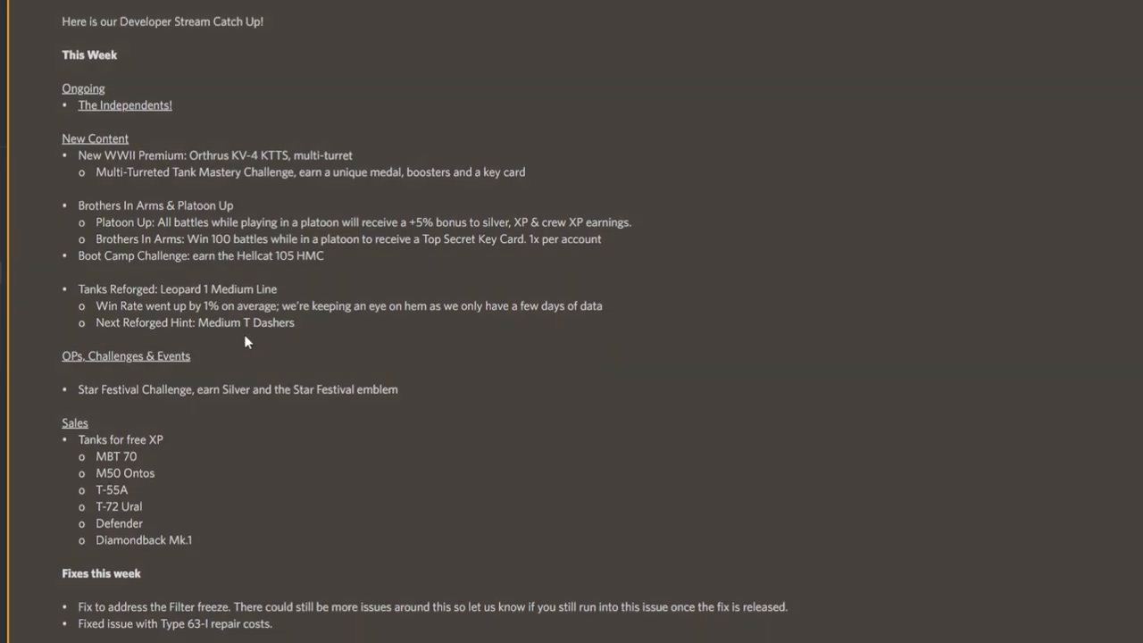
pyautogui.scroll(3)
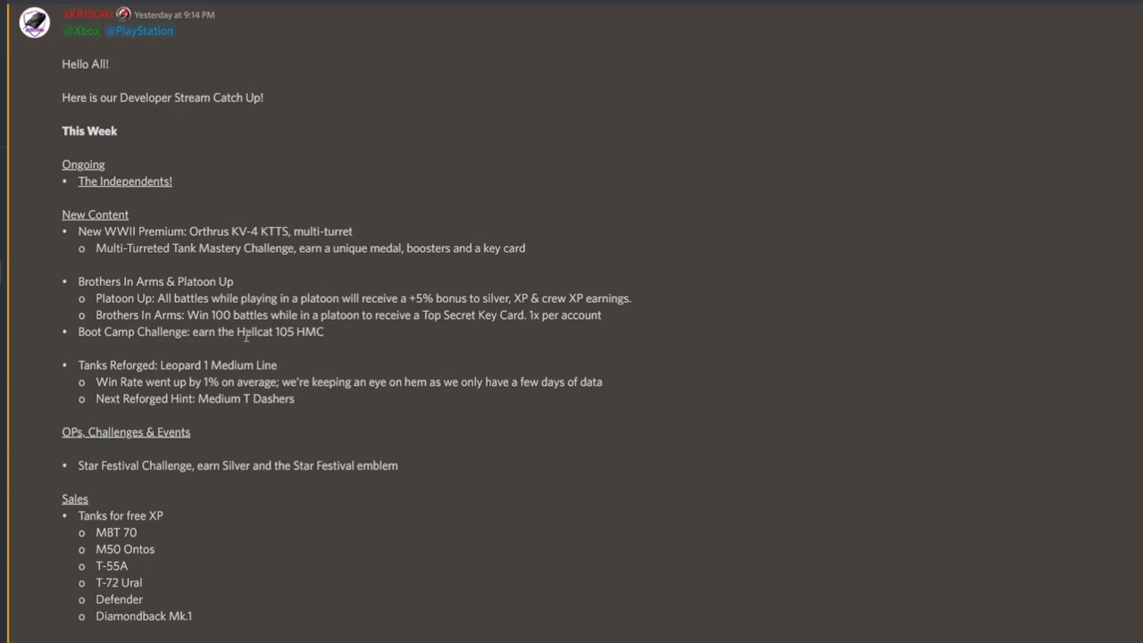
pyautogui.moveTo(275, 311)
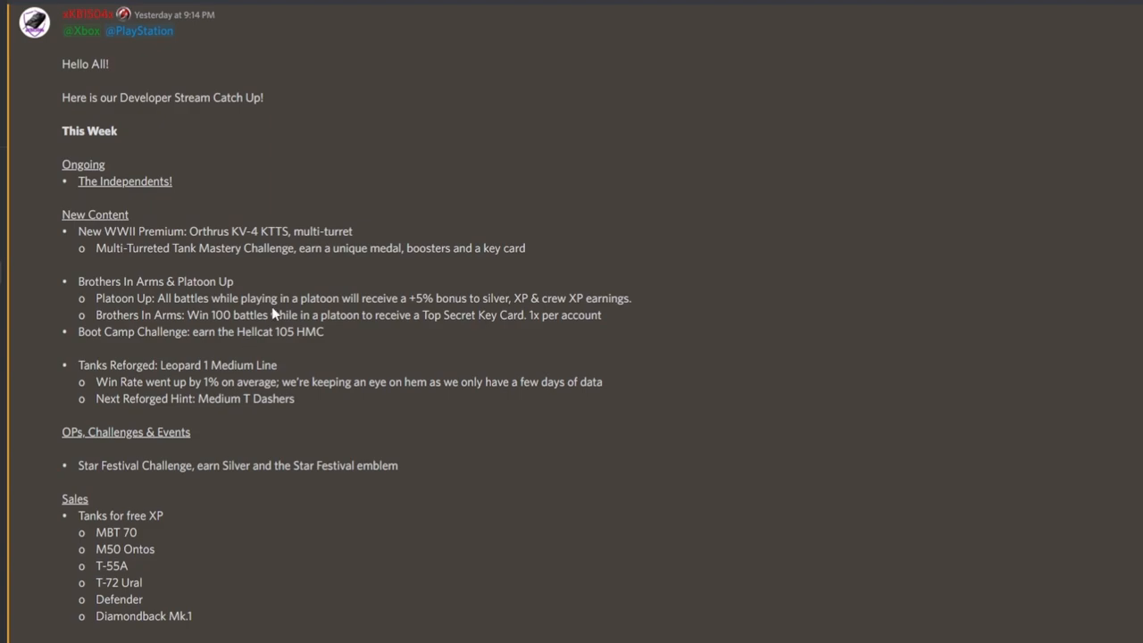
# Show This Week's ongoing and new content through the fixes, clearing the Leopard 1 Medium Line highlight.
pyautogui.scroll(-3)
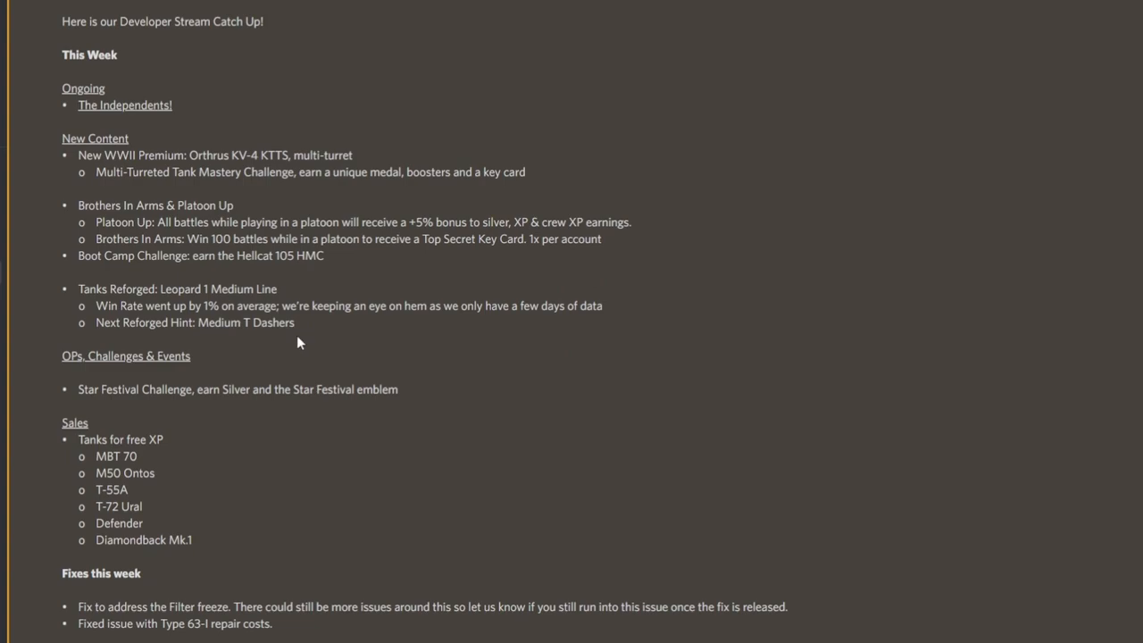
pyautogui.scroll(-3)
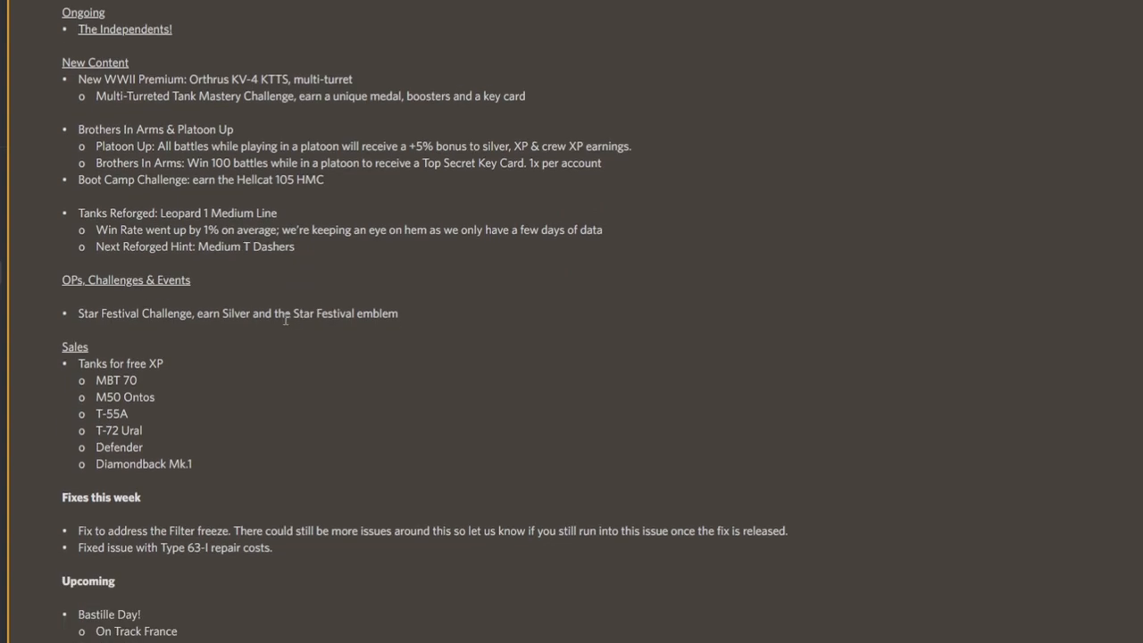
pyautogui.scroll(-3)
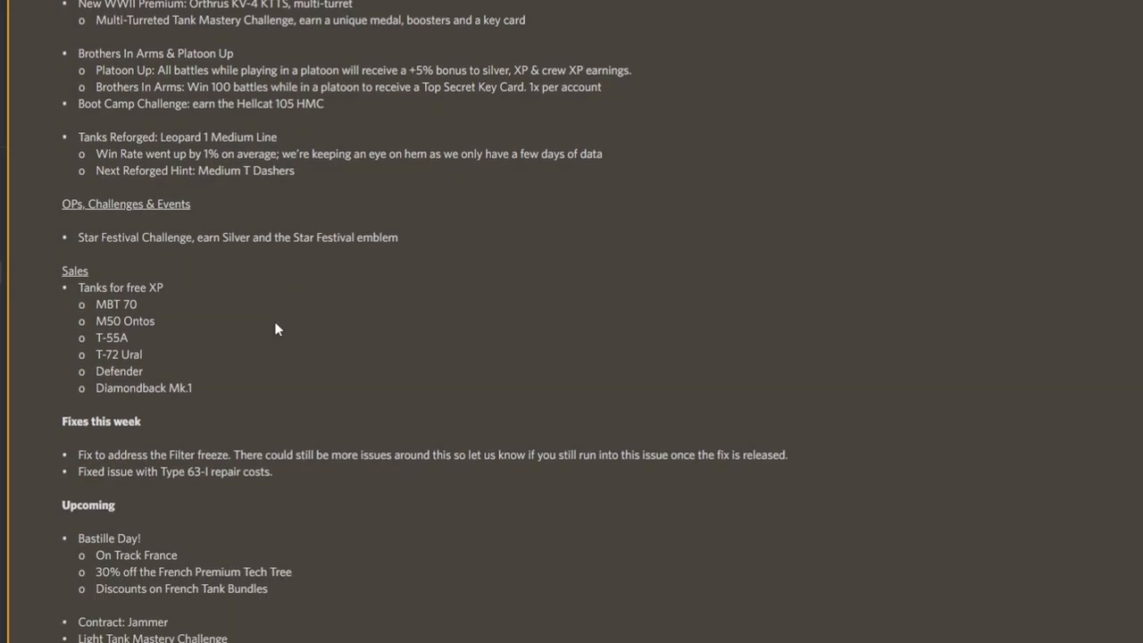
pyautogui.moveTo(263, 295)
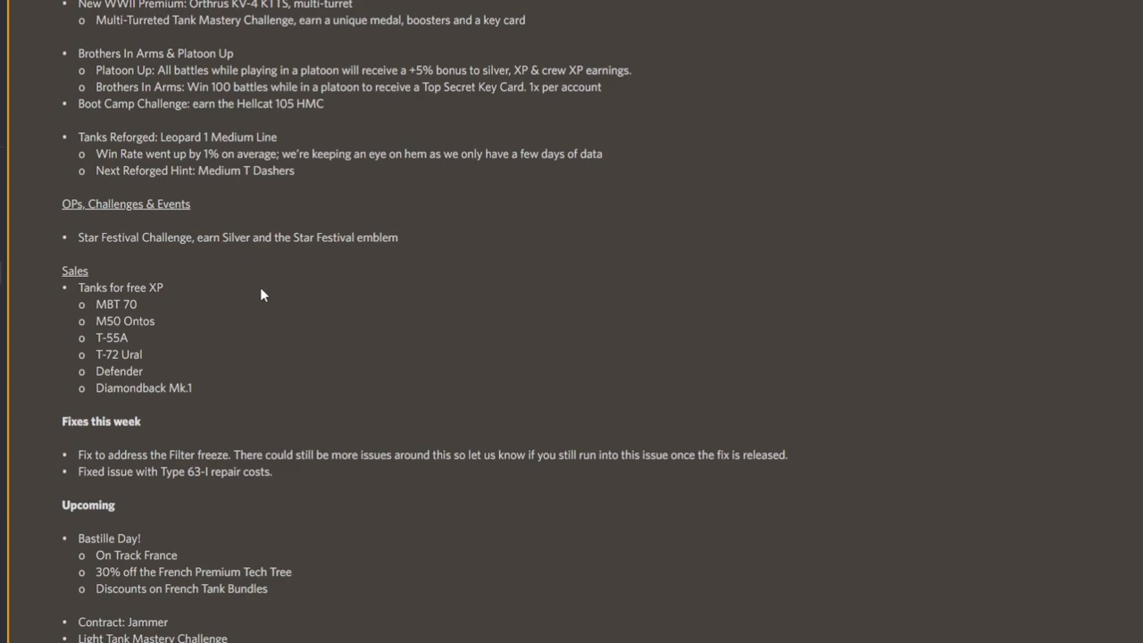
pyautogui.moveTo(281, 299)
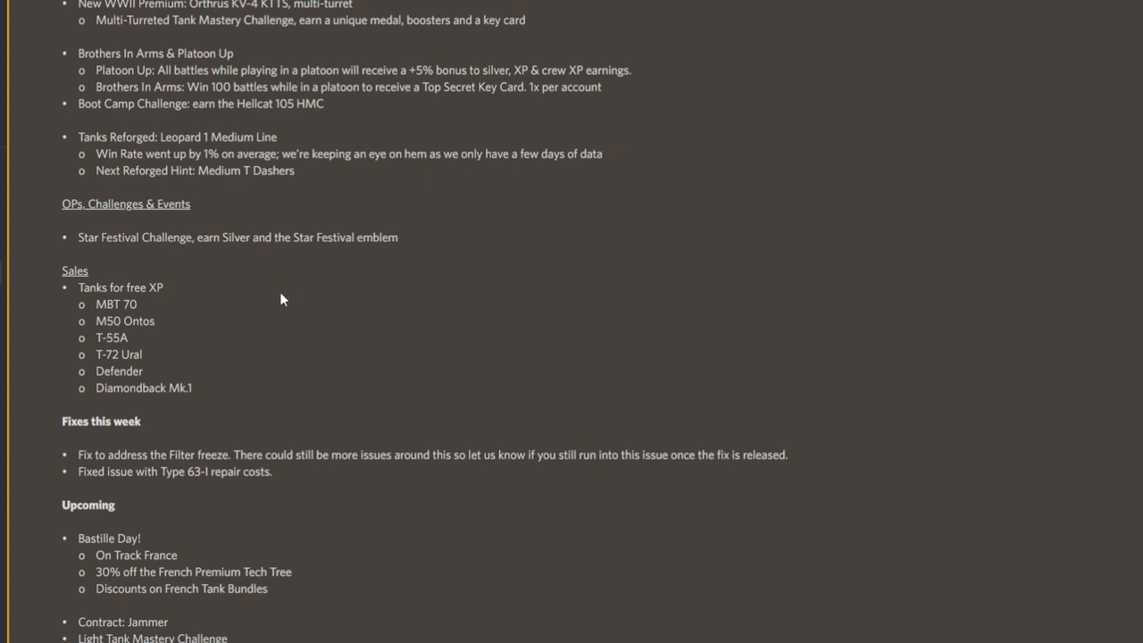
pyautogui.moveTo(385, 451)
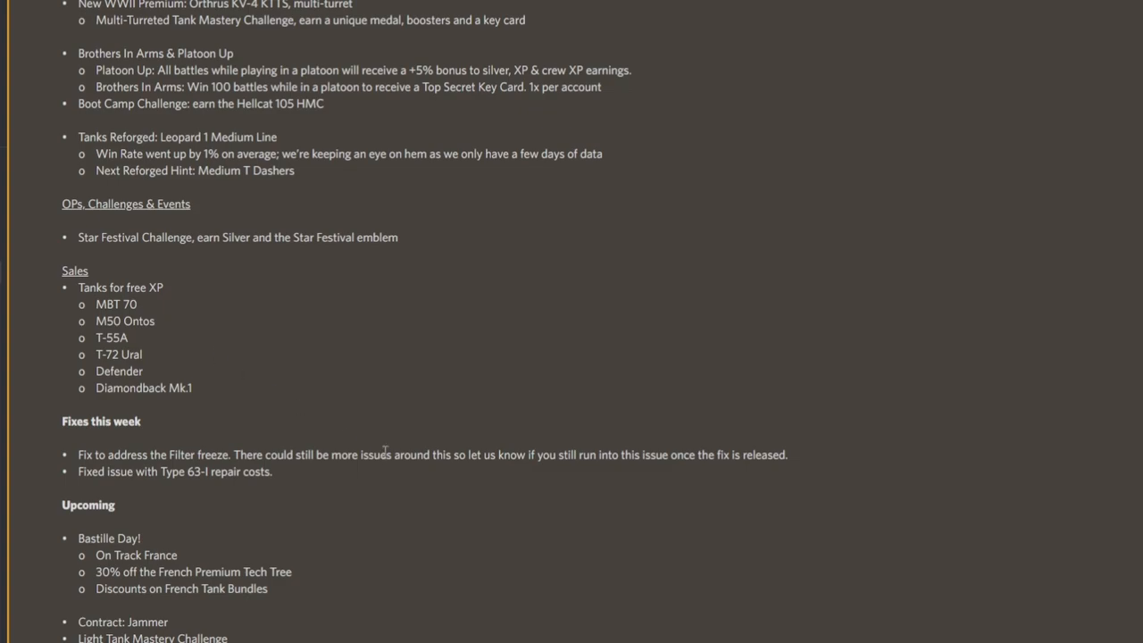
pyautogui.moveTo(359, 432)
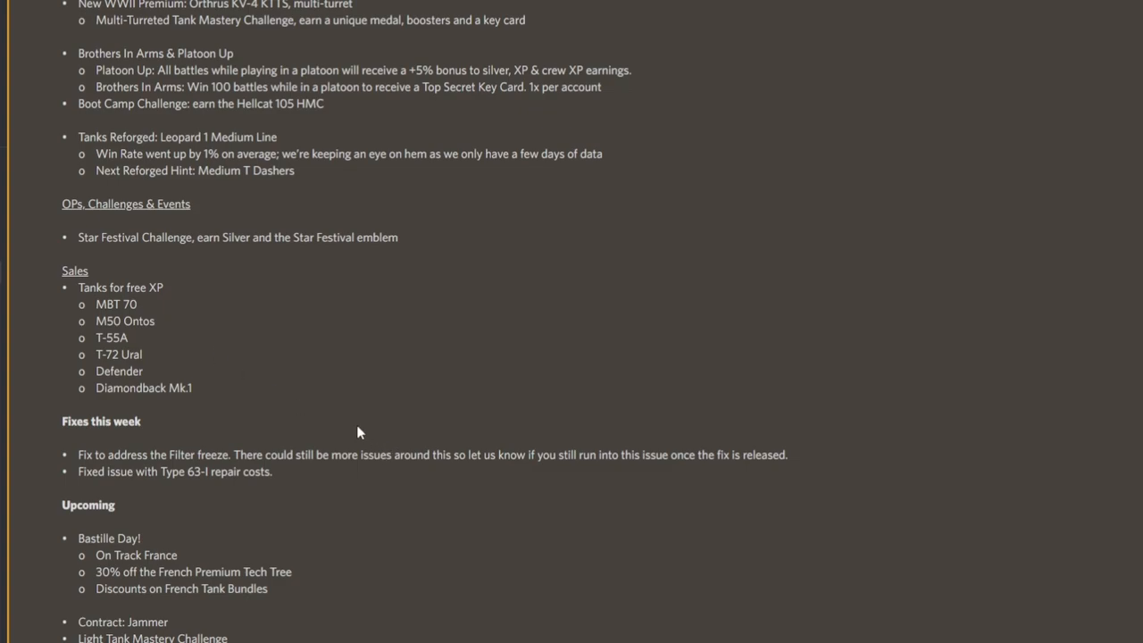
pyautogui.moveTo(414, 396)
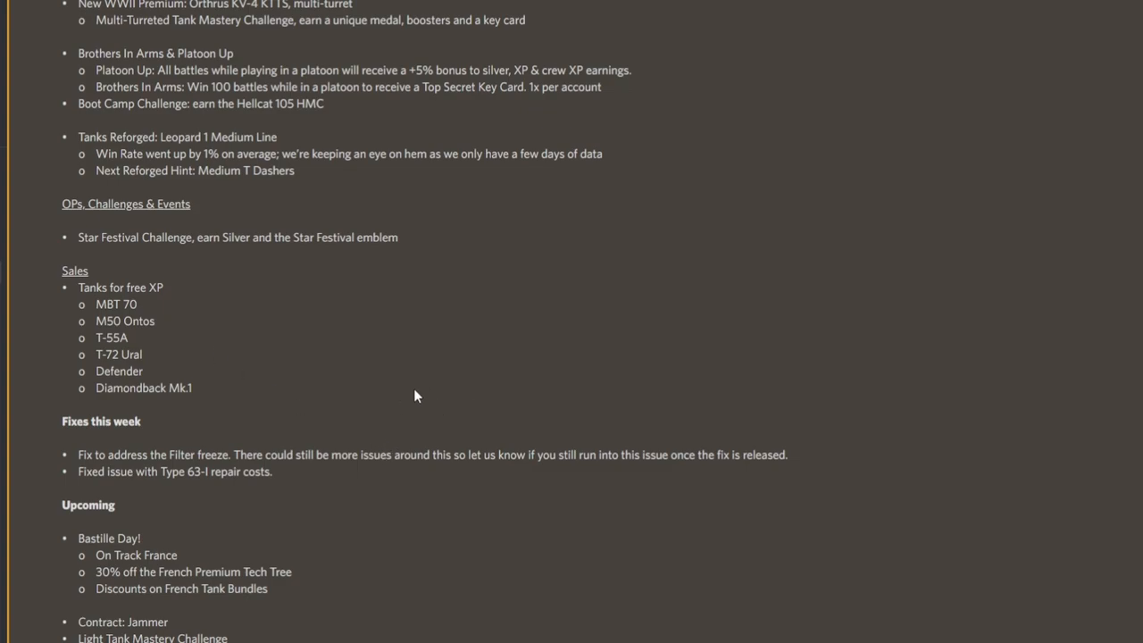
pyautogui.moveTo(259, 344)
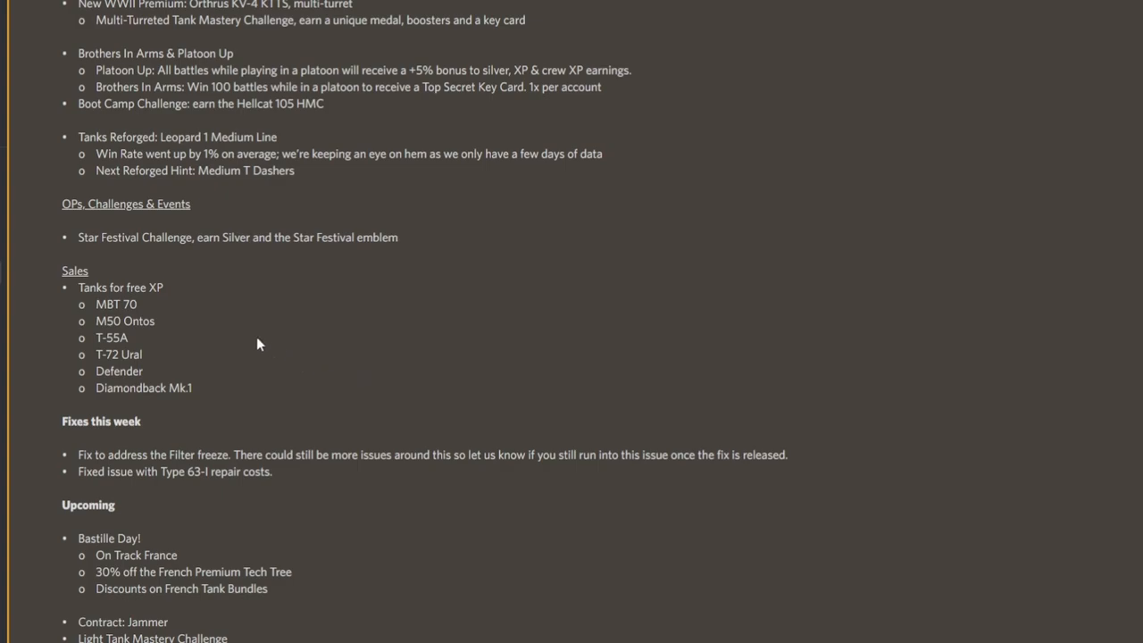
pyautogui.moveTo(274, 367)
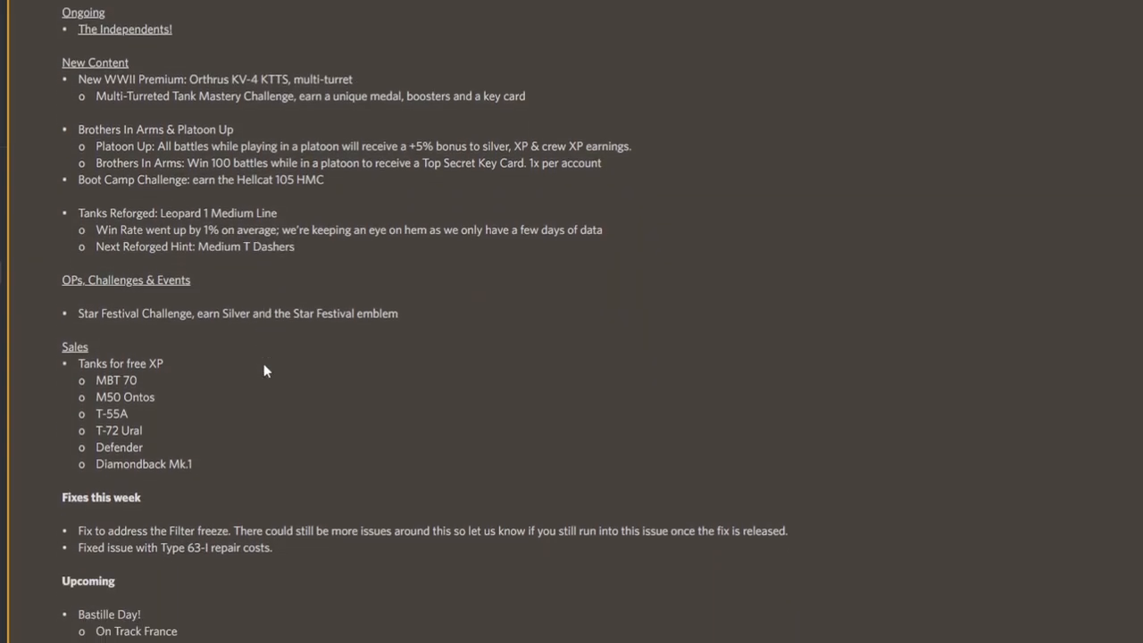
pyautogui.scroll(3)
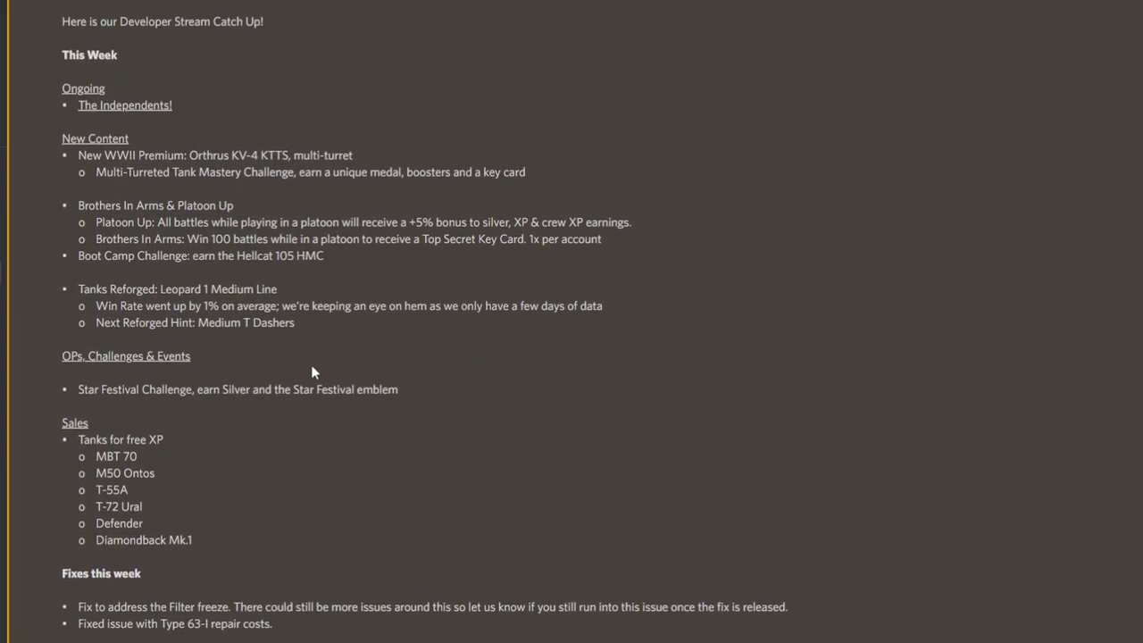
pyautogui.moveTo(112, 129)
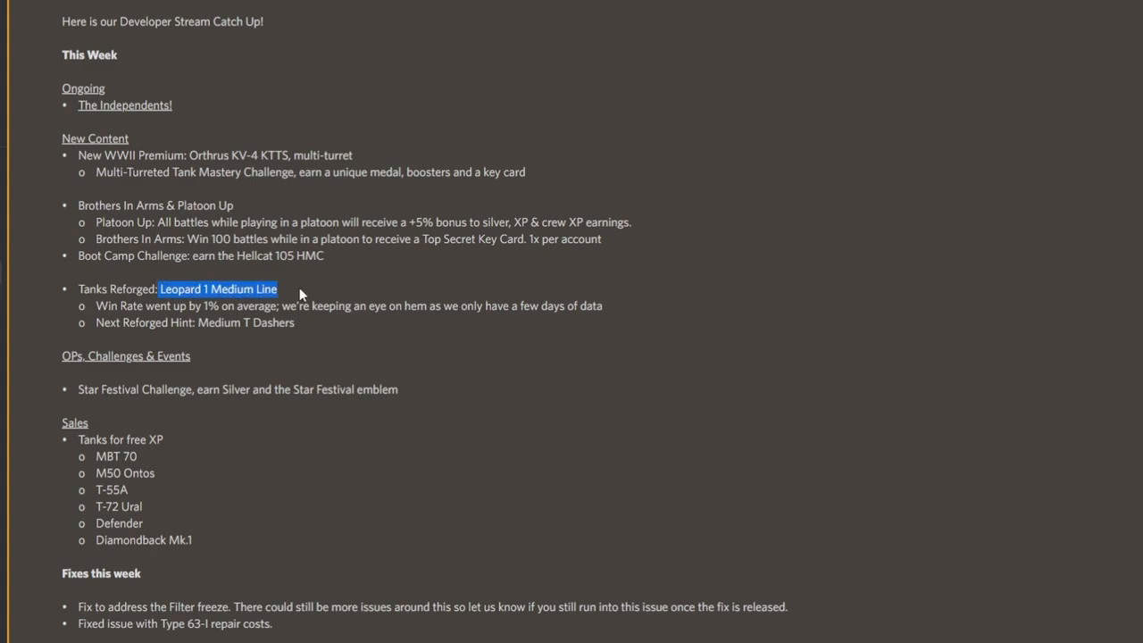
pyautogui.click(301, 295)
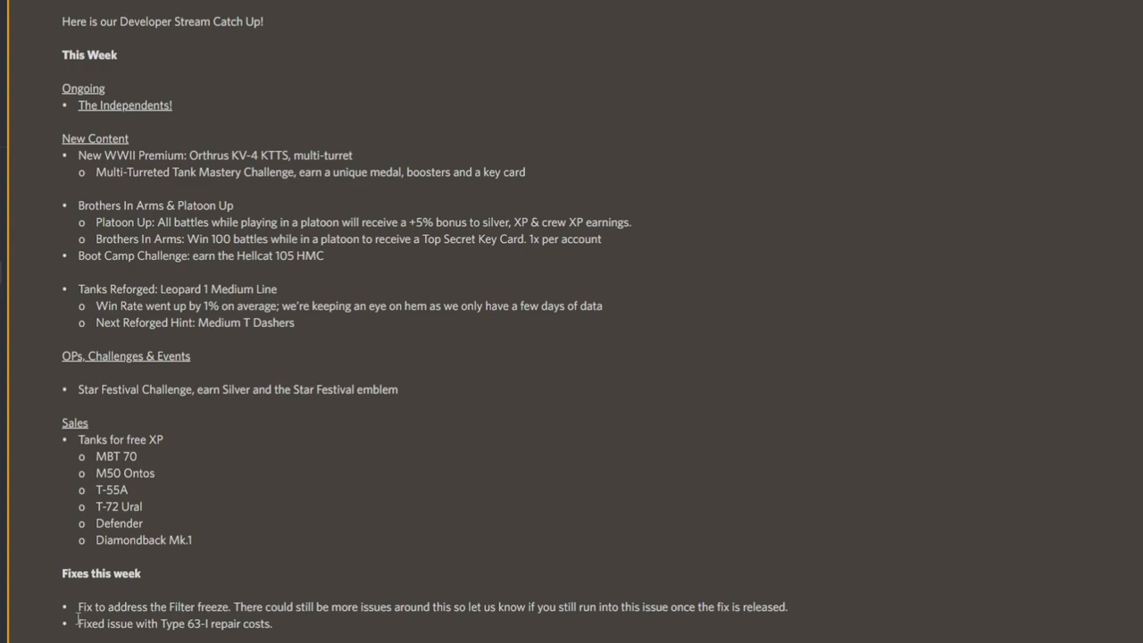
pyautogui.moveTo(112, 373)
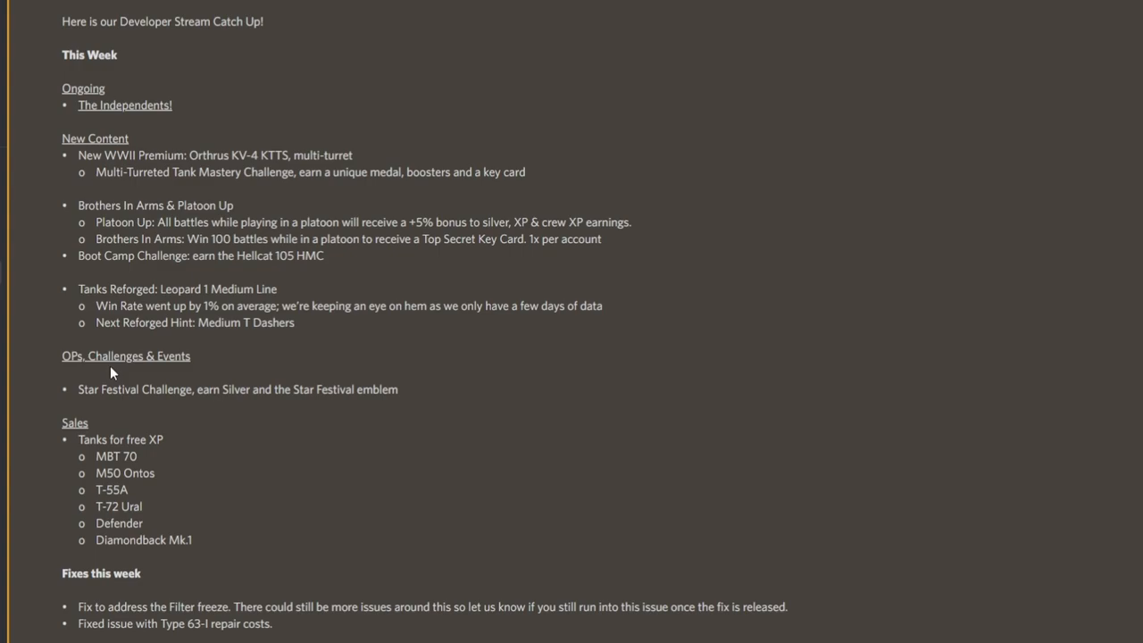
pyautogui.moveTo(92, 357)
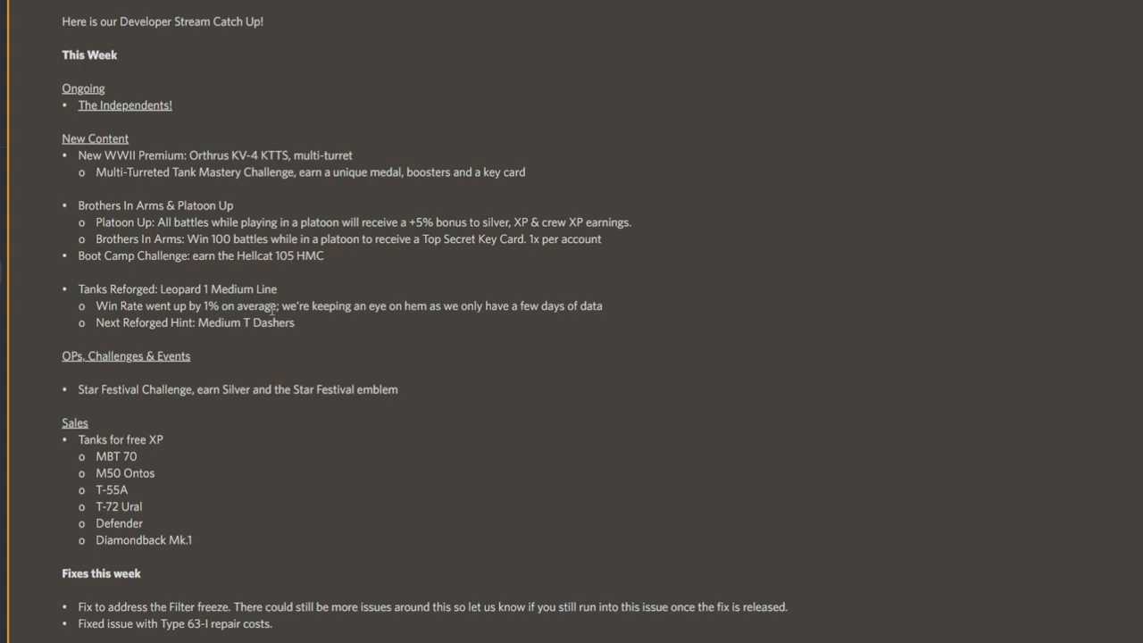
pyautogui.moveTo(396, 283)
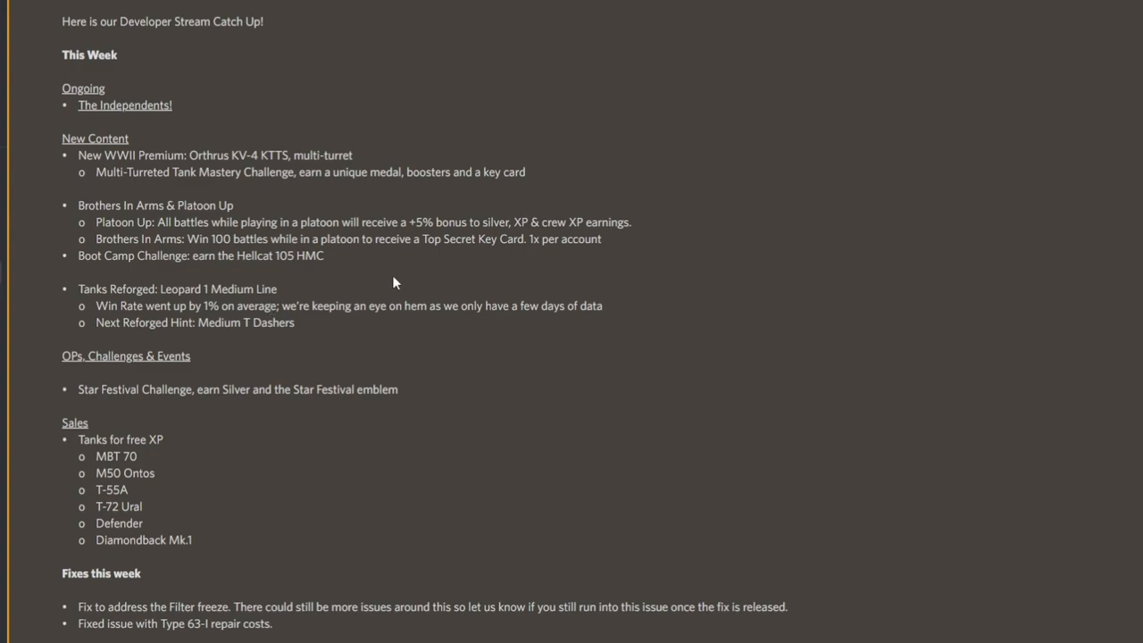
pyautogui.moveTo(270, 303)
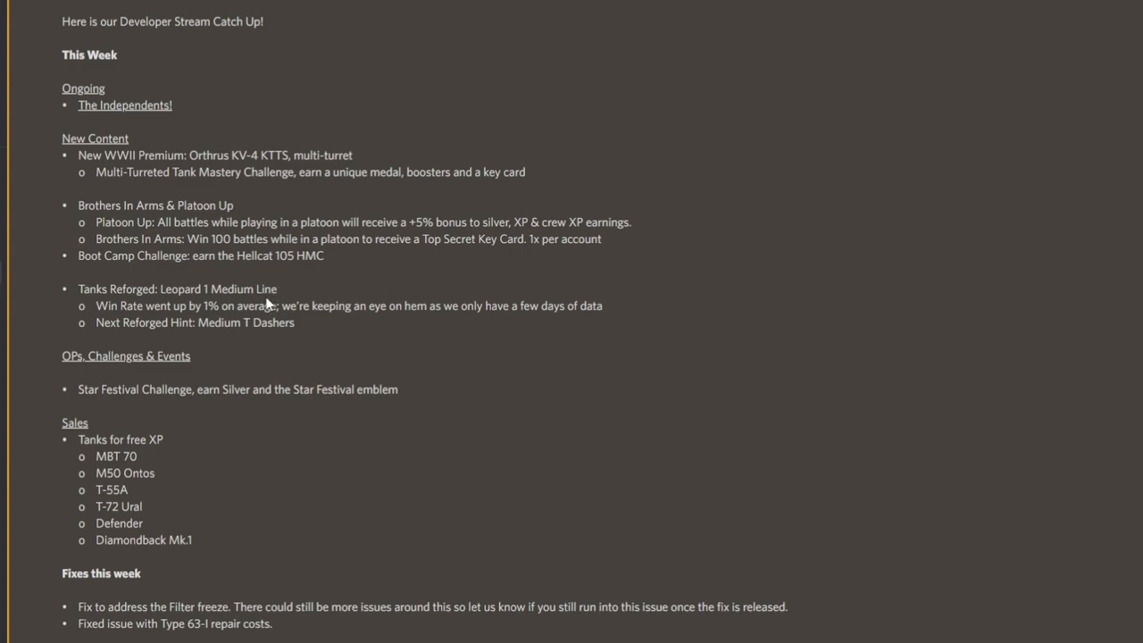
pyautogui.moveTo(284, 315)
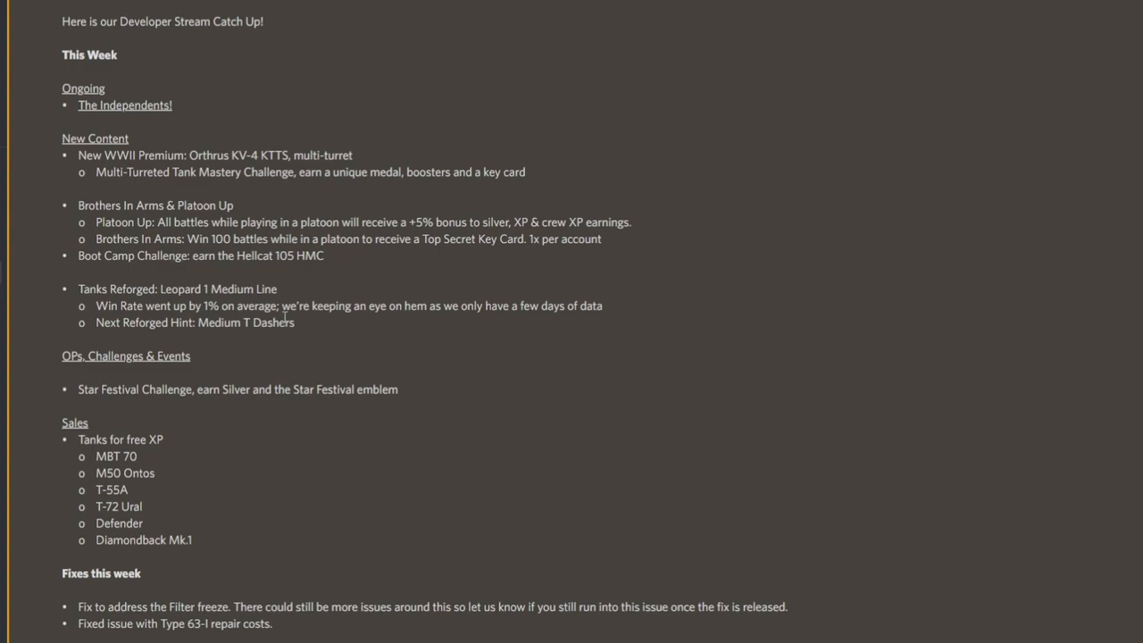
pyautogui.moveTo(266, 319)
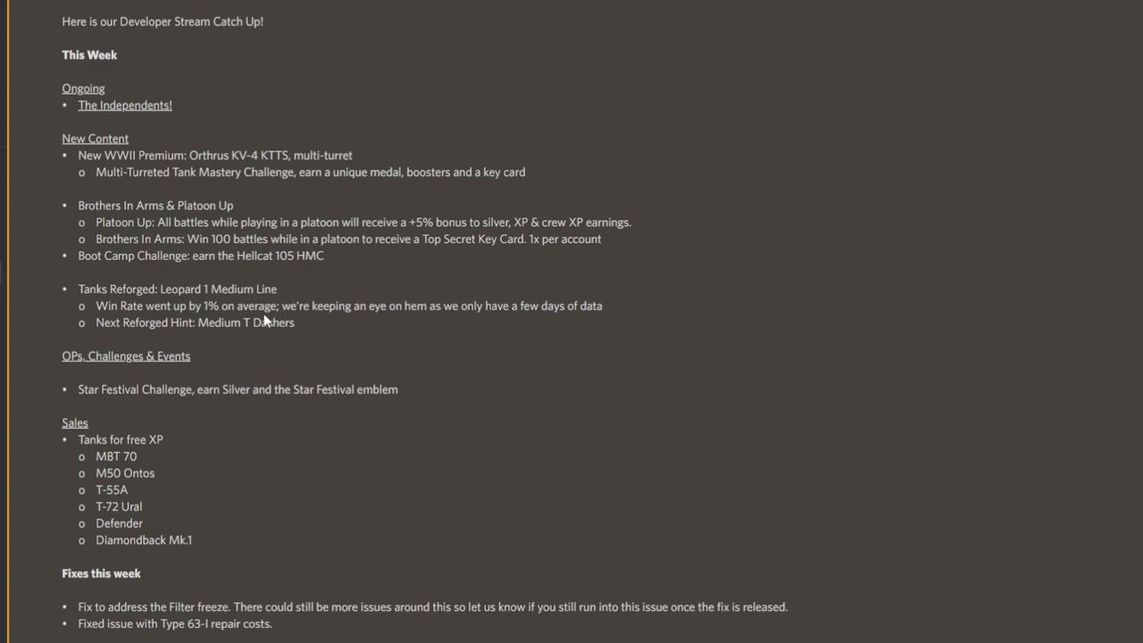
# Move down past the fixes so the Upcoming heading and Bastille Day appear.
pyautogui.scroll(-3)
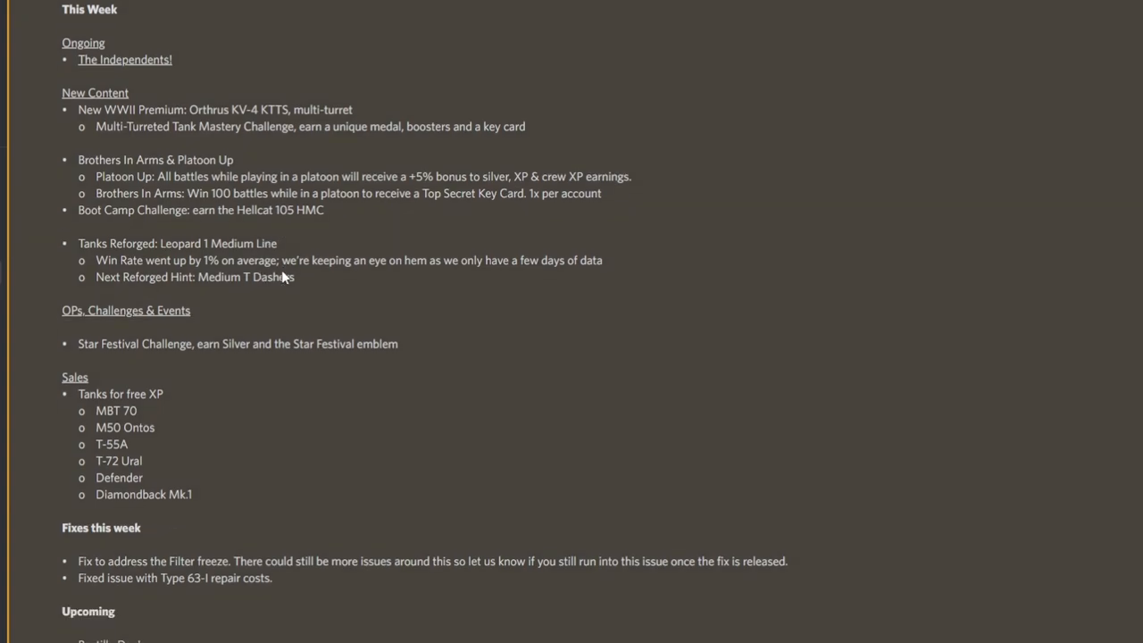
pyautogui.scroll(-3)
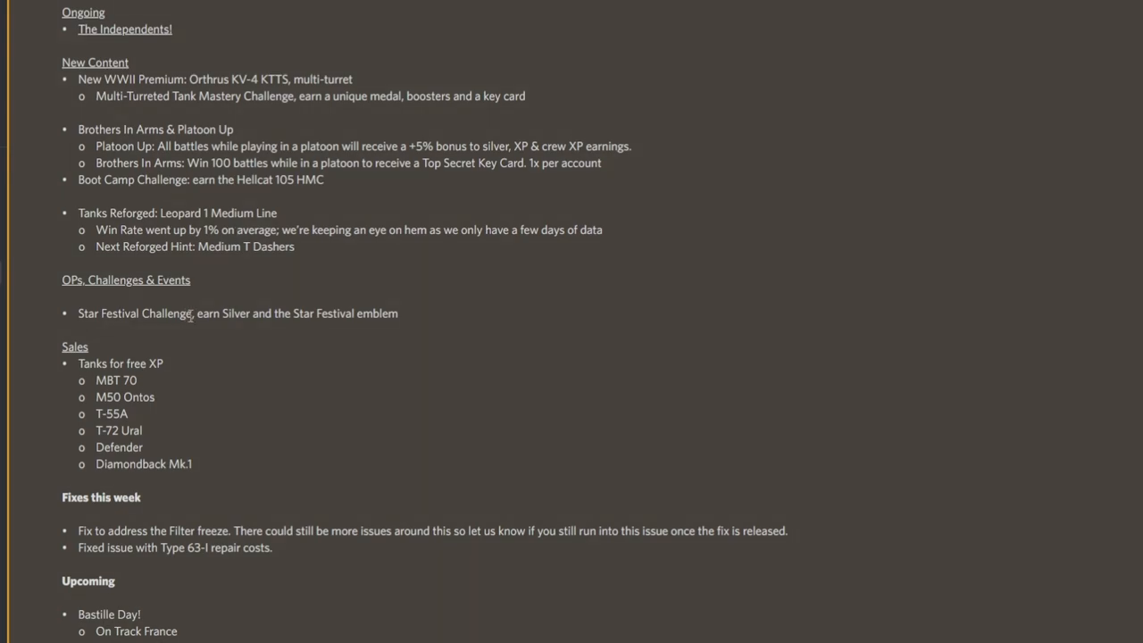
pyautogui.moveTo(210, 297)
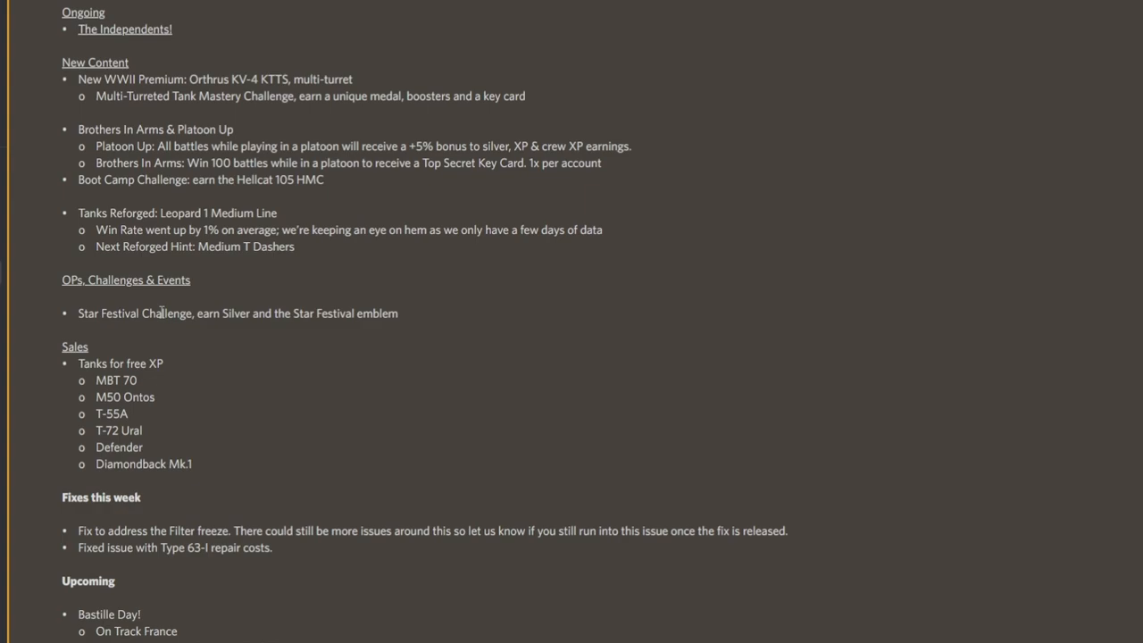
pyautogui.moveTo(221, 334)
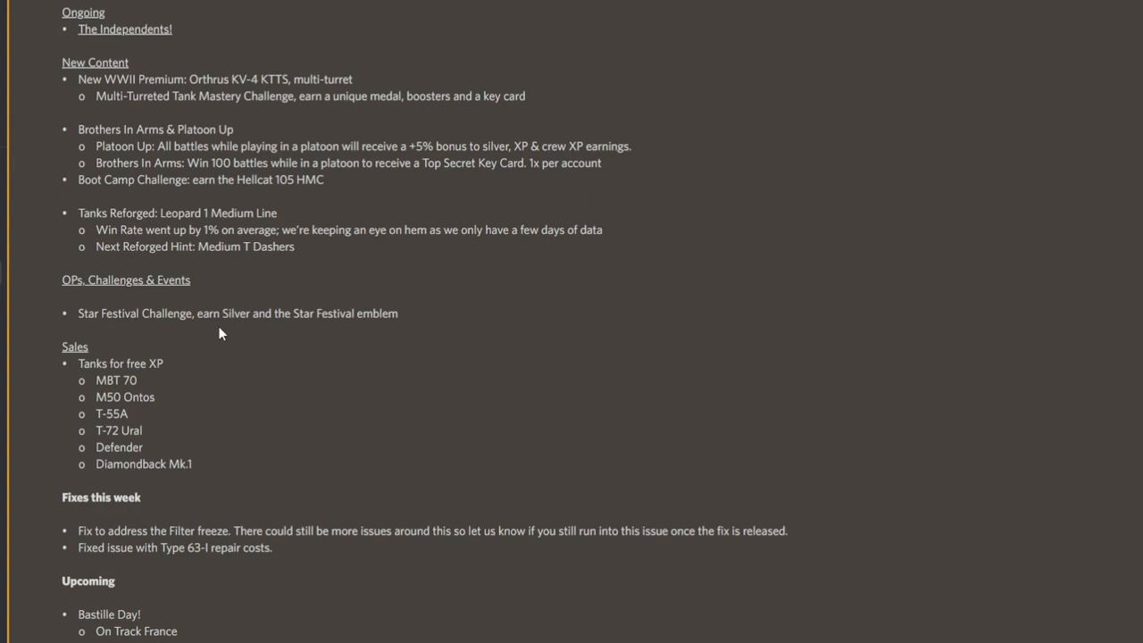
pyautogui.moveTo(235, 340)
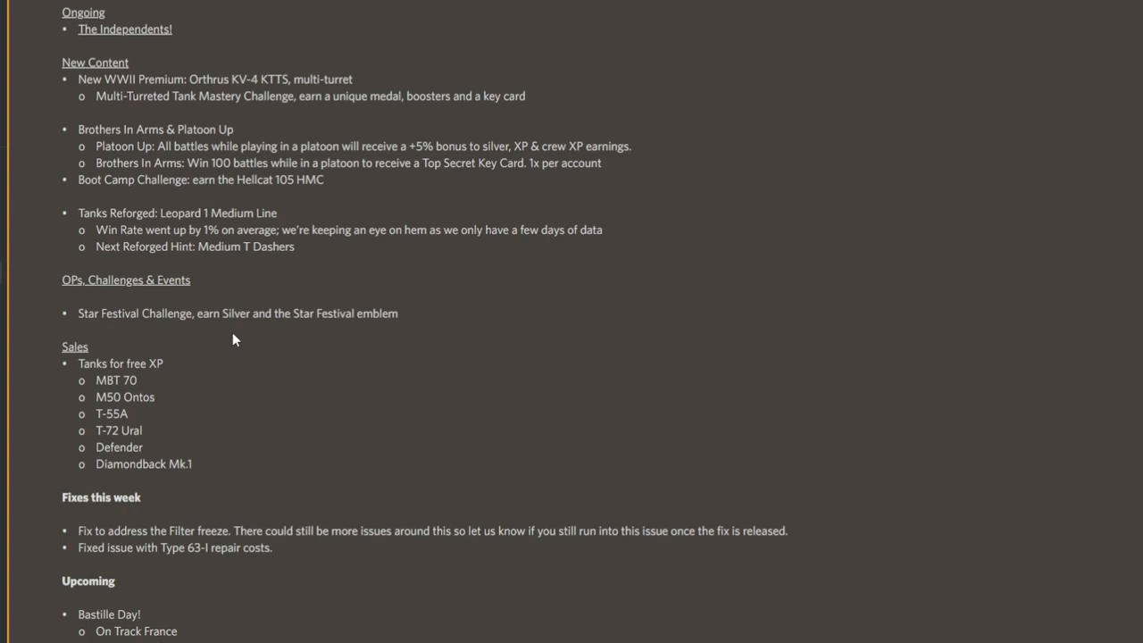
pyautogui.moveTo(281, 341)
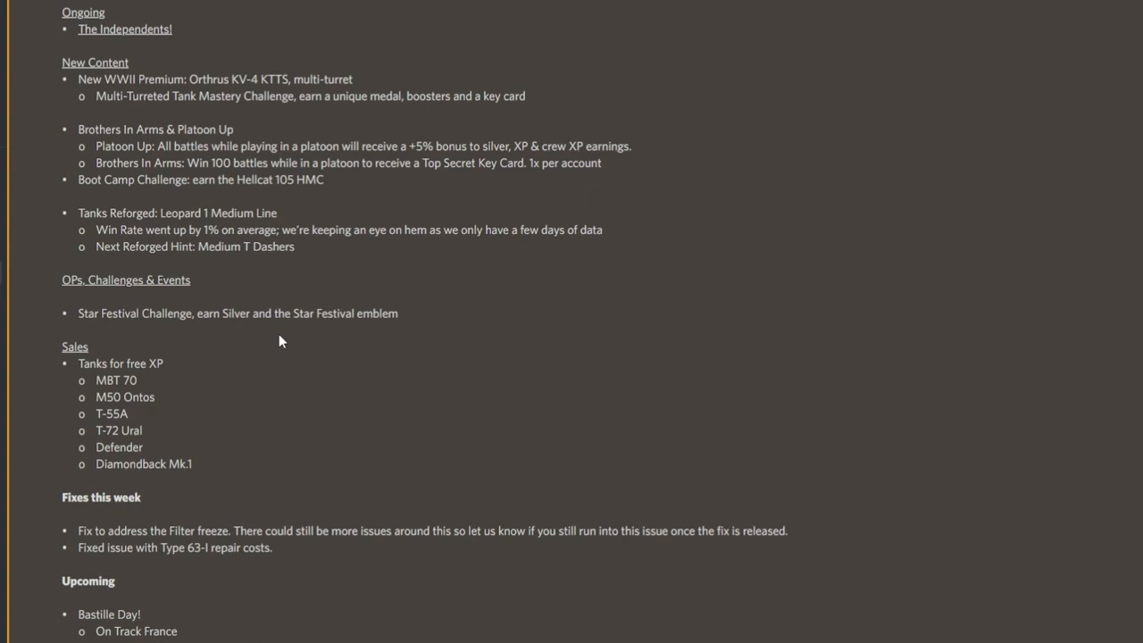
pyautogui.moveTo(263, 366)
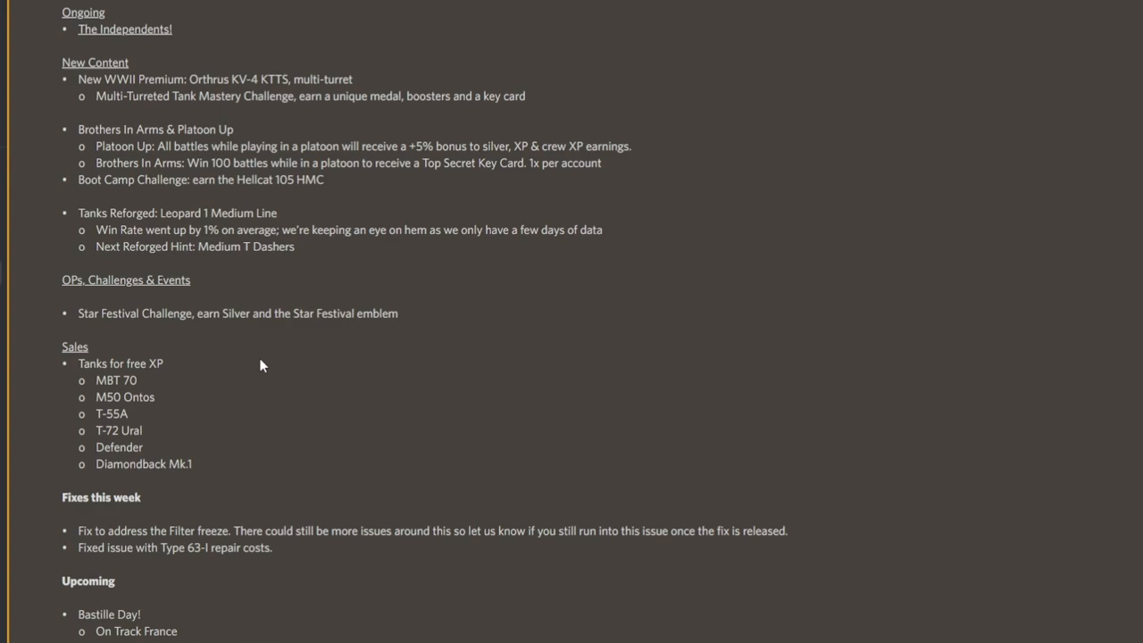
pyautogui.moveTo(261, 383)
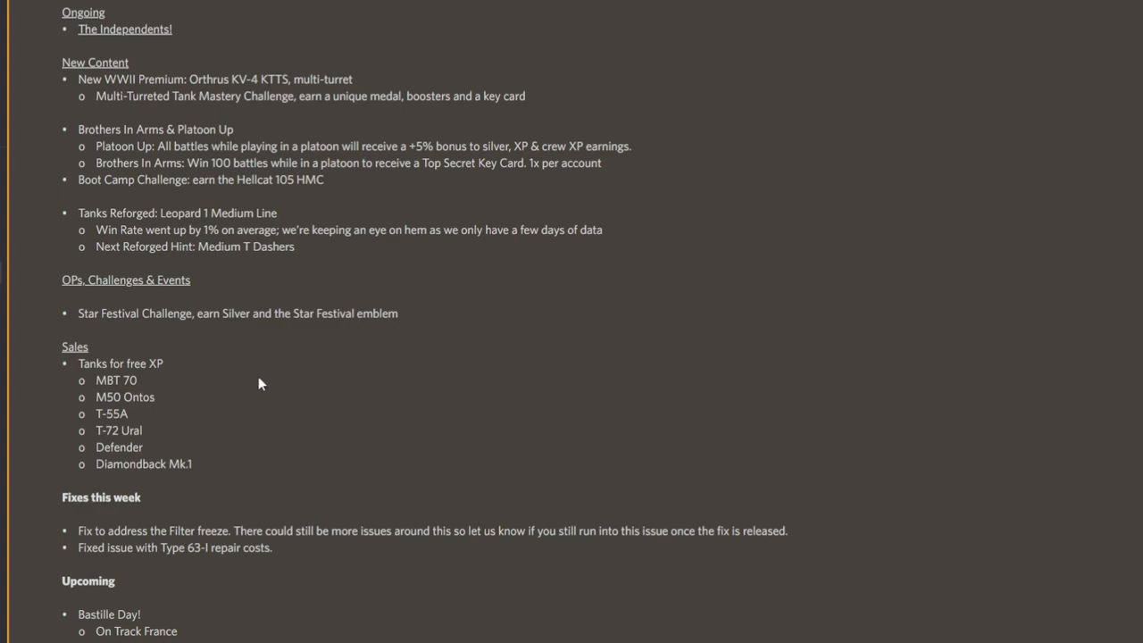
pyautogui.moveTo(346, 518)
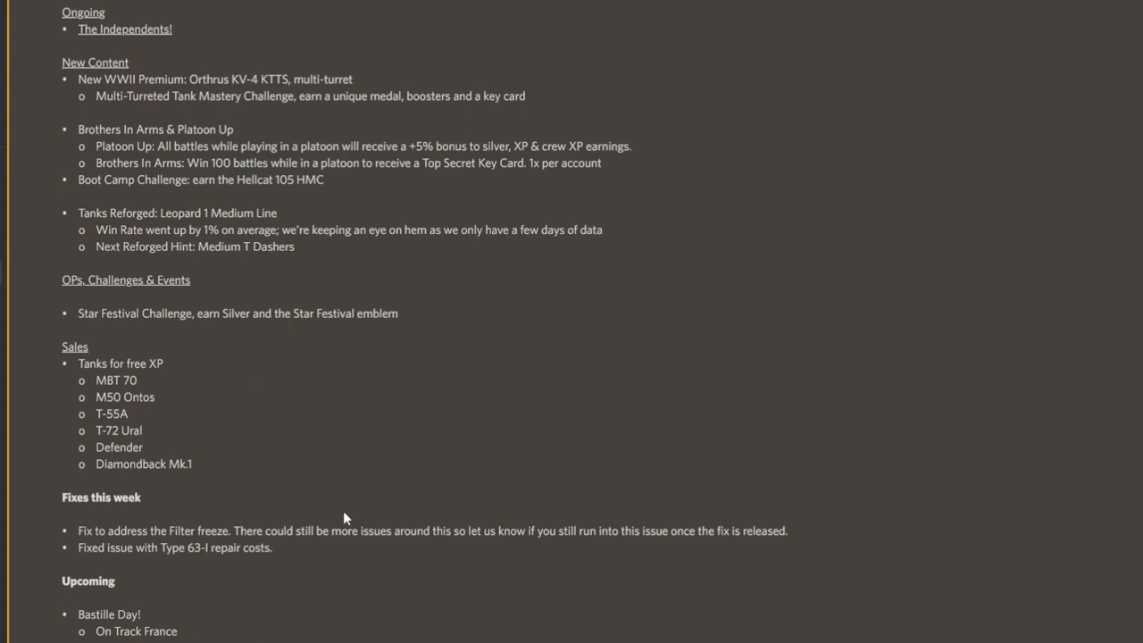
pyautogui.moveTo(209, 339)
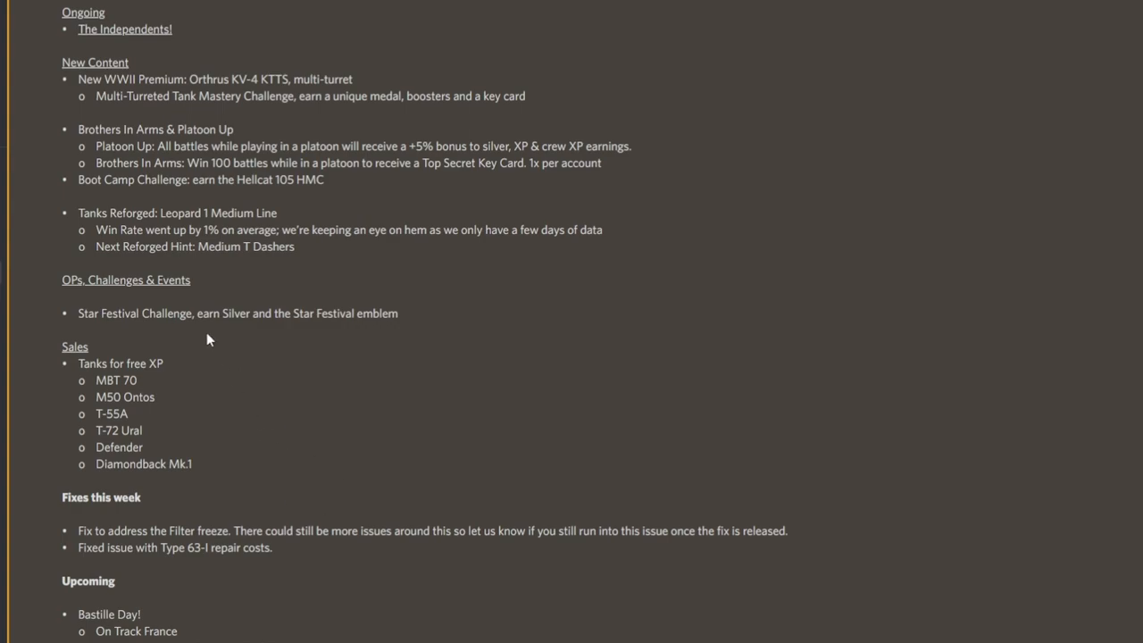
pyautogui.moveTo(170, 347)
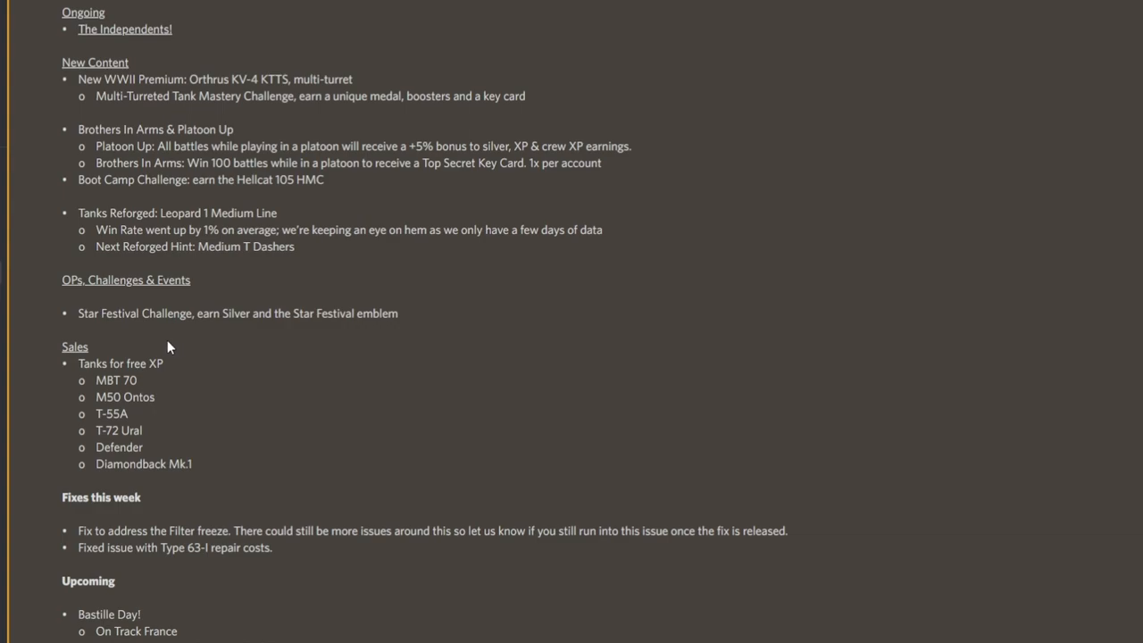
pyautogui.moveTo(172, 397)
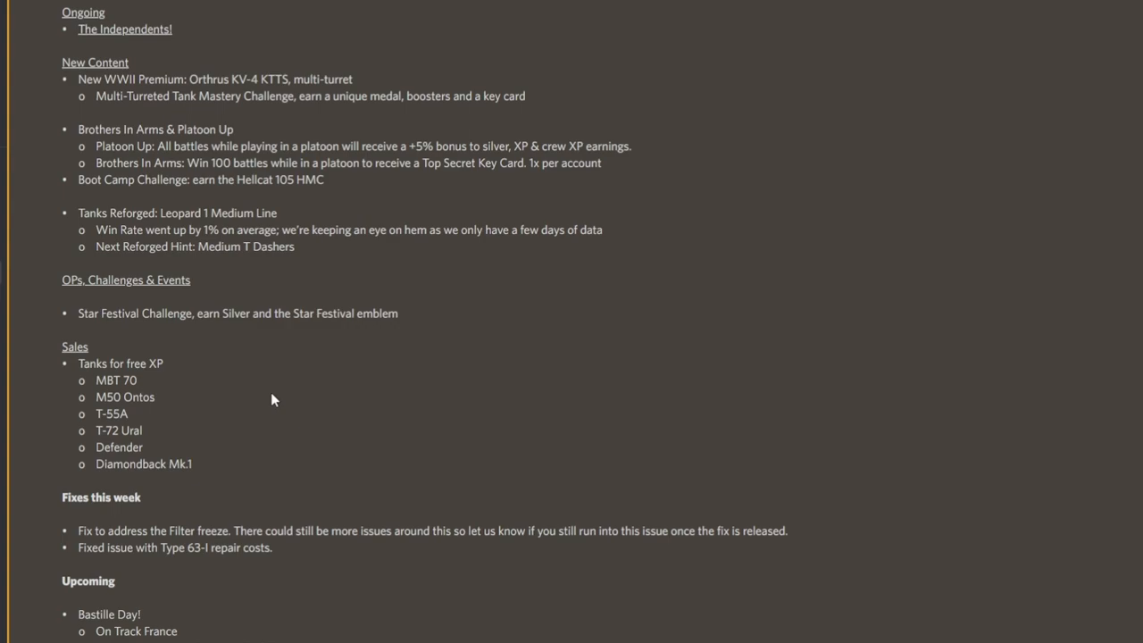
pyautogui.moveTo(219, 364)
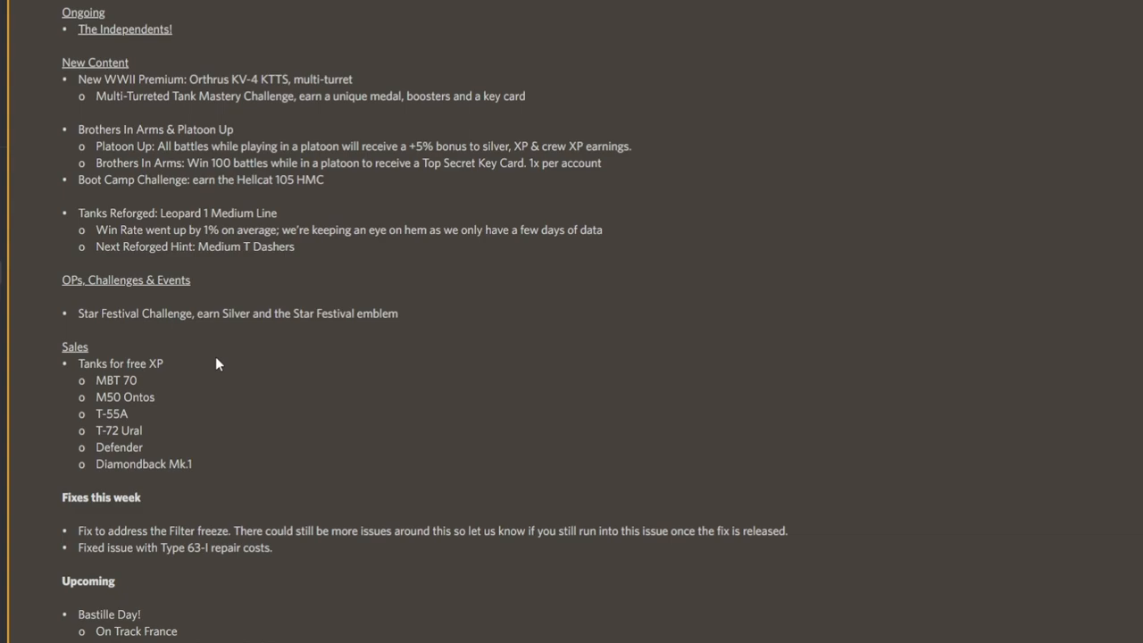
# Show Bastille Day offers, Contract: Jammer and Light Tank Mastery Challenge, clearing the Star Festival selection.
pyautogui.scroll(-3)
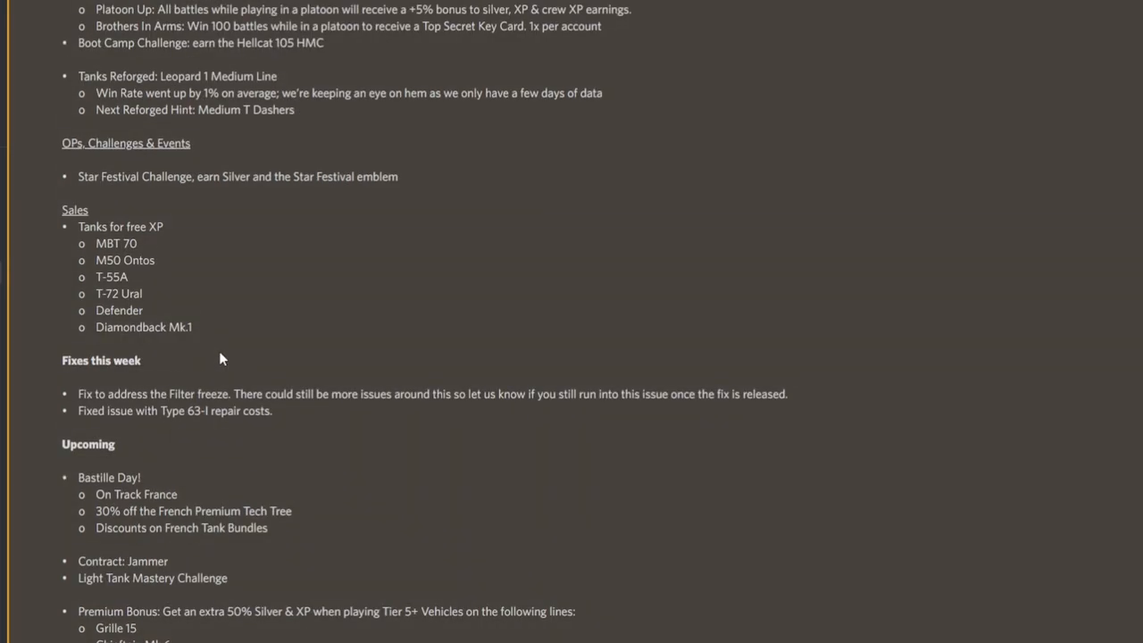
pyautogui.scroll(3)
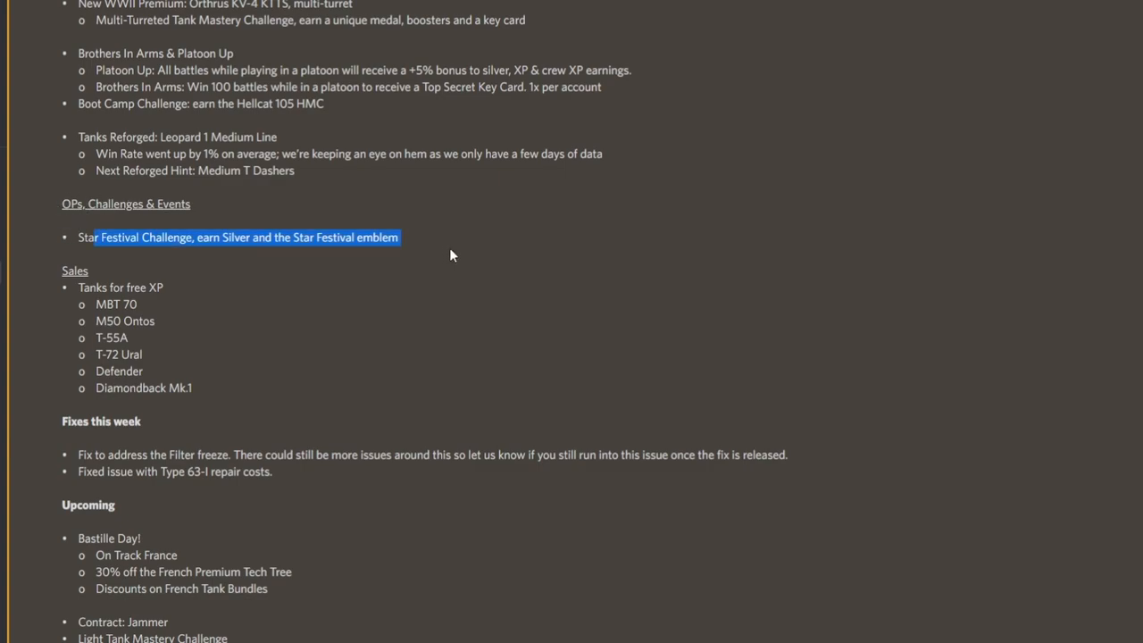
pyautogui.click(235, 393)
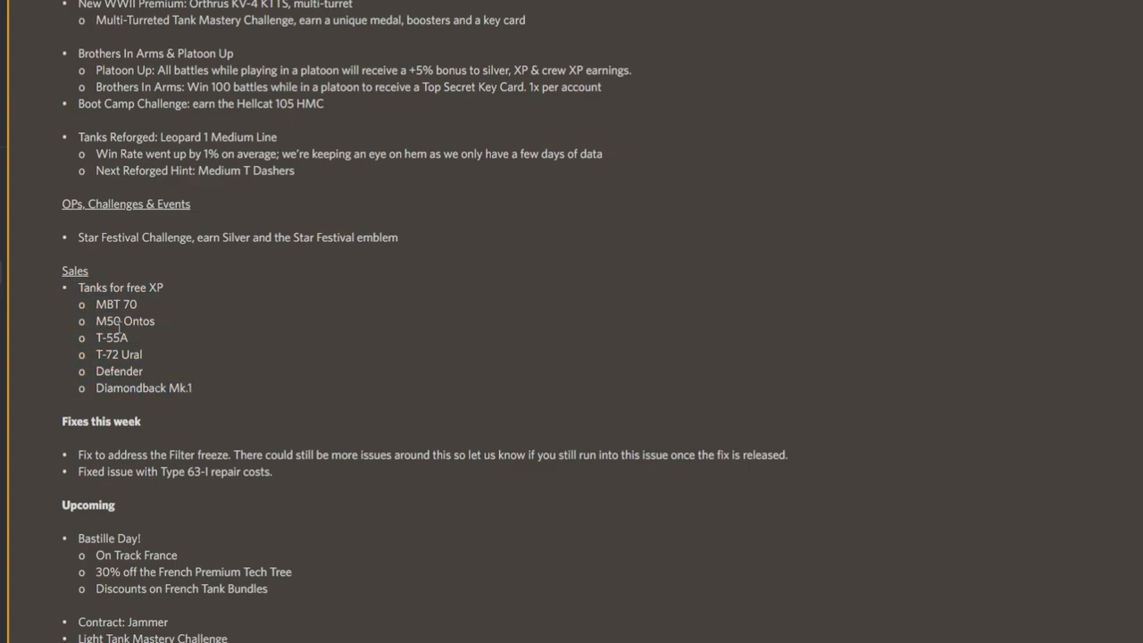
pyautogui.moveTo(125, 355)
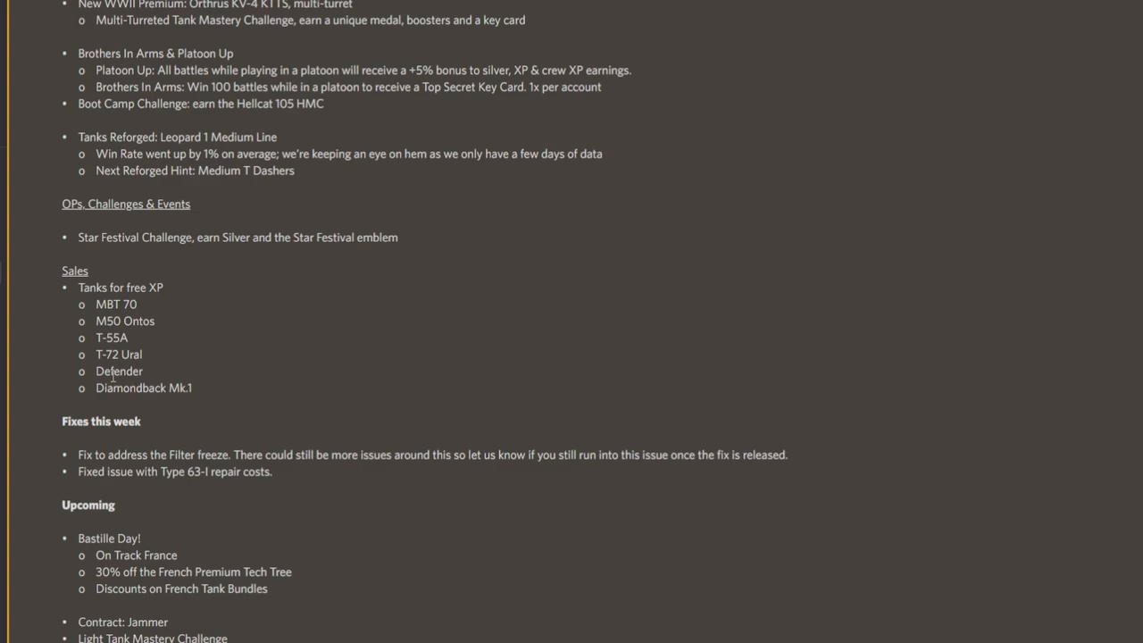
# Reveal the Premium Bonus vehicle lines and the Tank Trade In Event's USA list.
pyautogui.scroll(-3)
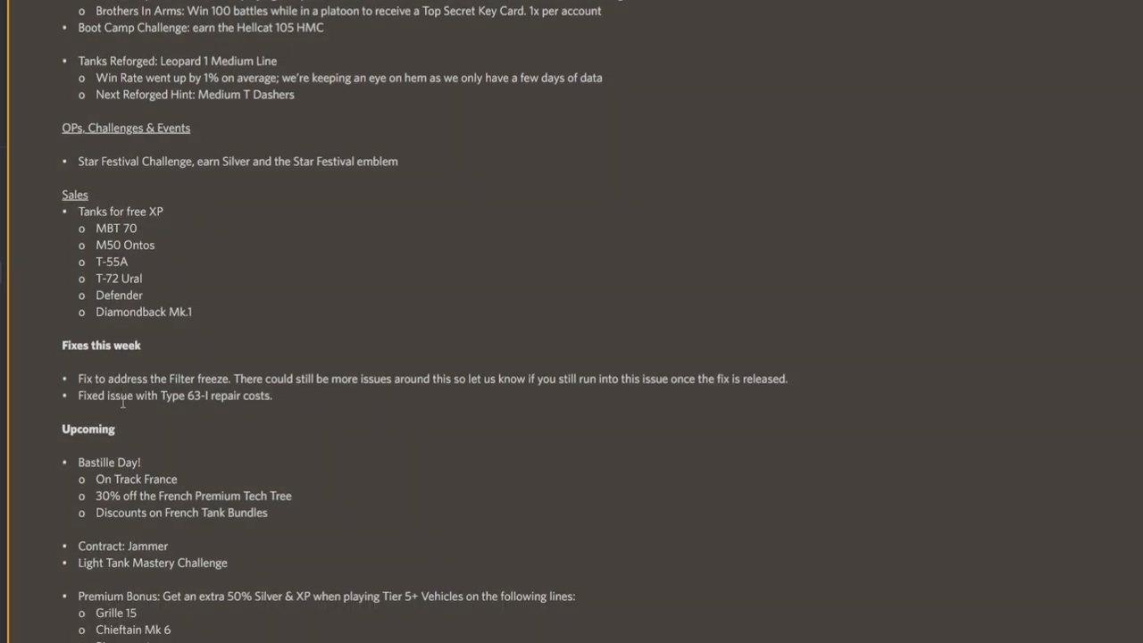
pyautogui.scroll(-3)
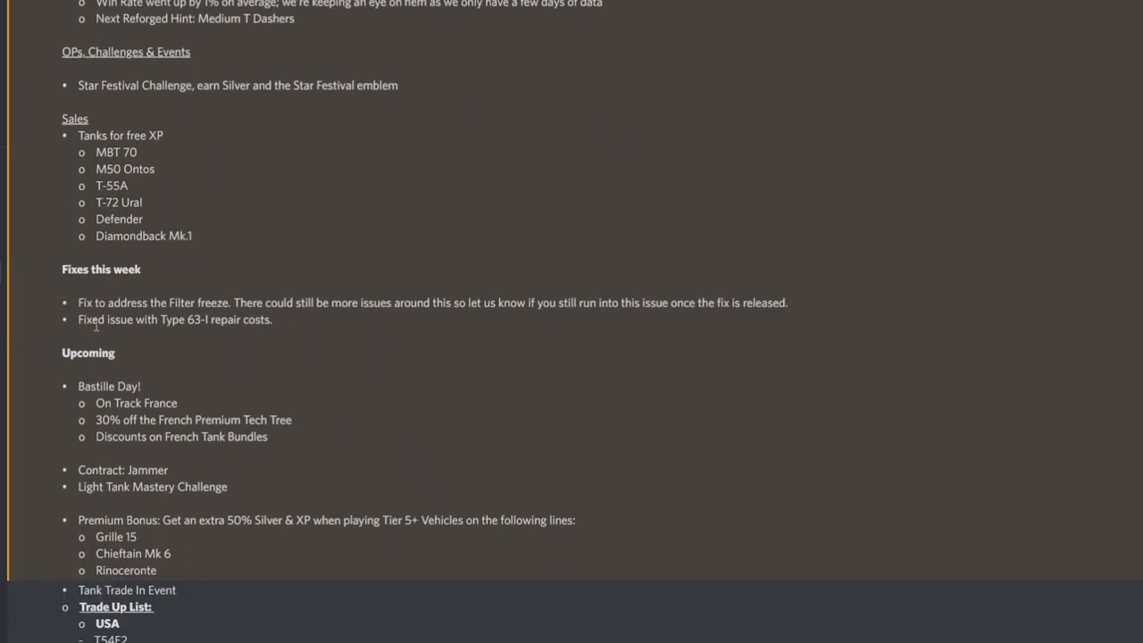
pyautogui.moveTo(302, 327)
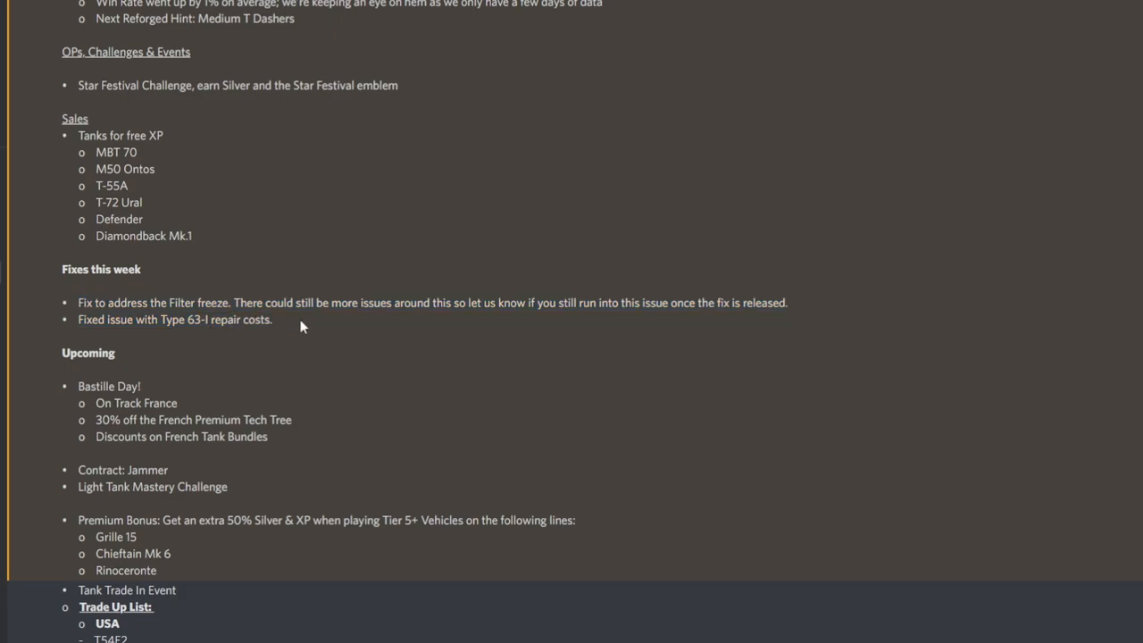
pyautogui.moveTo(286, 326)
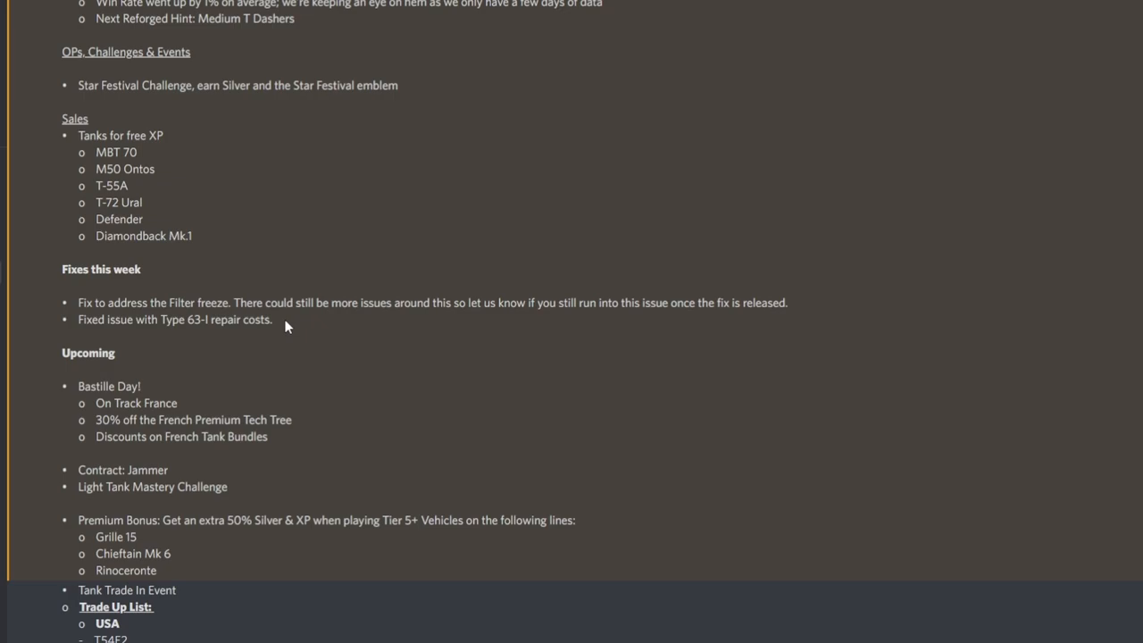
pyautogui.moveTo(255, 318)
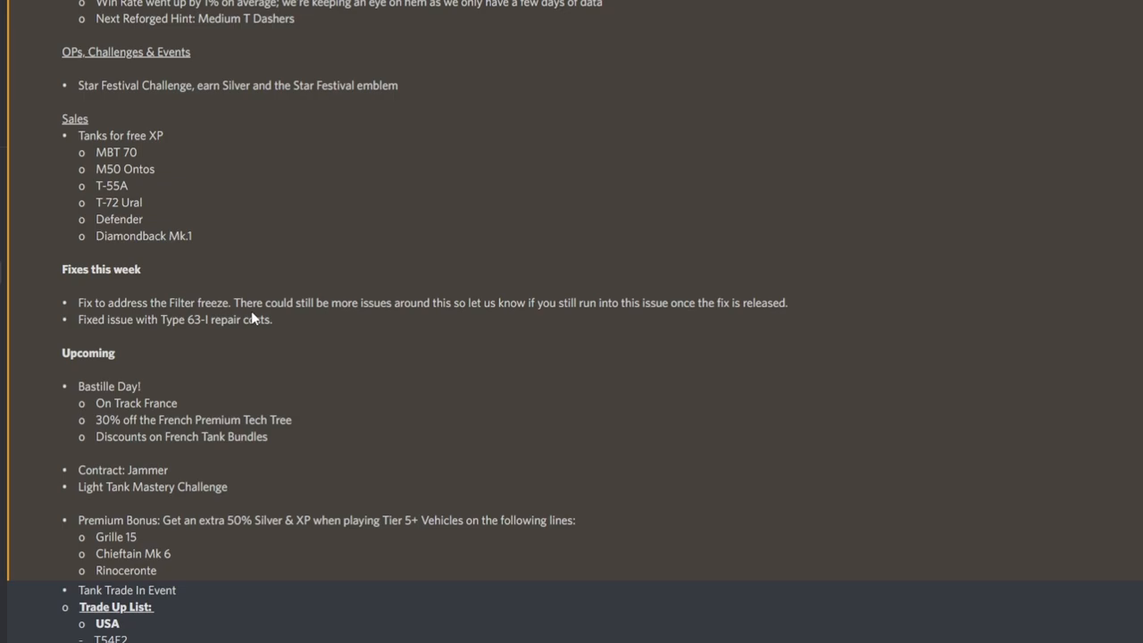
pyautogui.moveTo(227, 314)
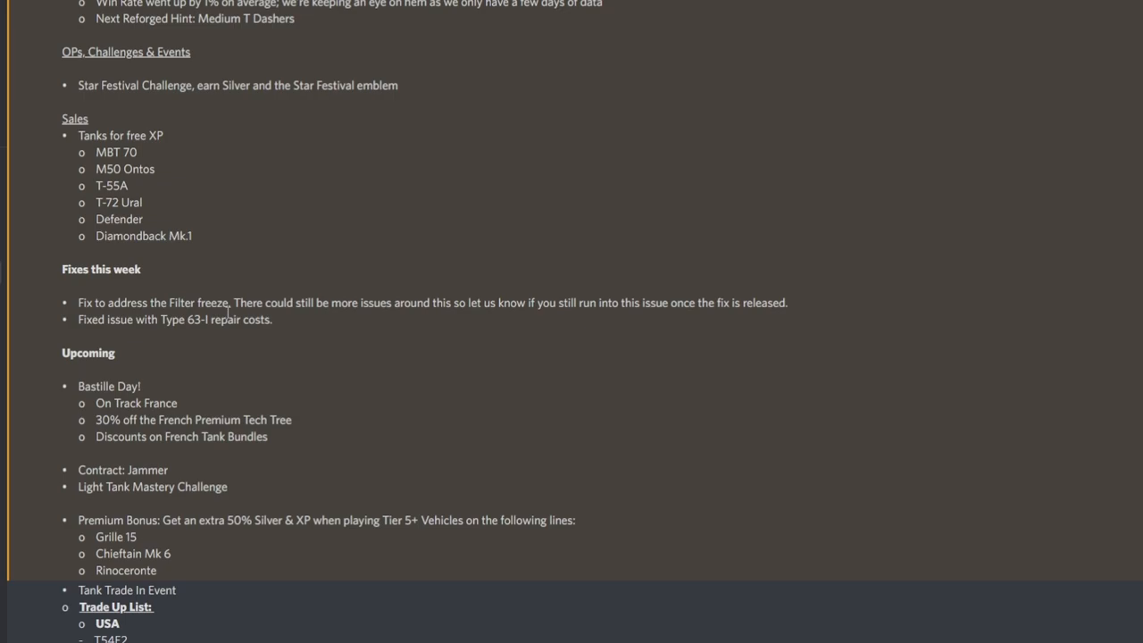
pyautogui.moveTo(221, 390)
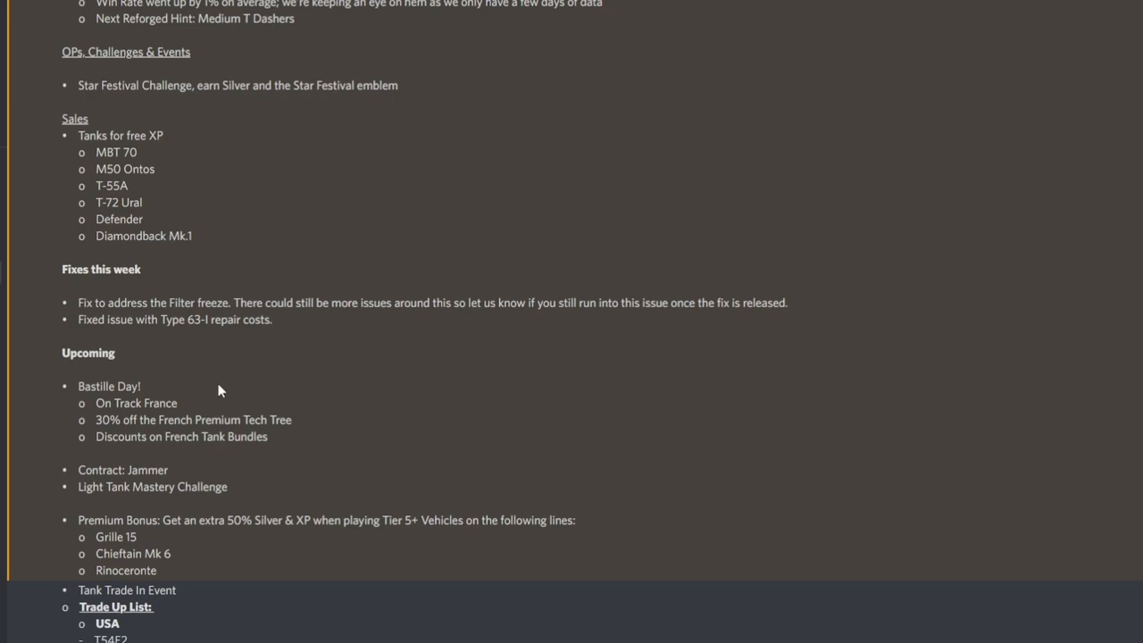
pyautogui.scroll(-3)
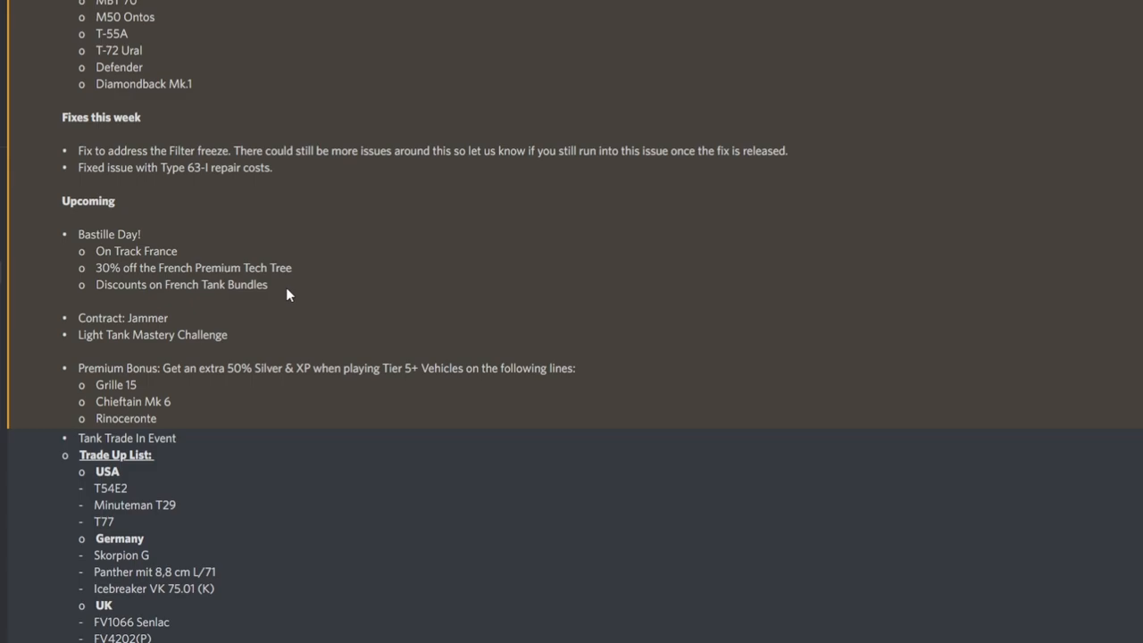
pyautogui.moveTo(291, 235)
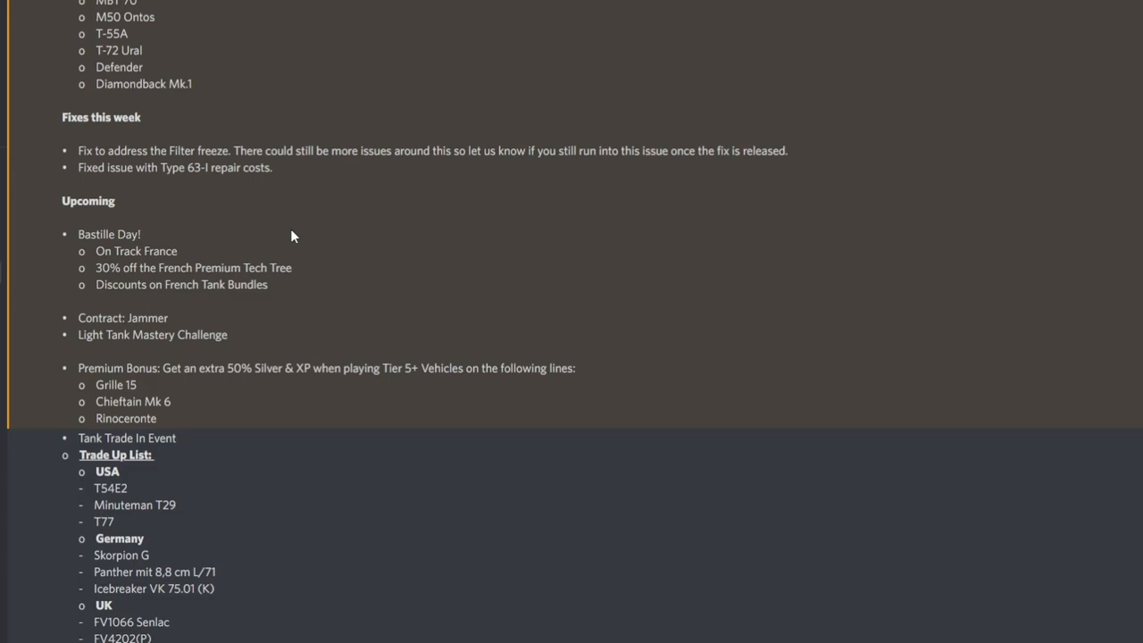
pyautogui.moveTo(292, 256)
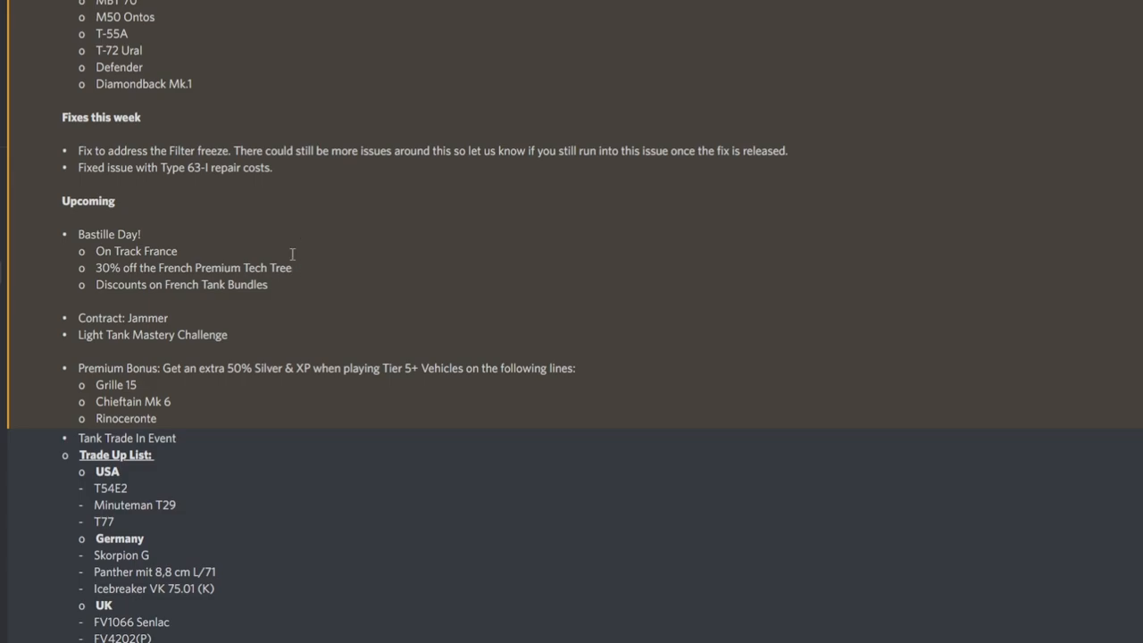
pyautogui.moveTo(306, 319)
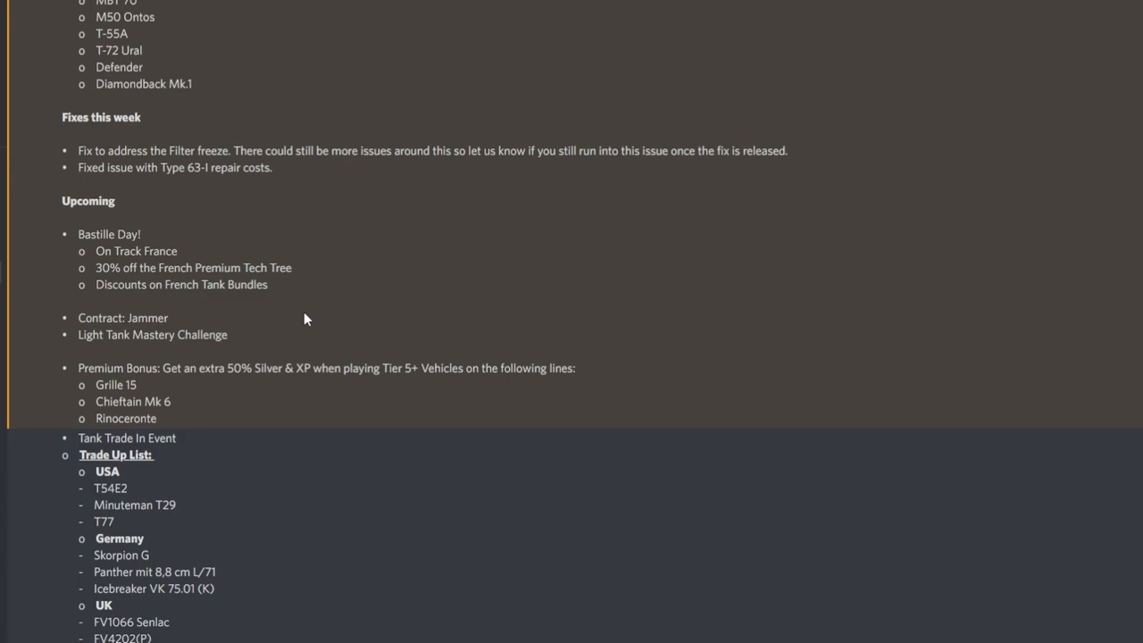
pyautogui.moveTo(315, 318)
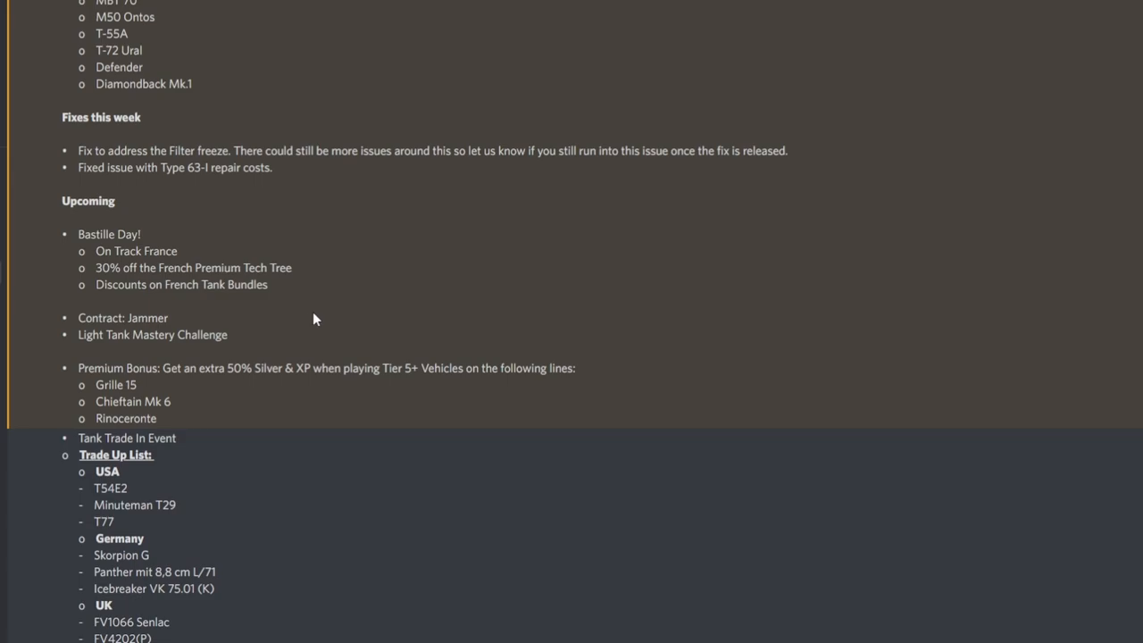
pyautogui.moveTo(250, 305)
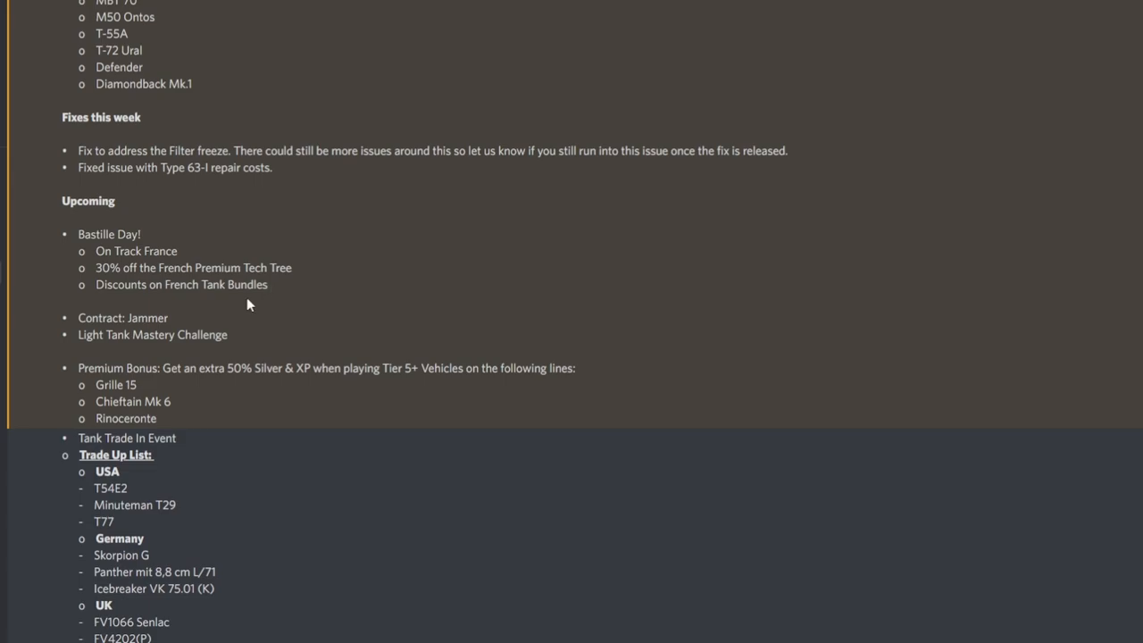
pyautogui.moveTo(275, 302)
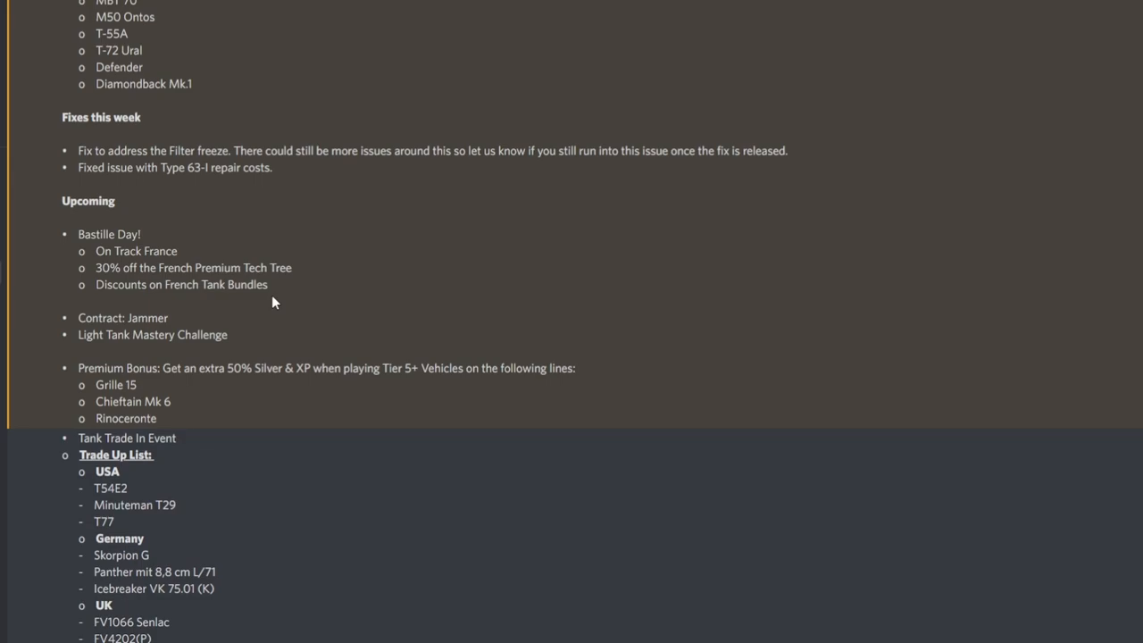
pyautogui.moveTo(225, 304)
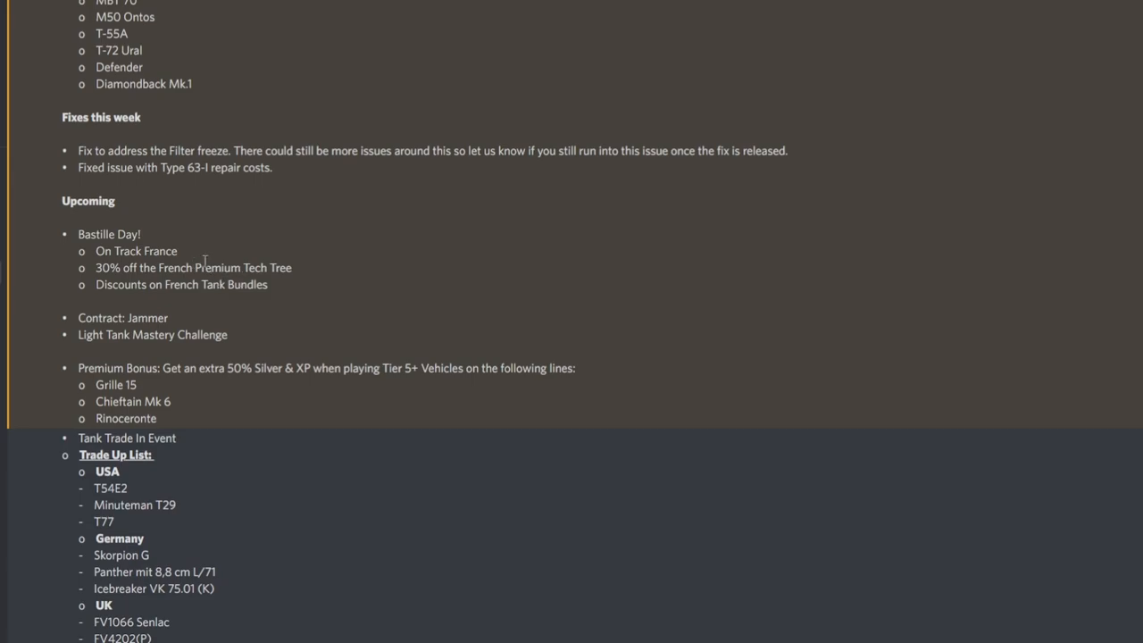
pyautogui.moveTo(93, 268); pyautogui.dragTo(268, 284)
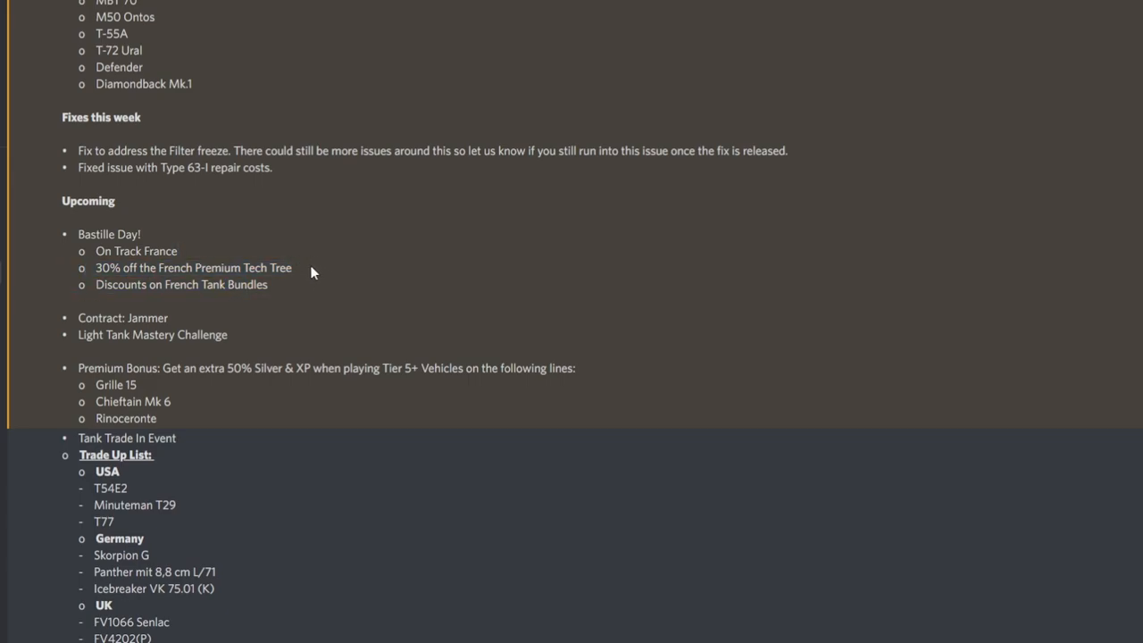
pyautogui.moveTo(304, 284)
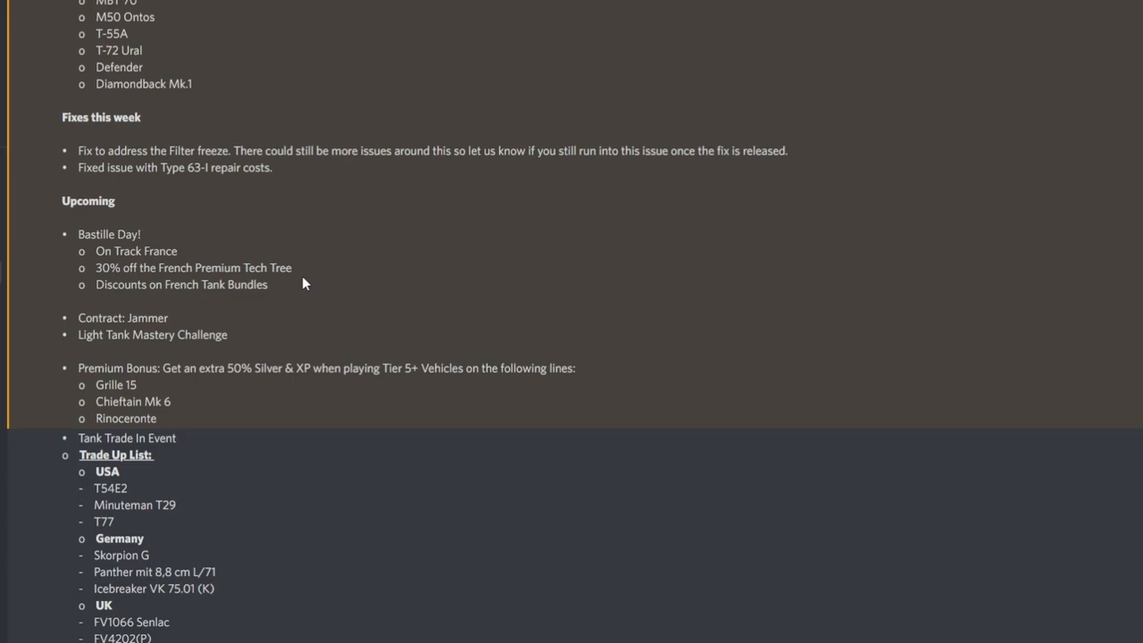
pyautogui.moveTo(132, 300)
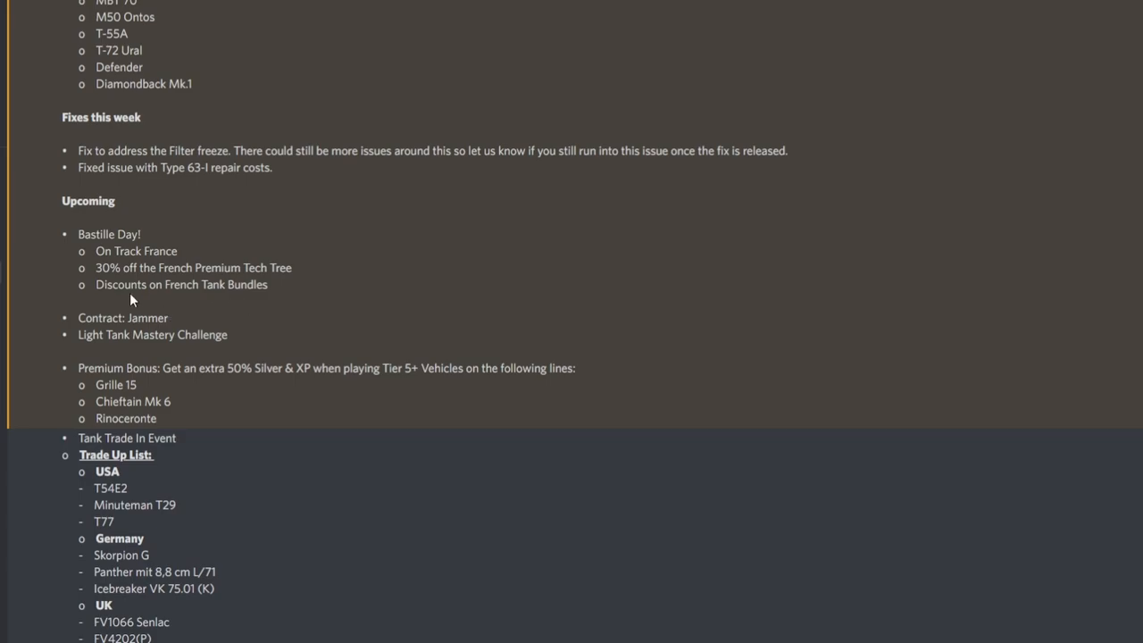
pyautogui.moveTo(277, 295)
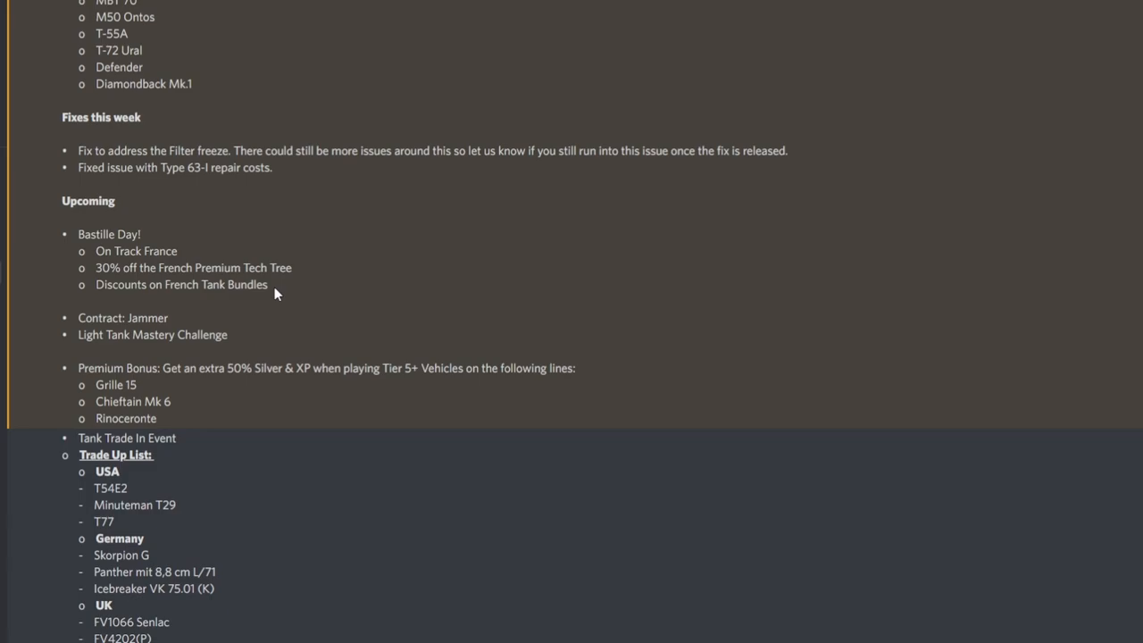
pyautogui.moveTo(299, 323)
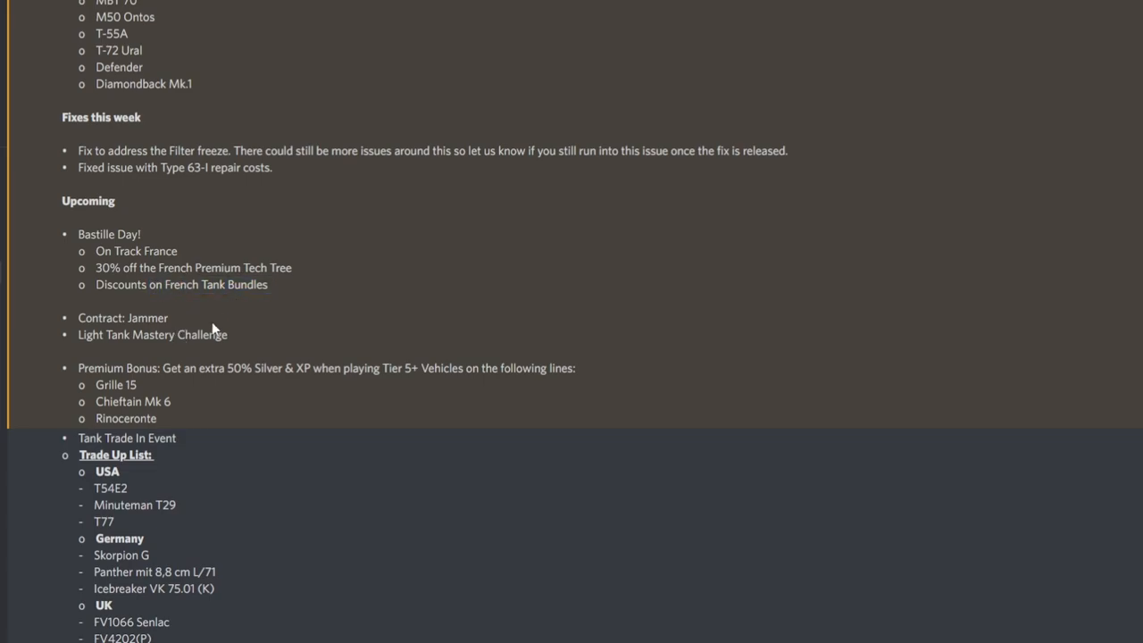
pyautogui.moveTo(201, 332)
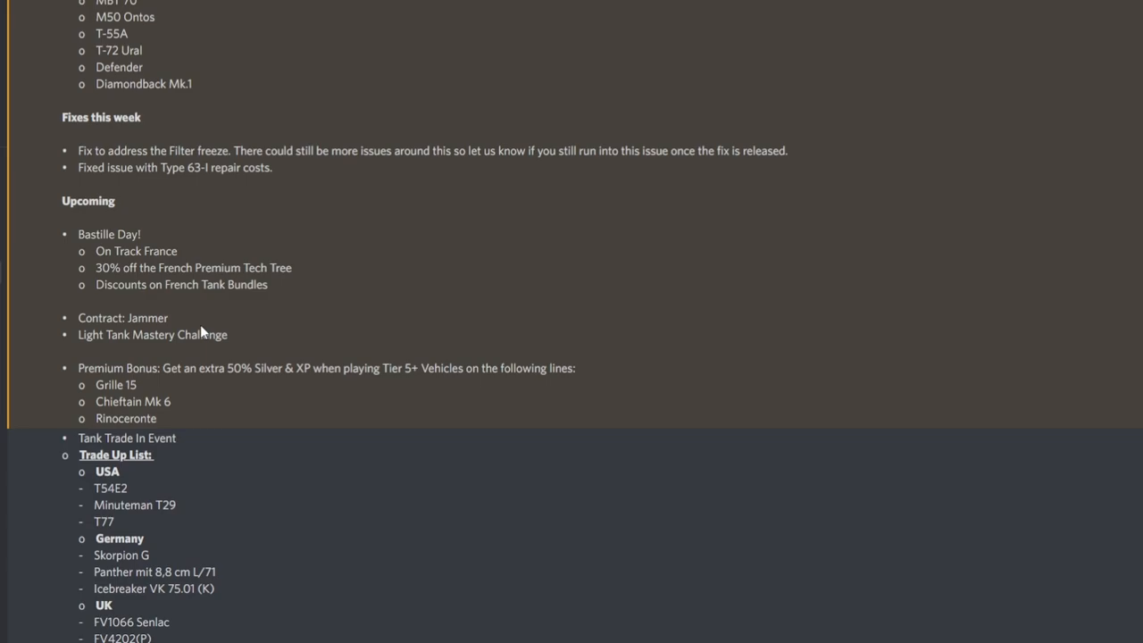
pyautogui.moveTo(161, 318)
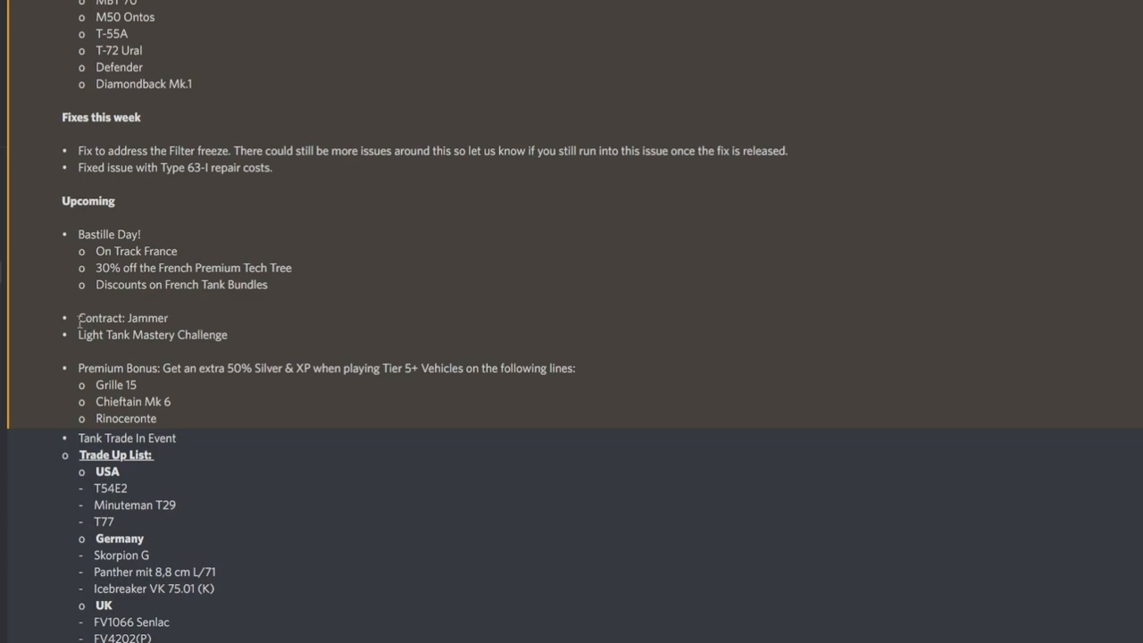
pyautogui.moveTo(174, 326)
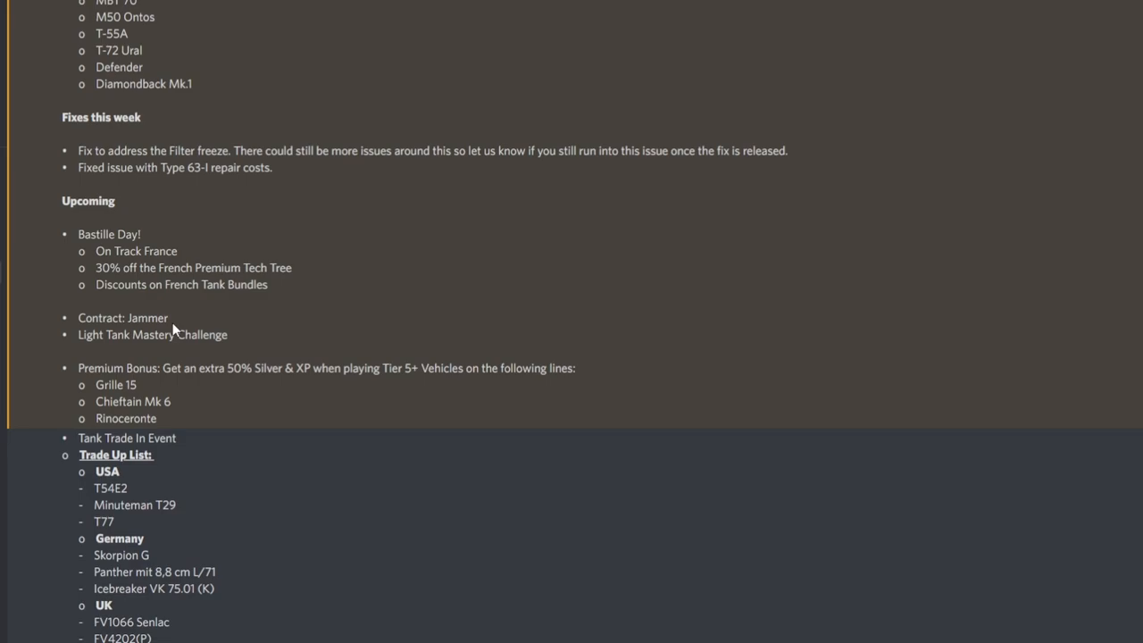
pyautogui.moveTo(79, 349)
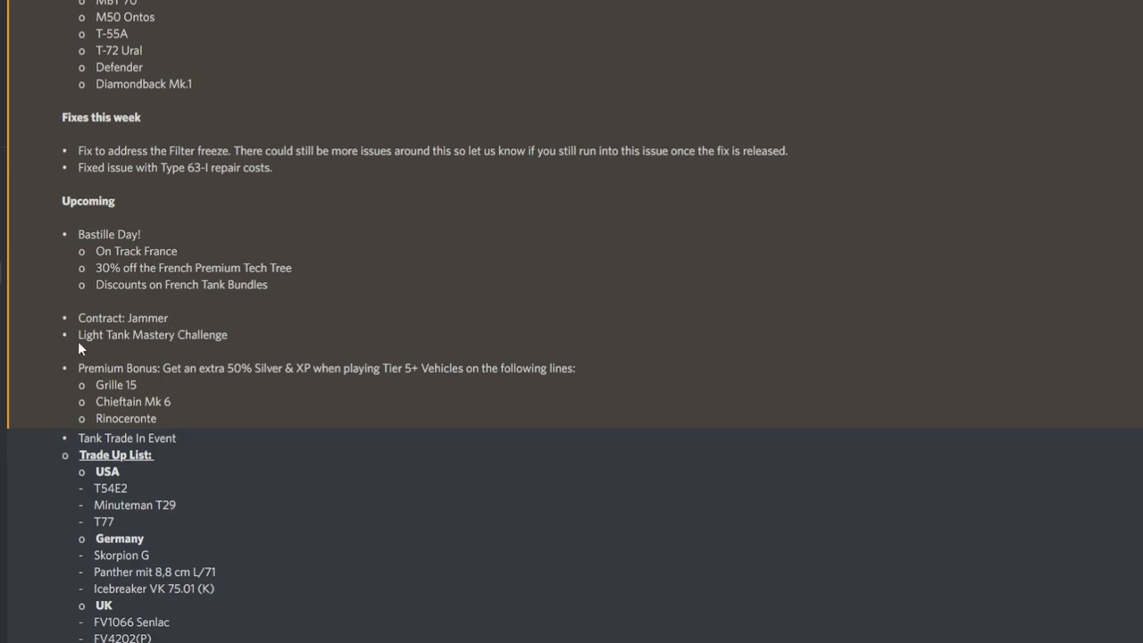
pyautogui.moveTo(235, 338)
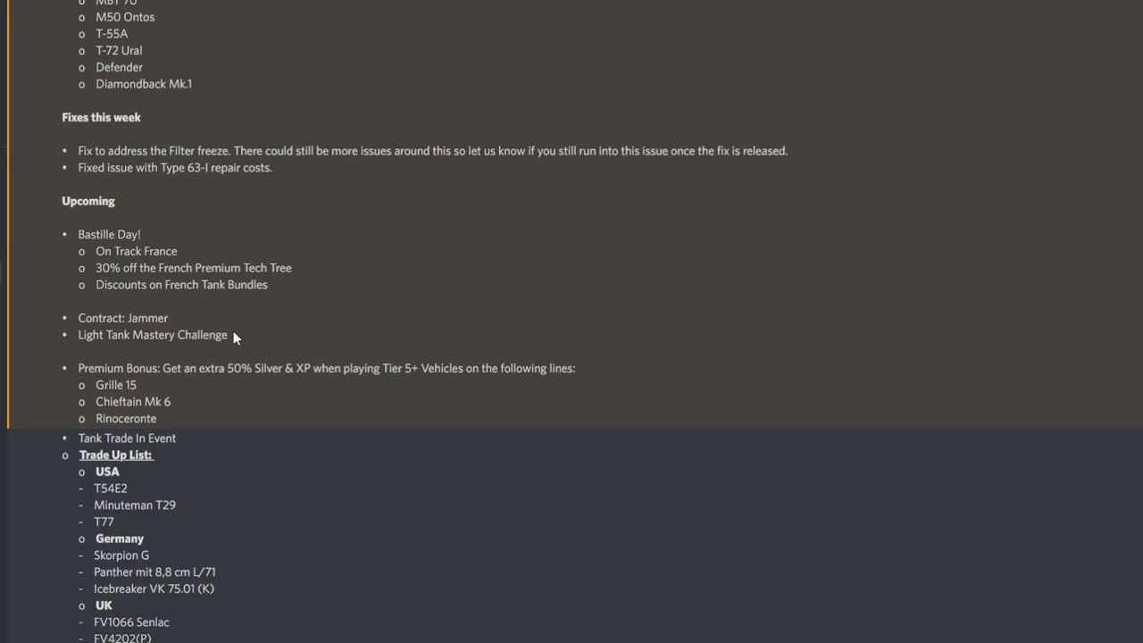
pyautogui.moveTo(250, 372)
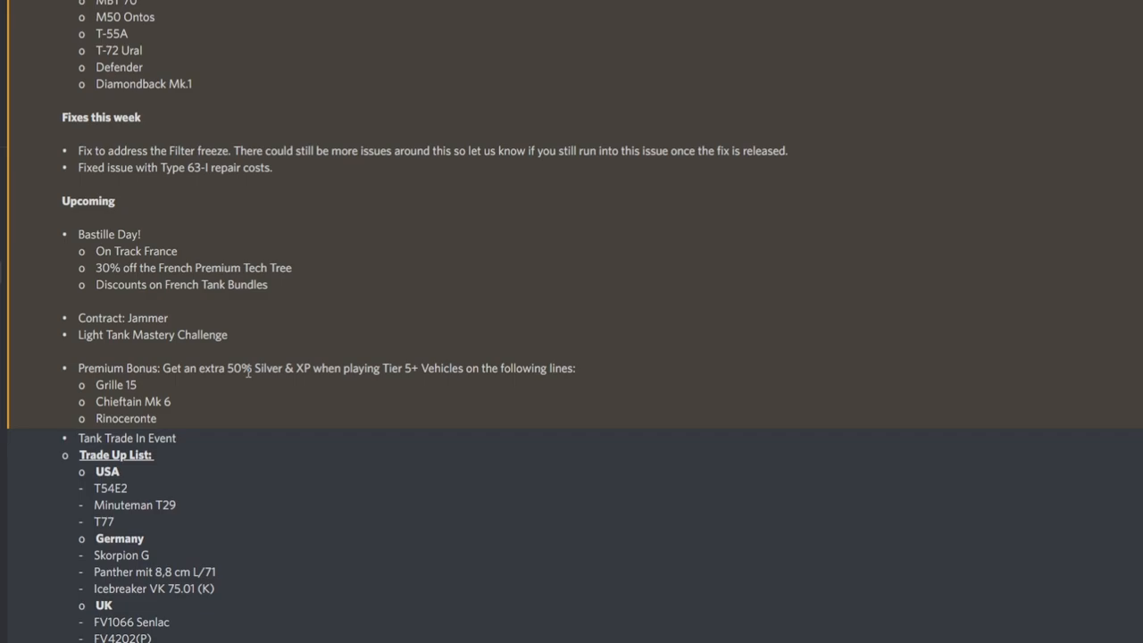
pyautogui.moveTo(104, 183)
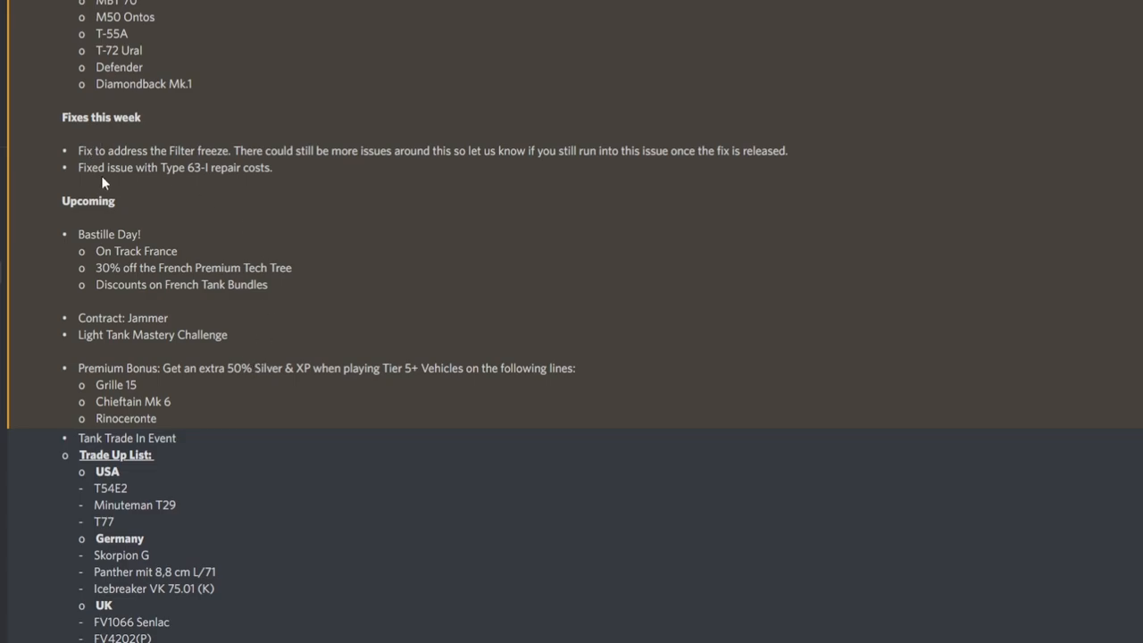
pyautogui.moveTo(153, 298)
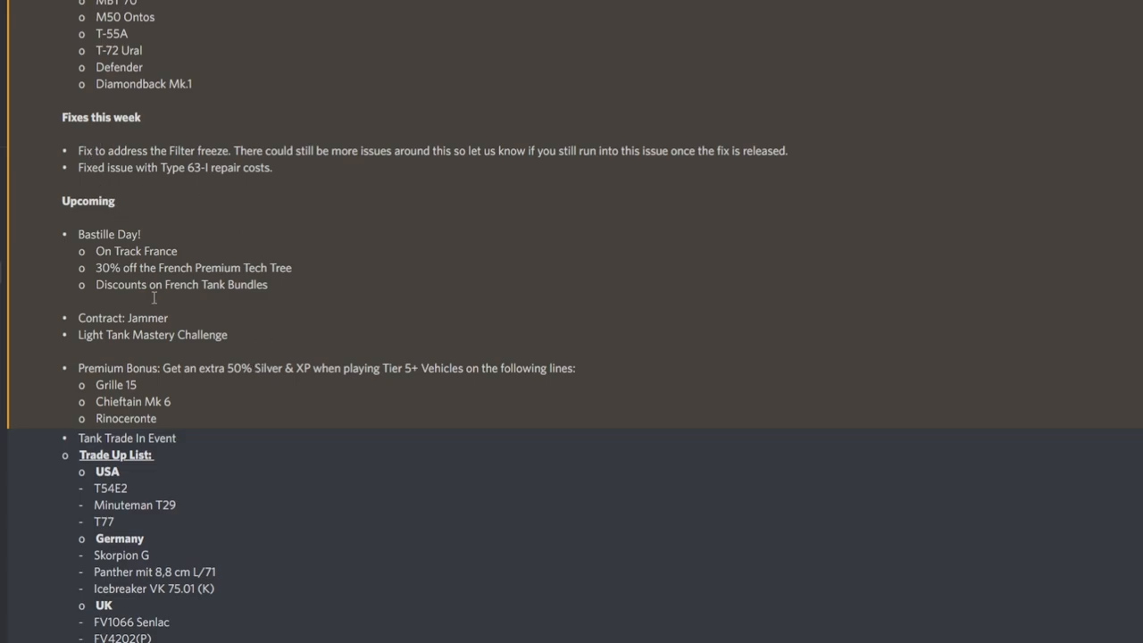
pyautogui.moveTo(79, 368); pyautogui.dragTo(335, 368)
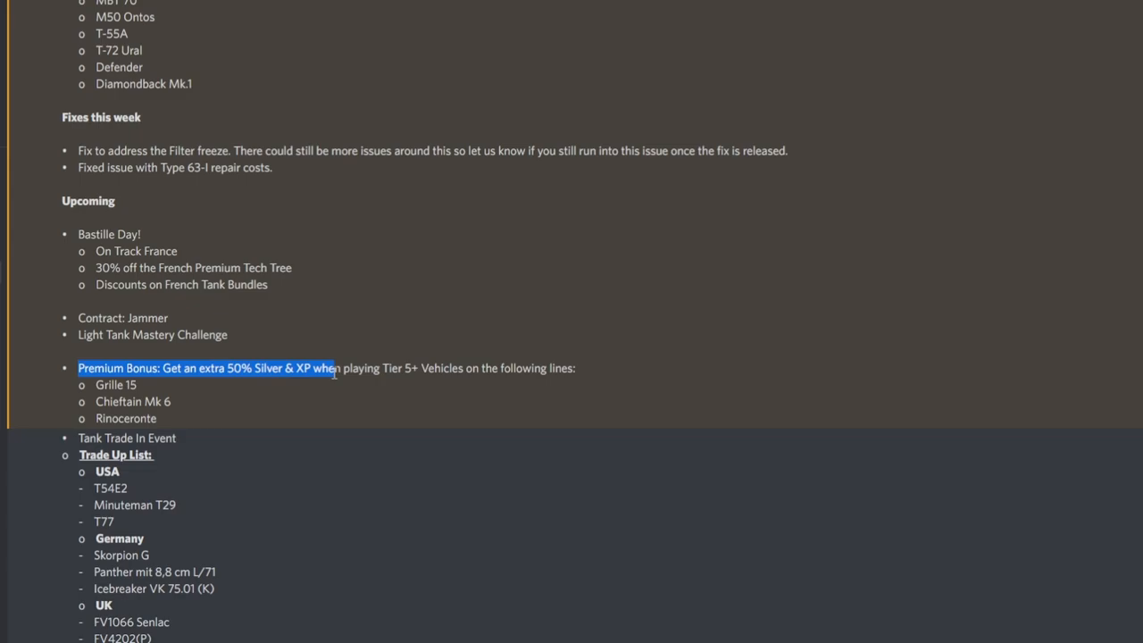
pyautogui.click(363, 368)
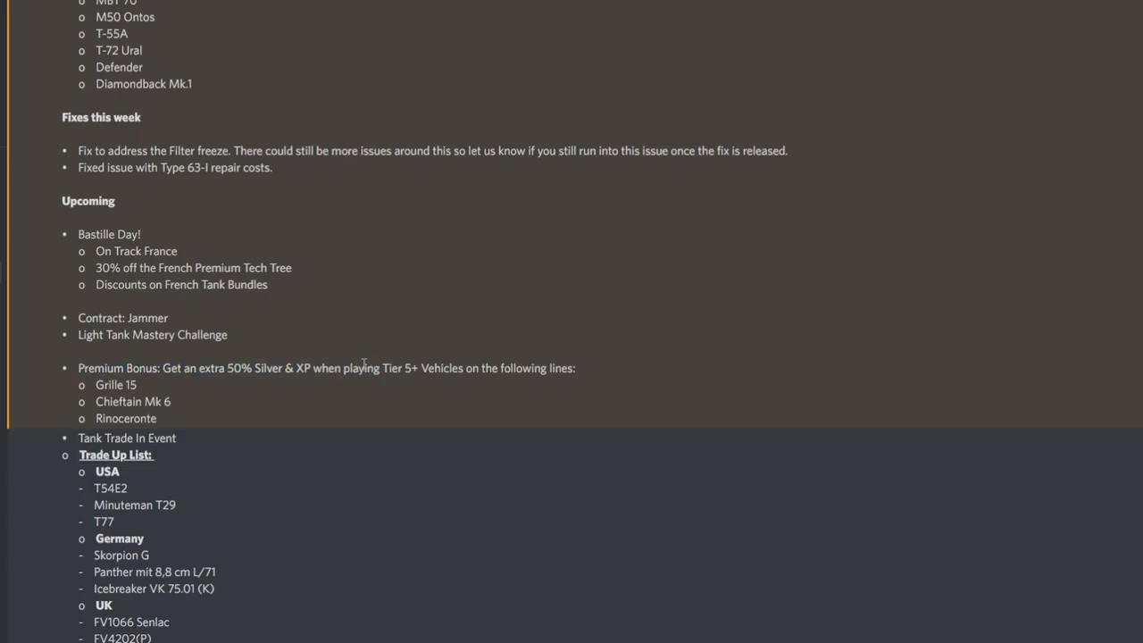
pyautogui.moveTo(372, 401)
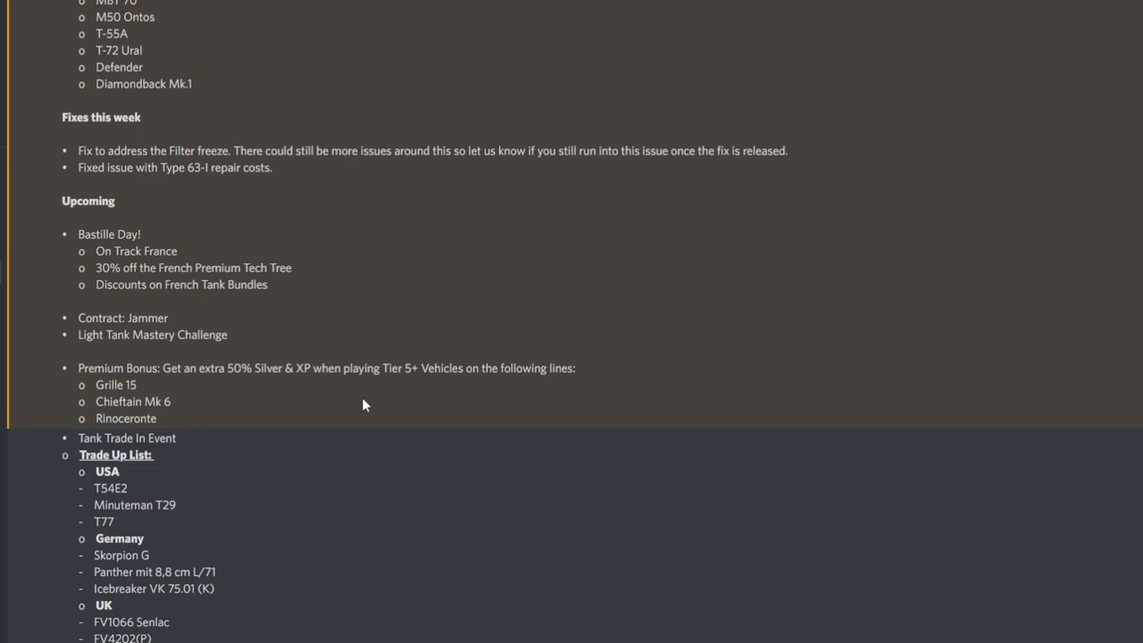
pyautogui.moveTo(119, 418)
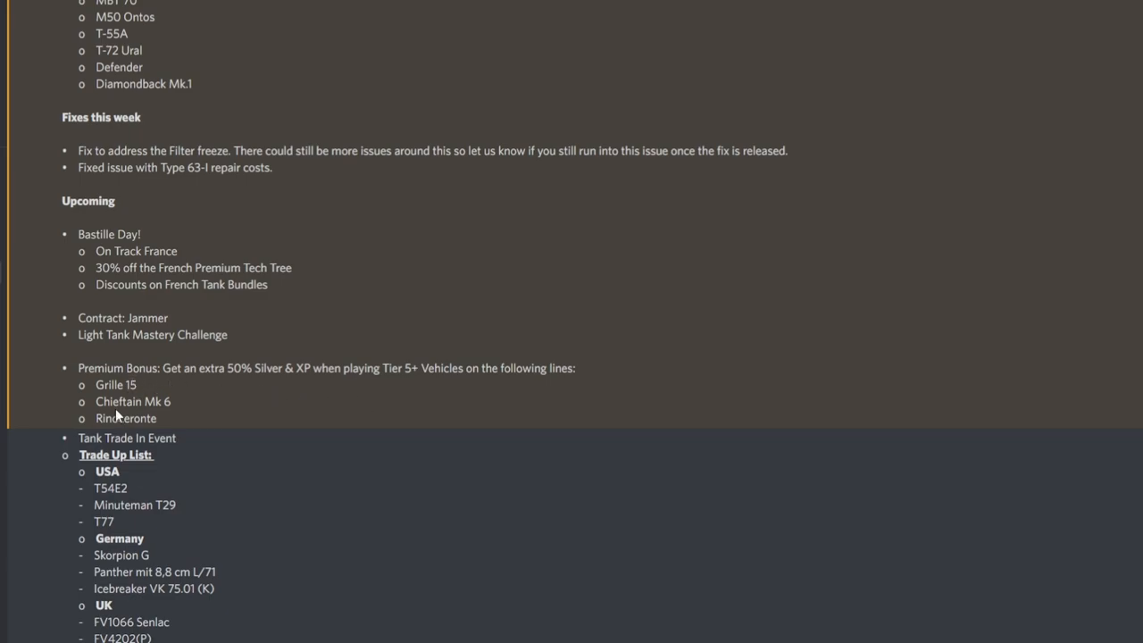
pyautogui.moveTo(192, 437)
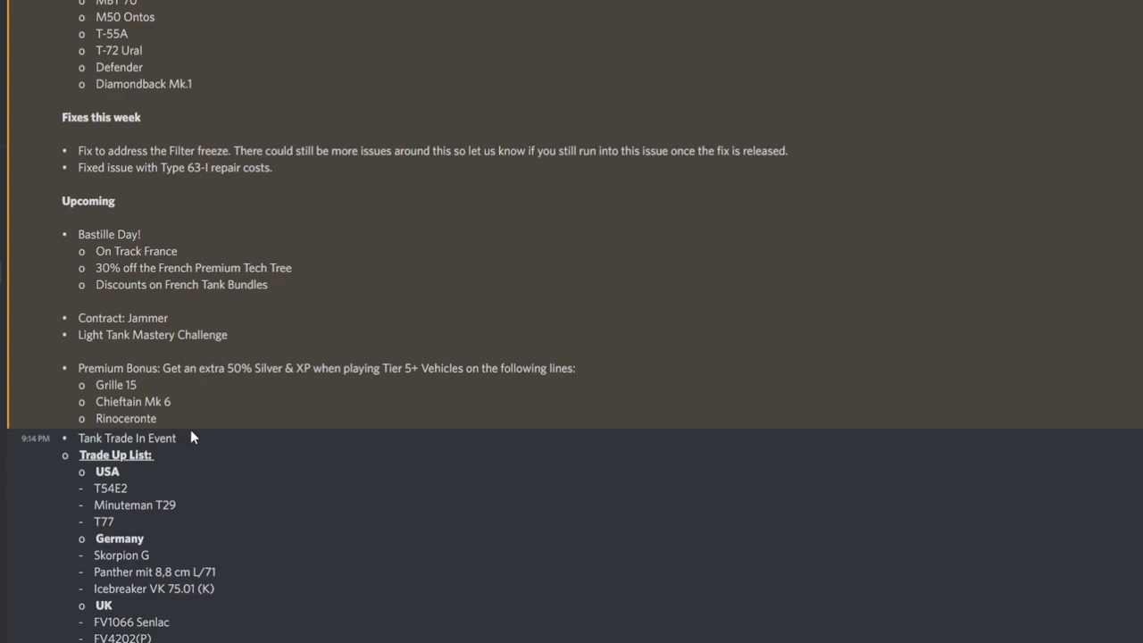
pyautogui.moveTo(143, 449)
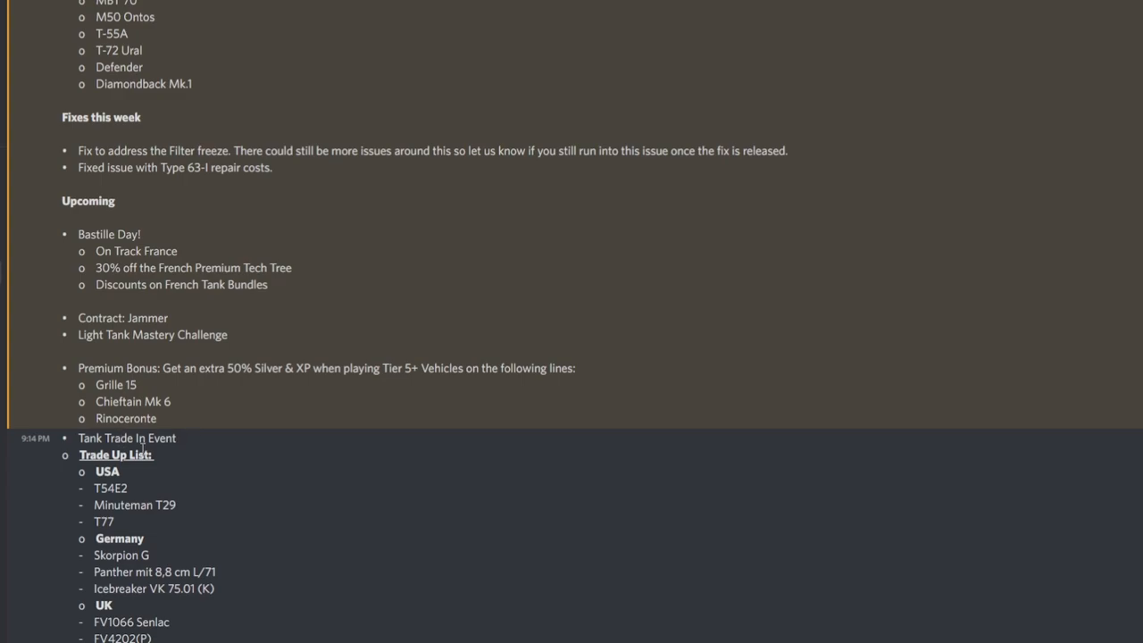
pyautogui.moveTo(179, 413)
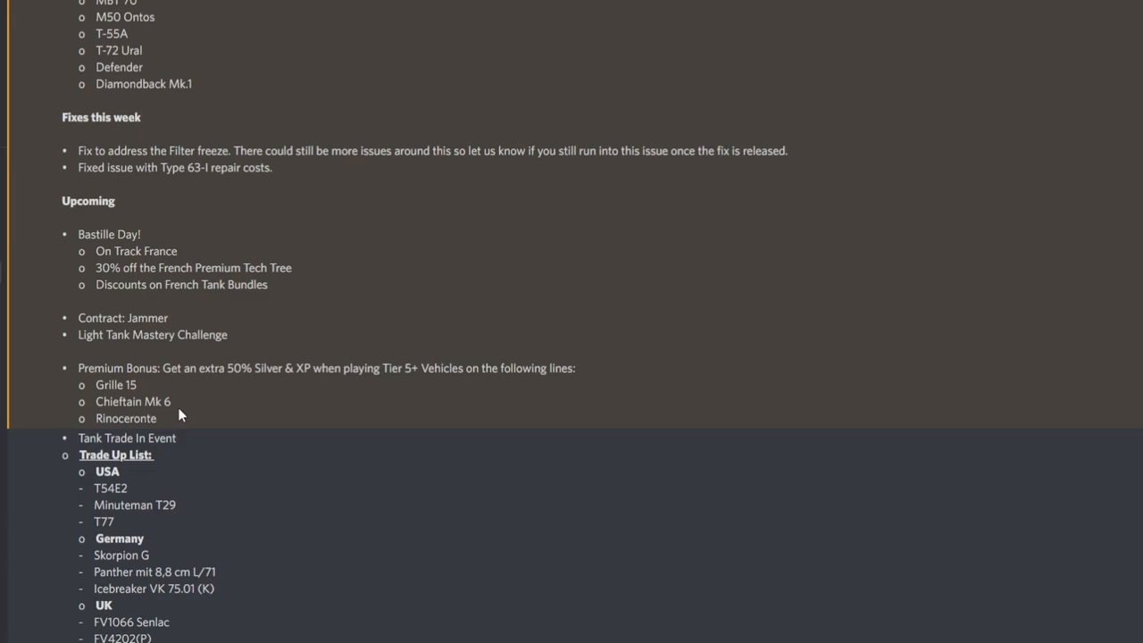
pyautogui.moveTo(165, 417)
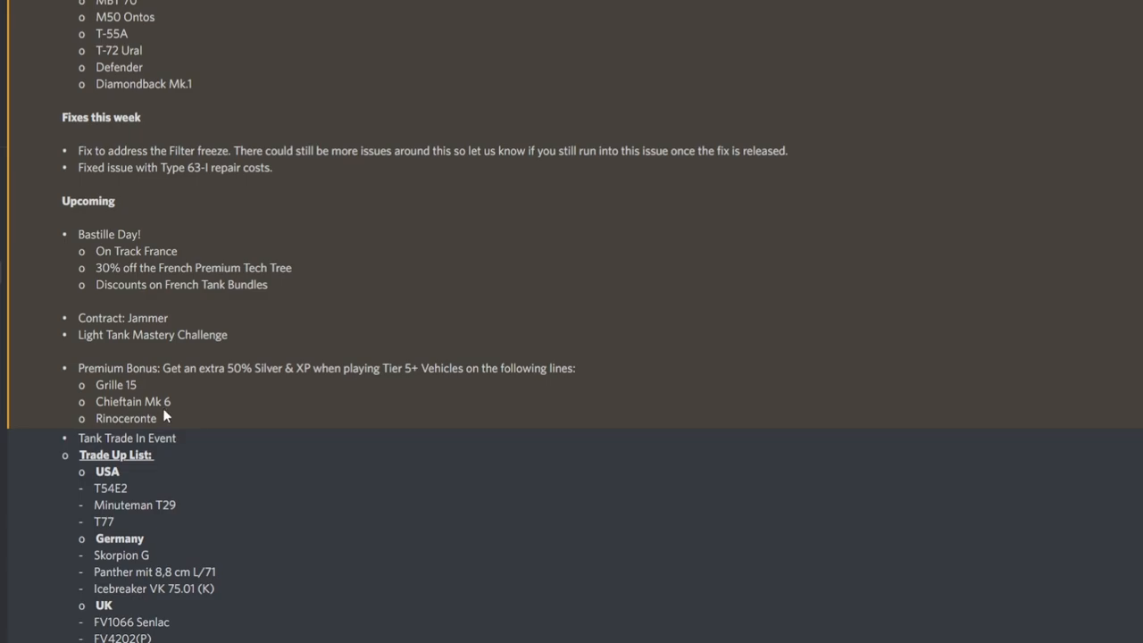
pyautogui.scroll(-3)
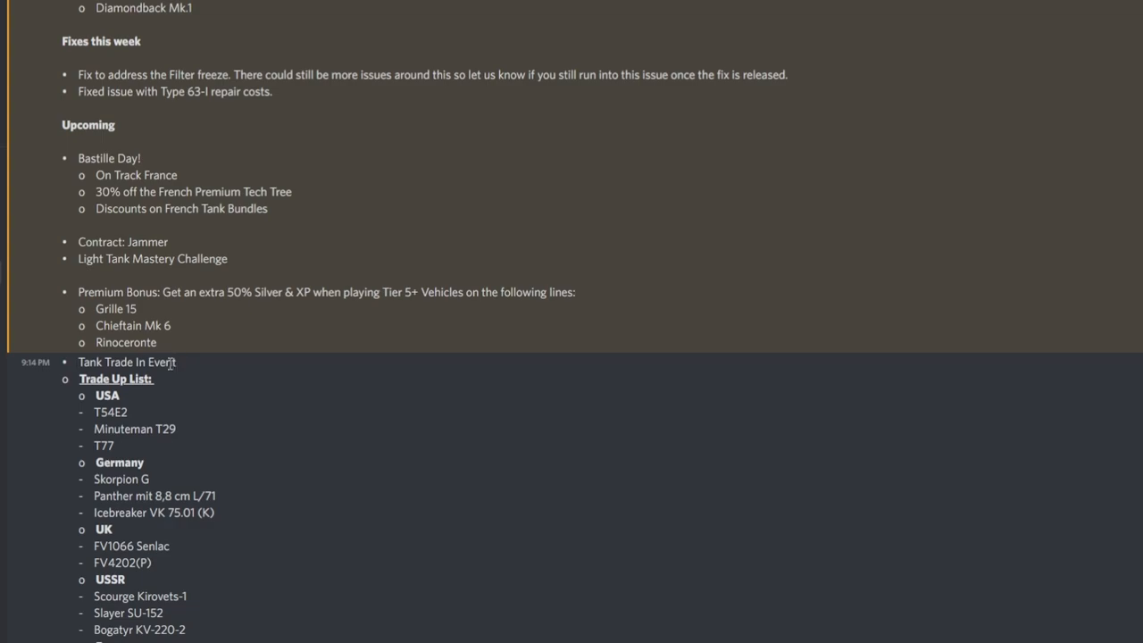
pyautogui.moveTo(160, 378)
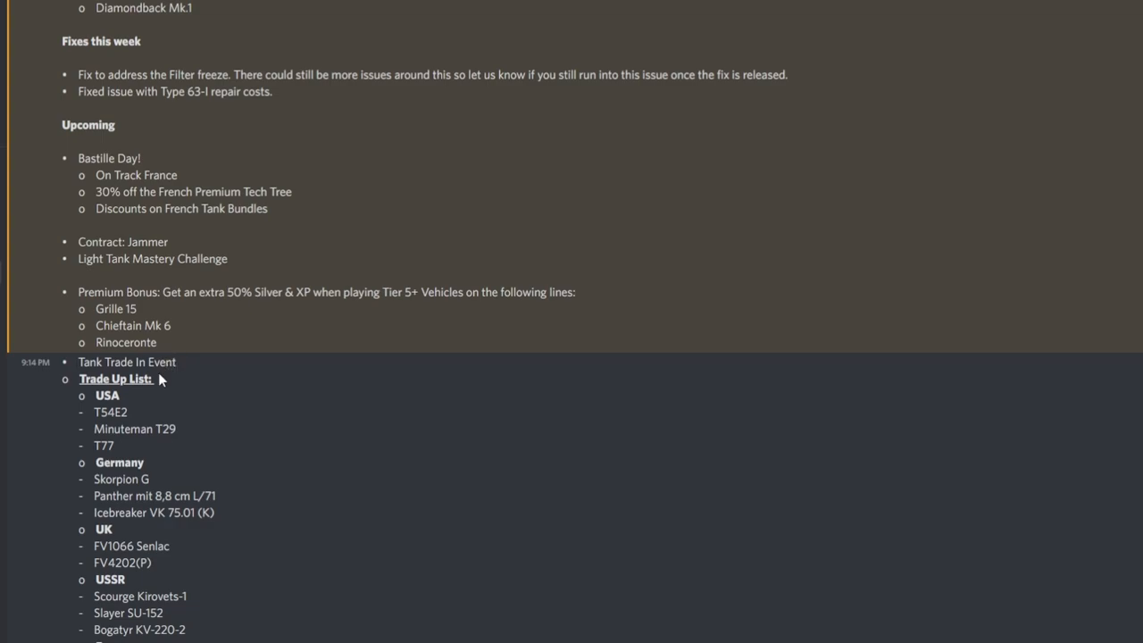
pyautogui.moveTo(179, 366)
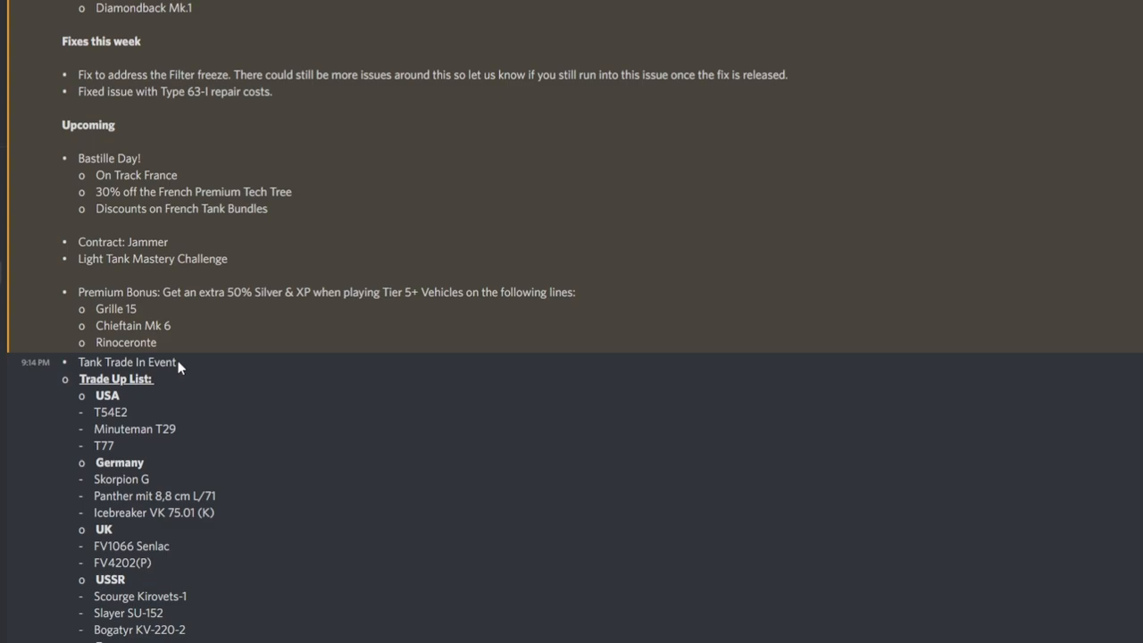
# Show the Trade Up List's USA, Germany and UK tanks and deselect the marked USA tank names.
pyautogui.scroll(-3)
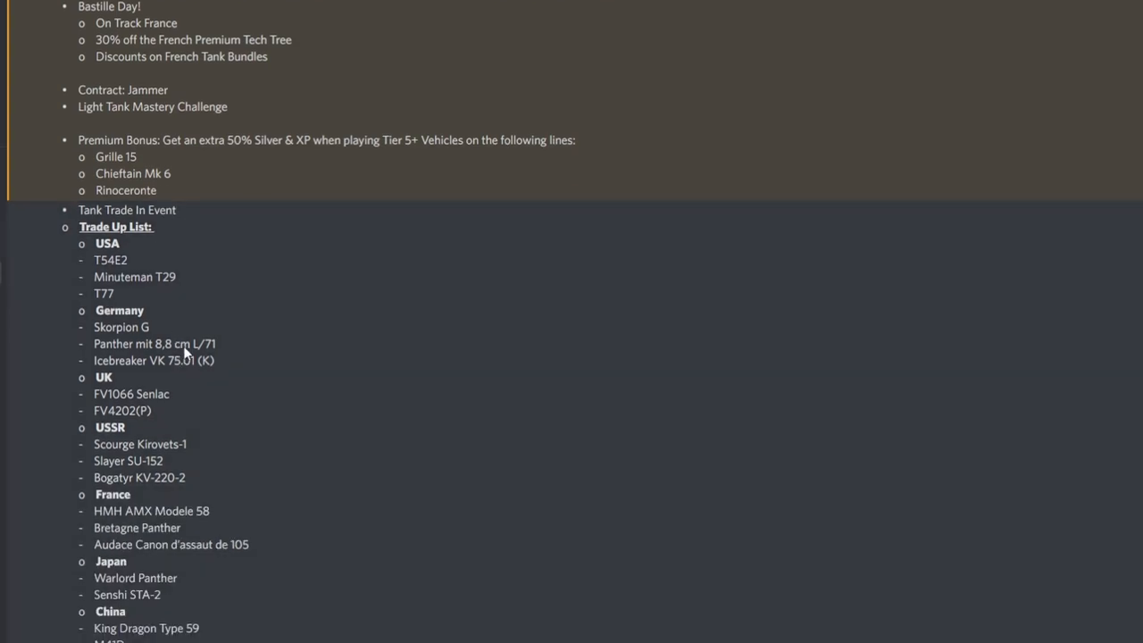
pyautogui.moveTo(188, 319)
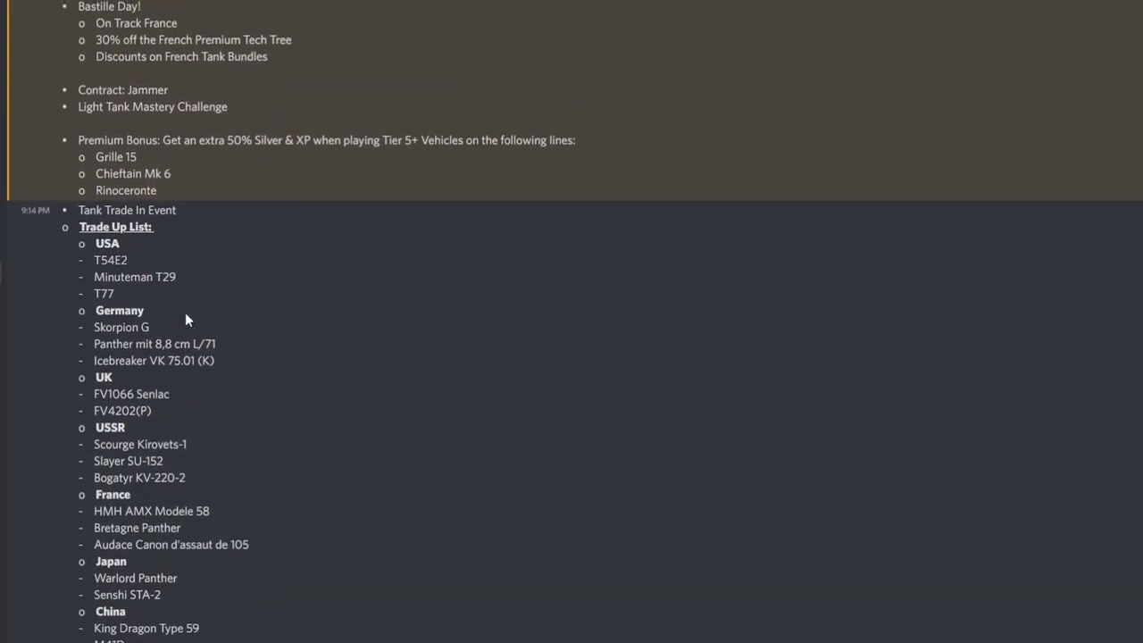
pyautogui.moveTo(174, 192)
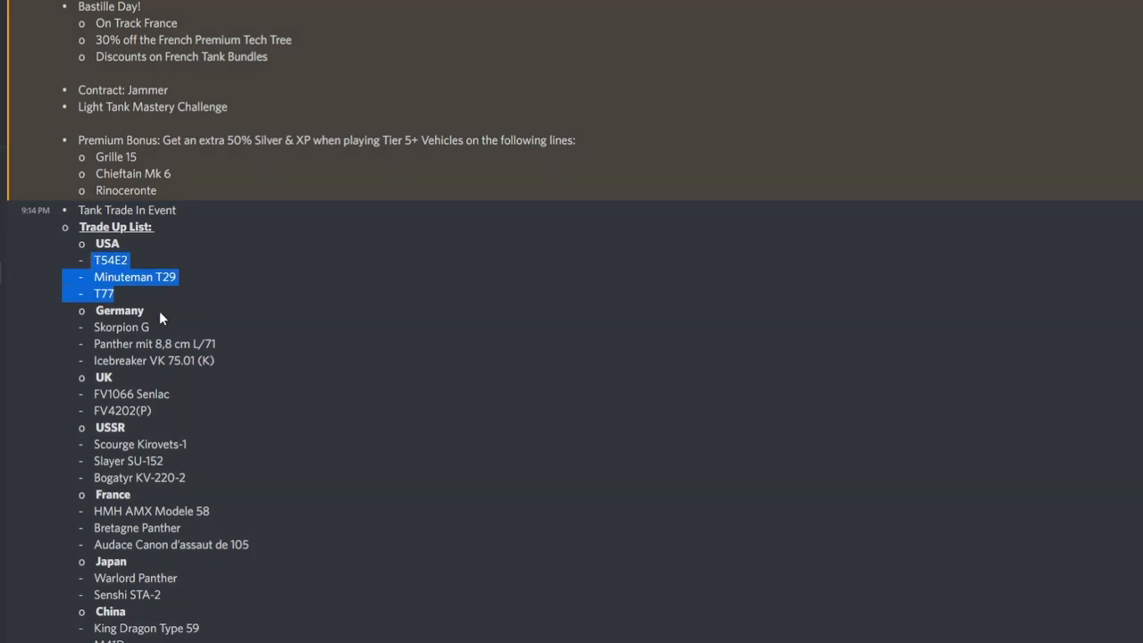
pyautogui.click(161, 317)
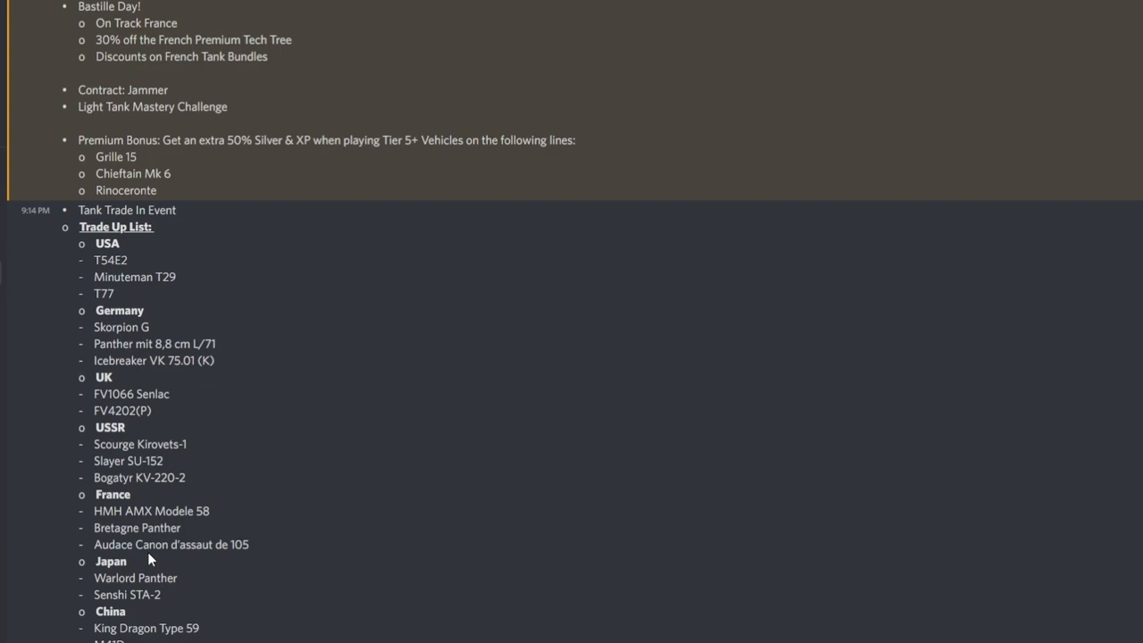
# Read the trade-up list nation by nation from USA down to the Eastern Alliance tanks.
pyautogui.scroll(-3)
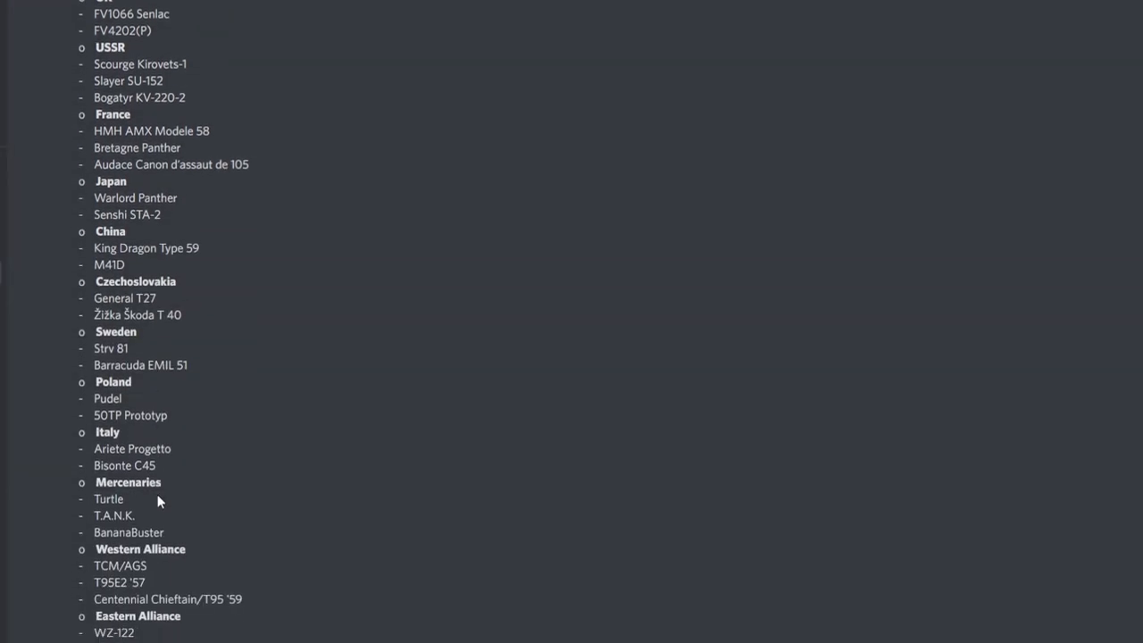
pyautogui.scroll(3)
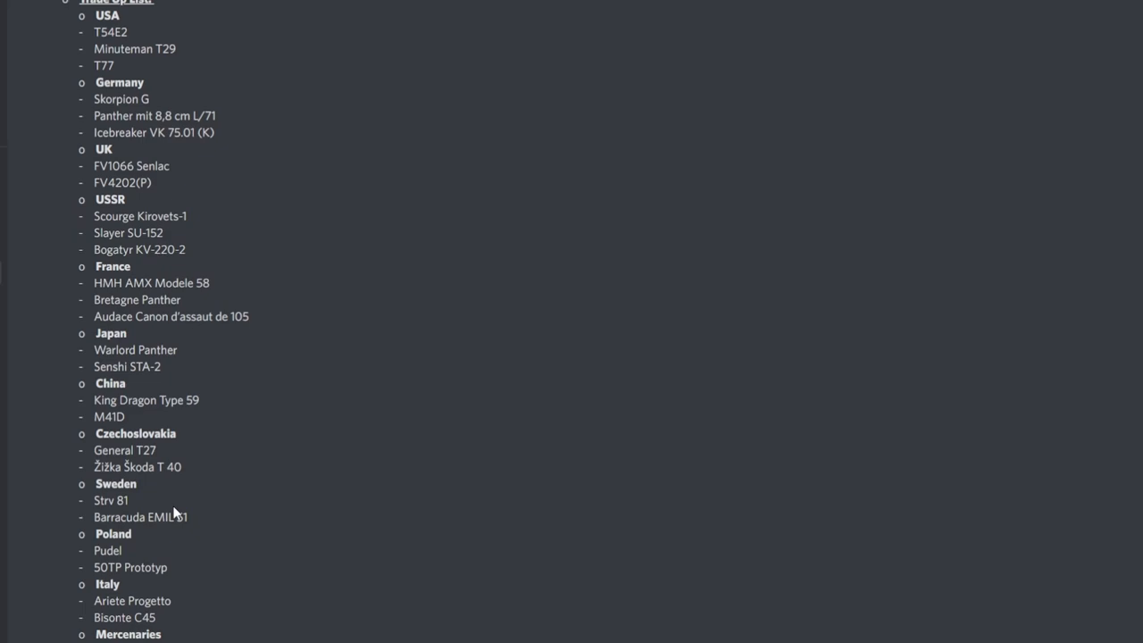
pyautogui.scroll(3)
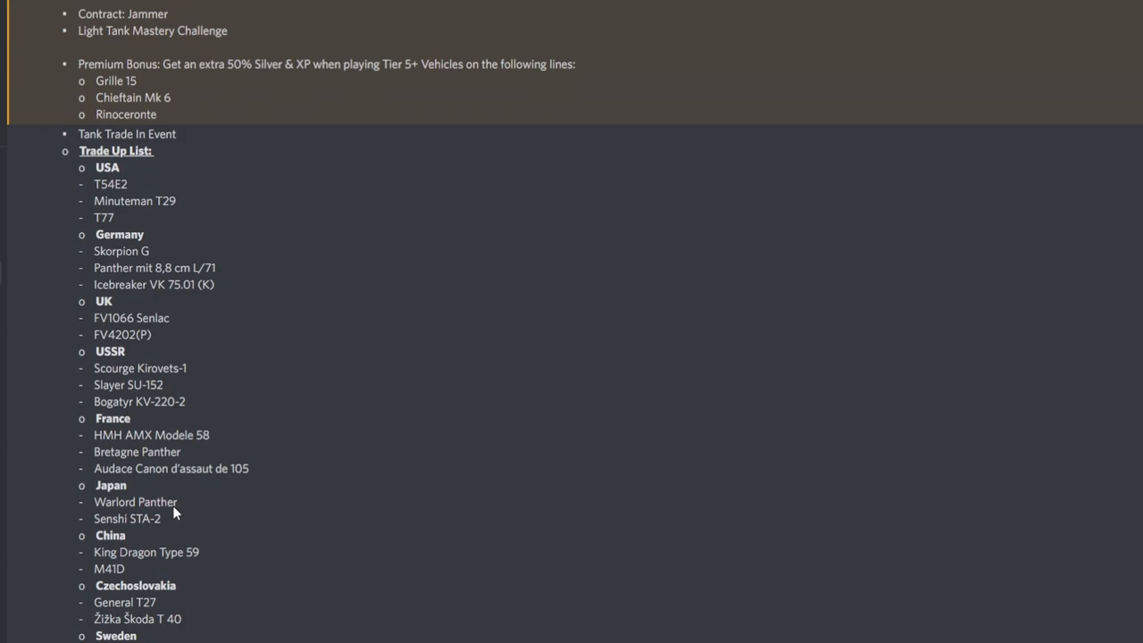
pyautogui.scroll(-3)
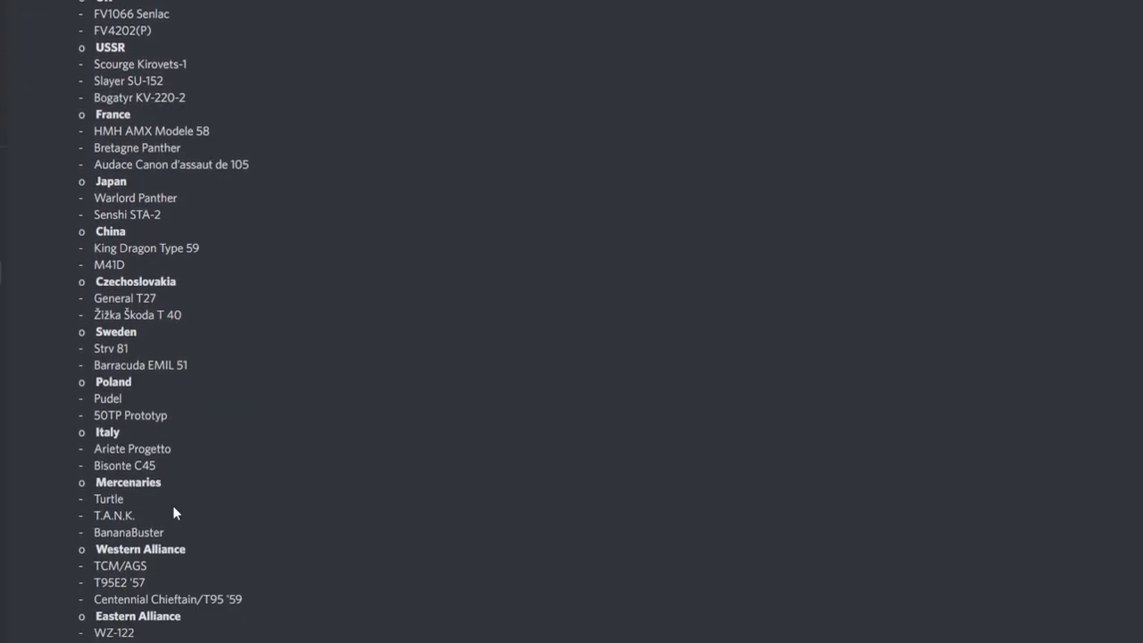
pyautogui.scroll(-3)
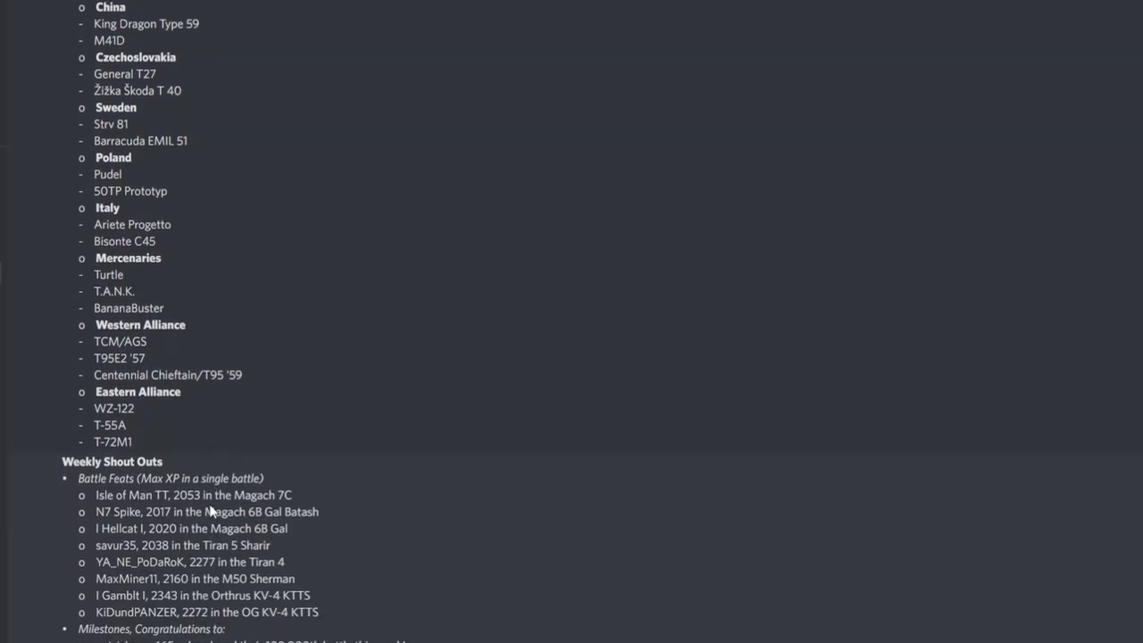
pyautogui.scroll(3)
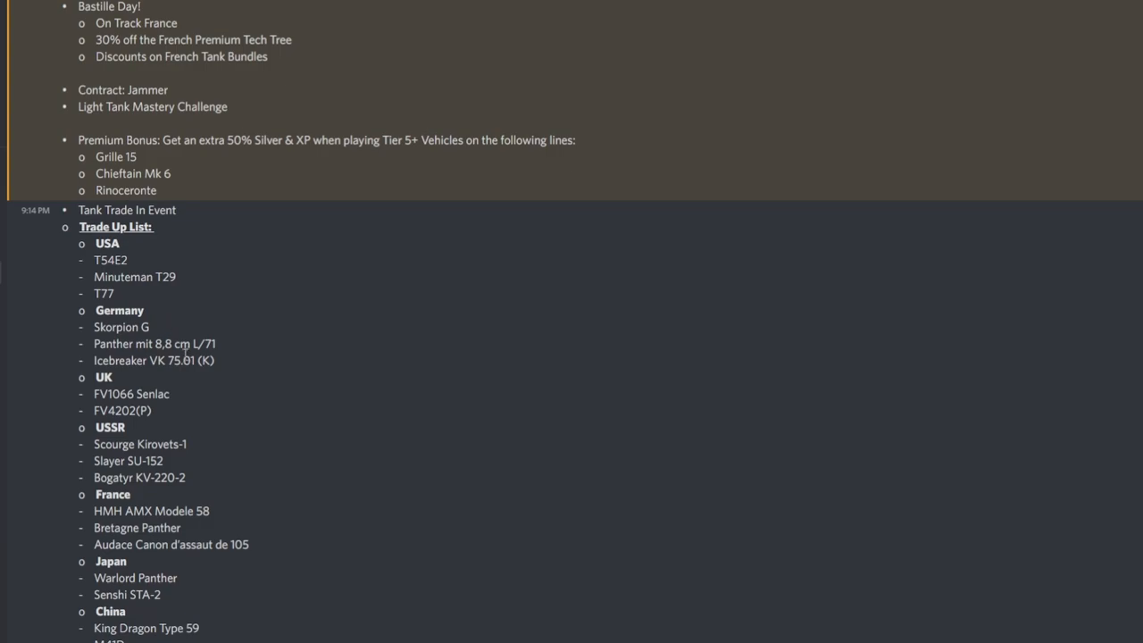
pyautogui.scroll(-3)
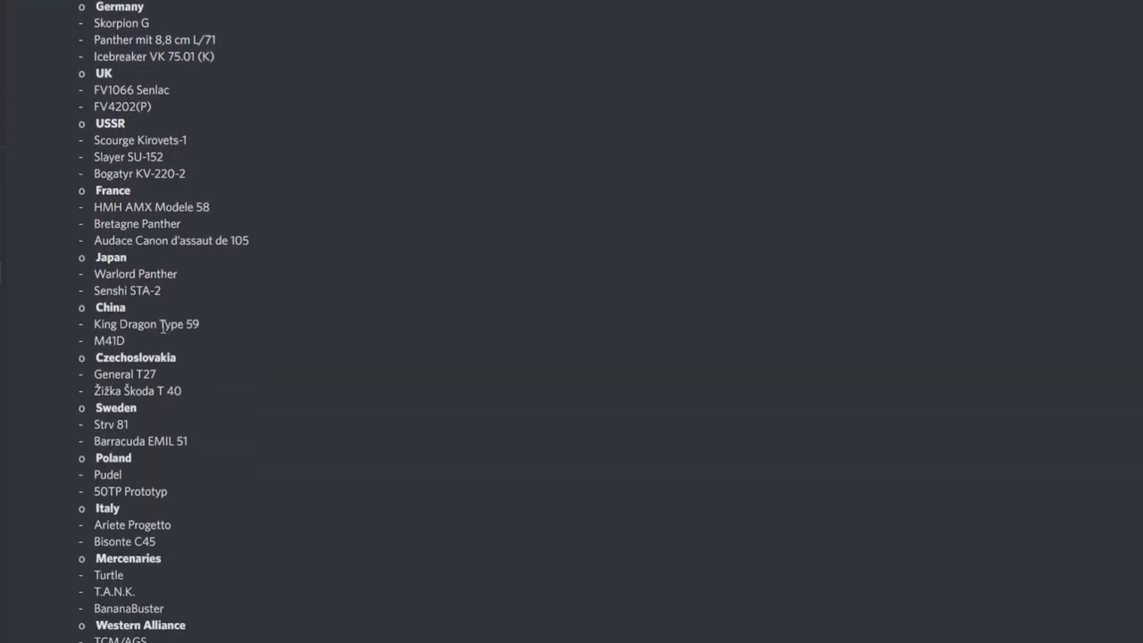
pyautogui.scroll(-3)
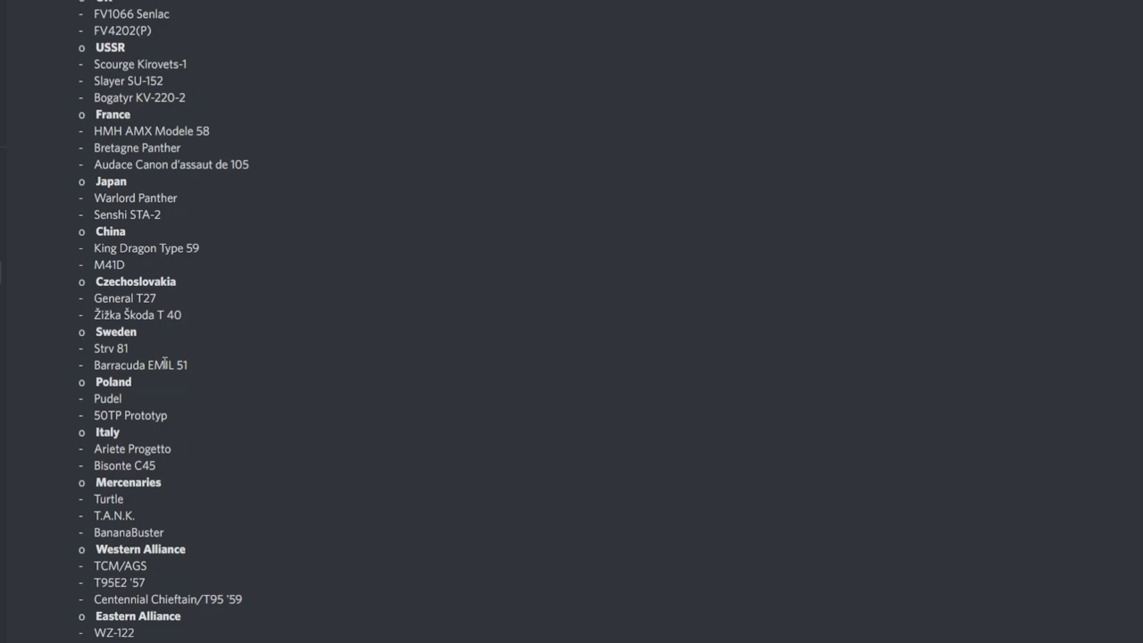
pyautogui.scroll(-3)
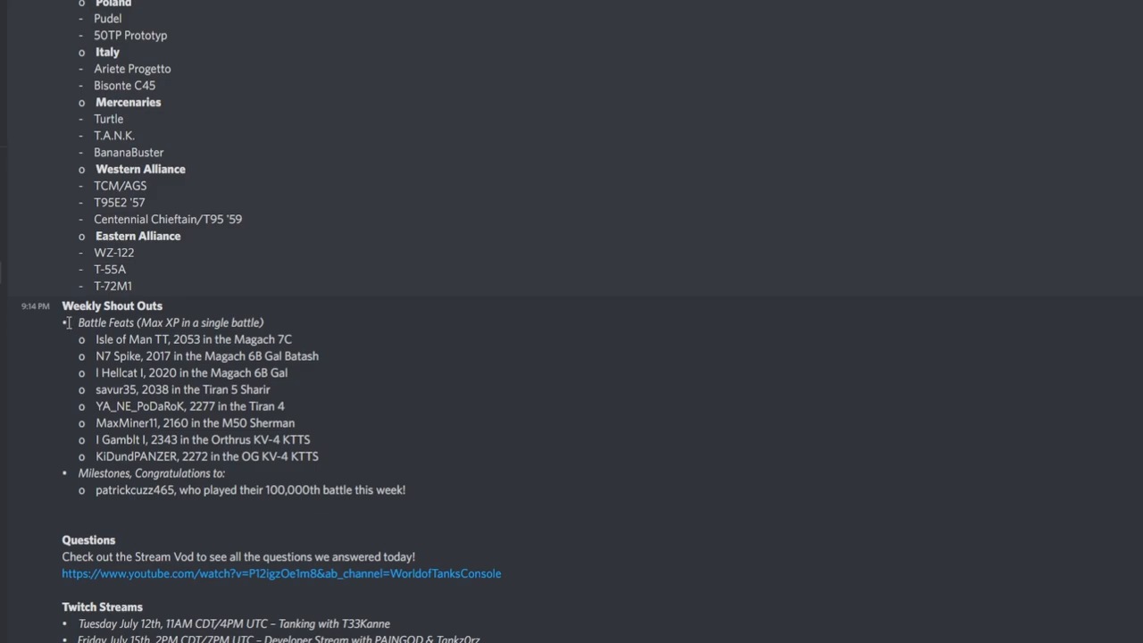
pyautogui.moveTo(67, 326)
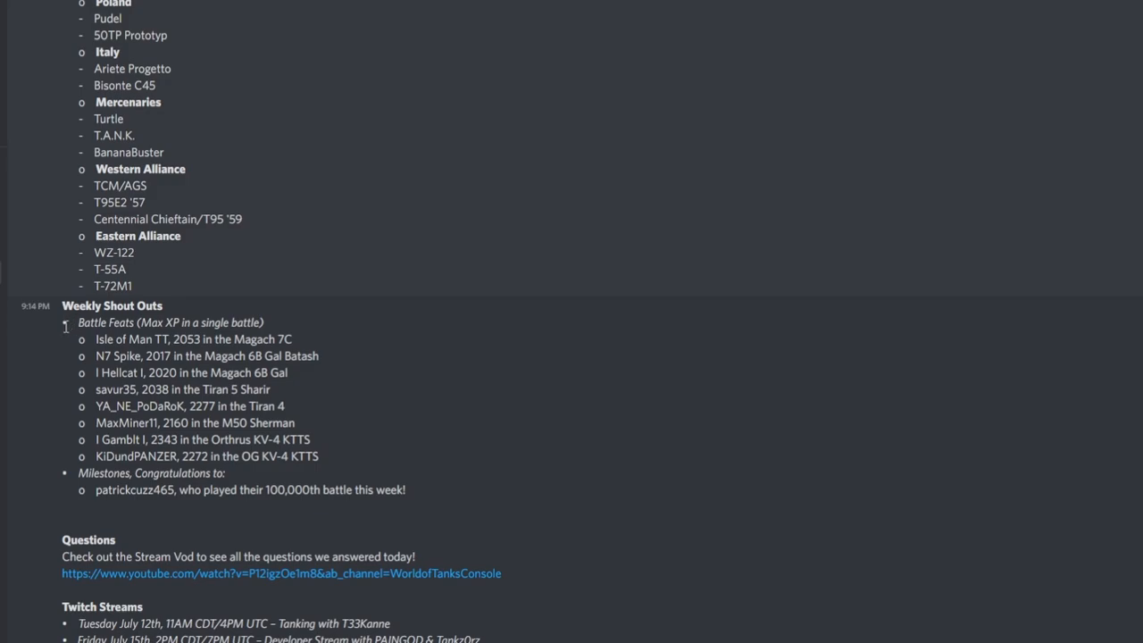
pyautogui.moveTo(154, 412)
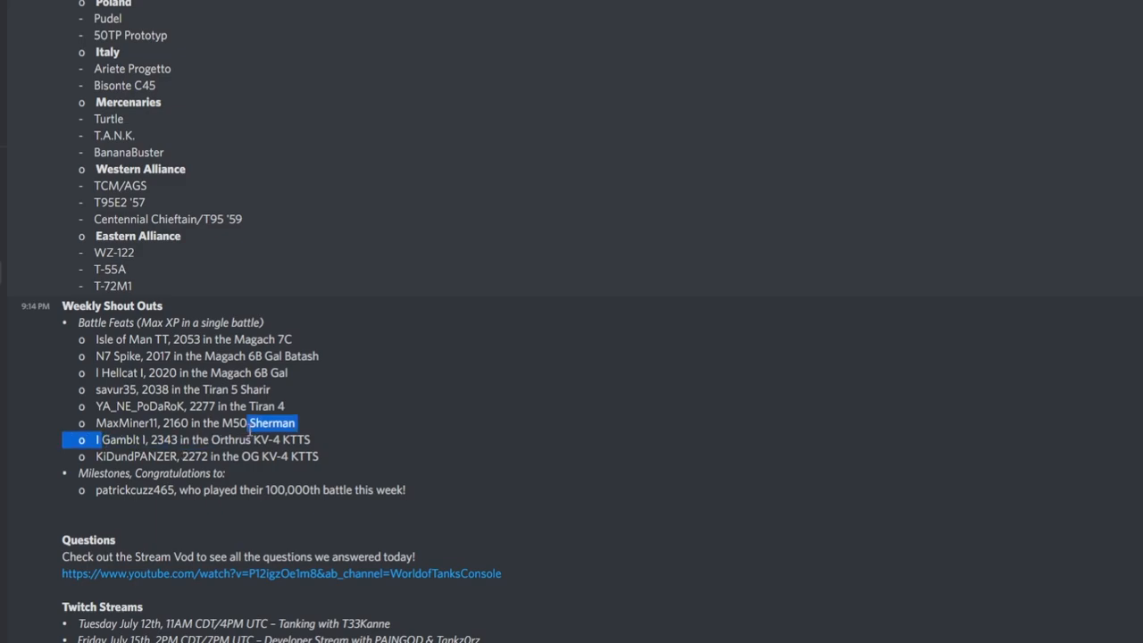
# Deselect the battle feats text and continue to the Questions, Twitch Streams and disclaimer notes.
pyautogui.click(196, 439)
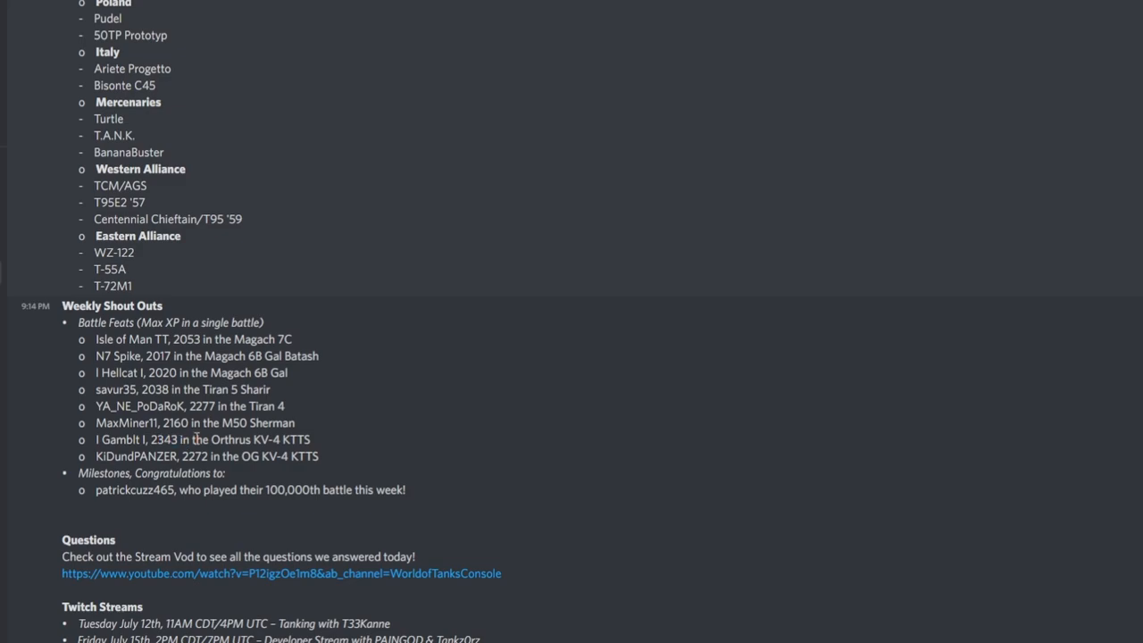
pyautogui.moveTo(297, 474)
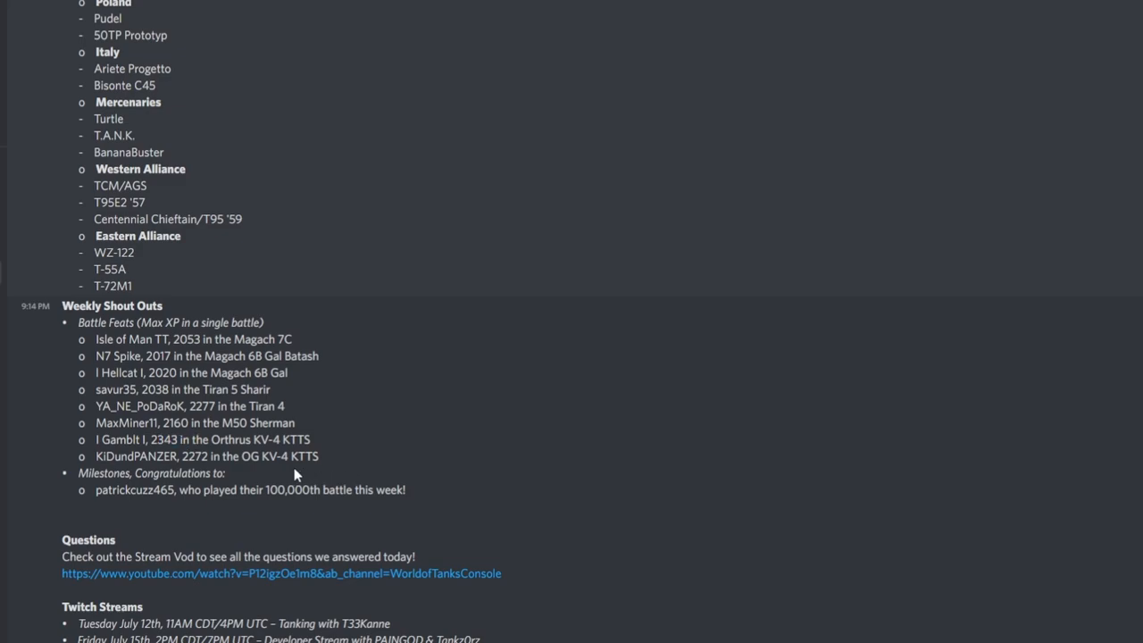
pyautogui.moveTo(245, 449)
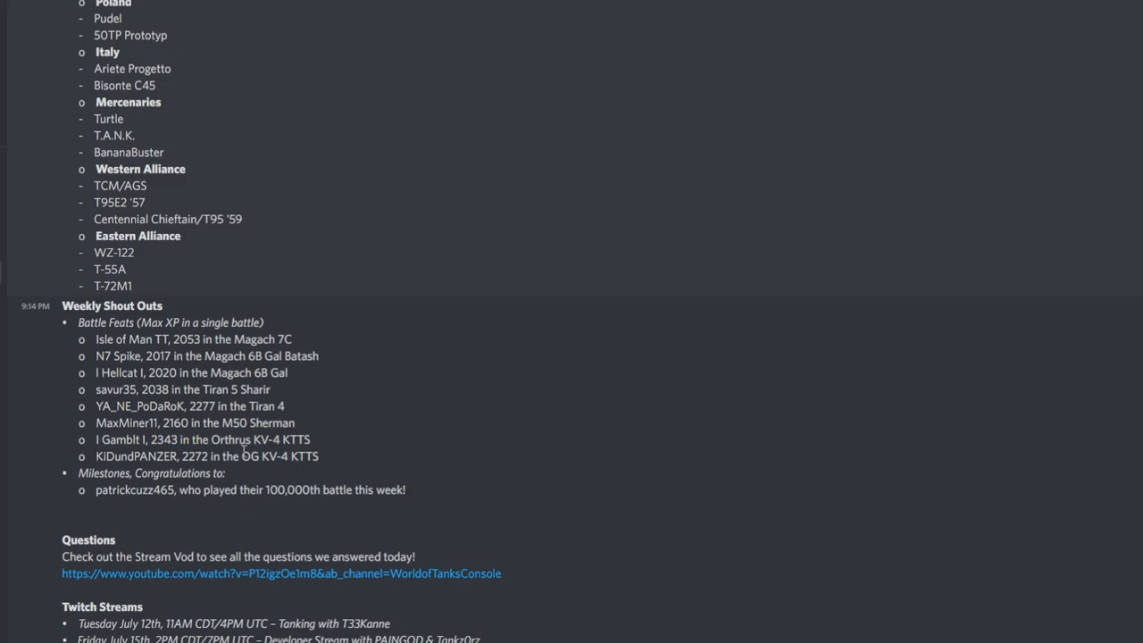
pyautogui.scroll(-3)
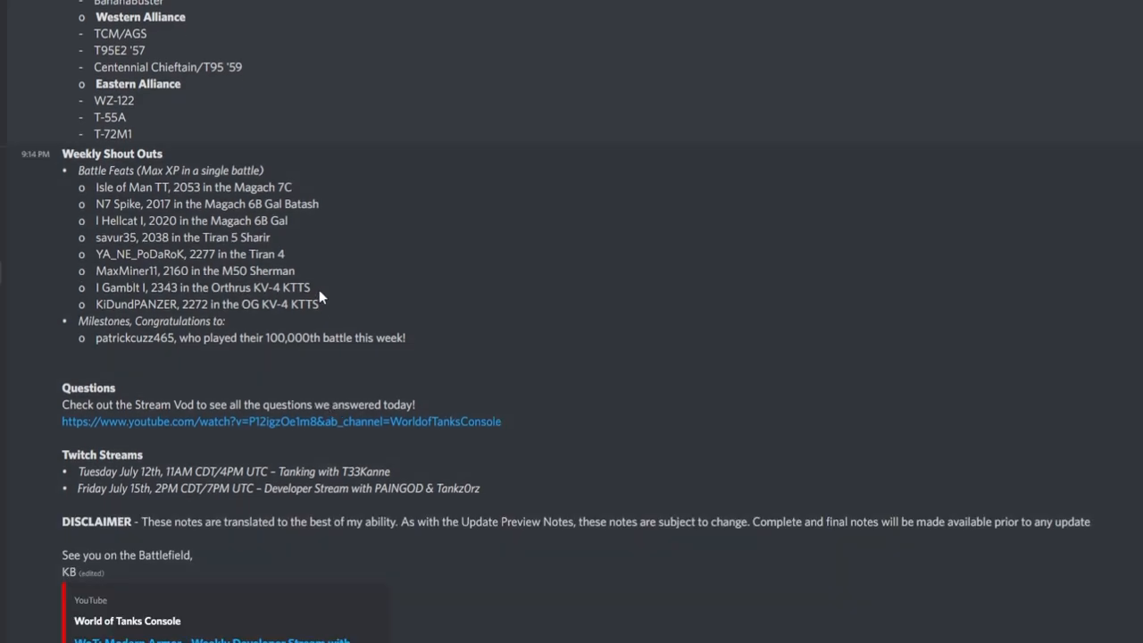
pyautogui.moveTo(261, 338)
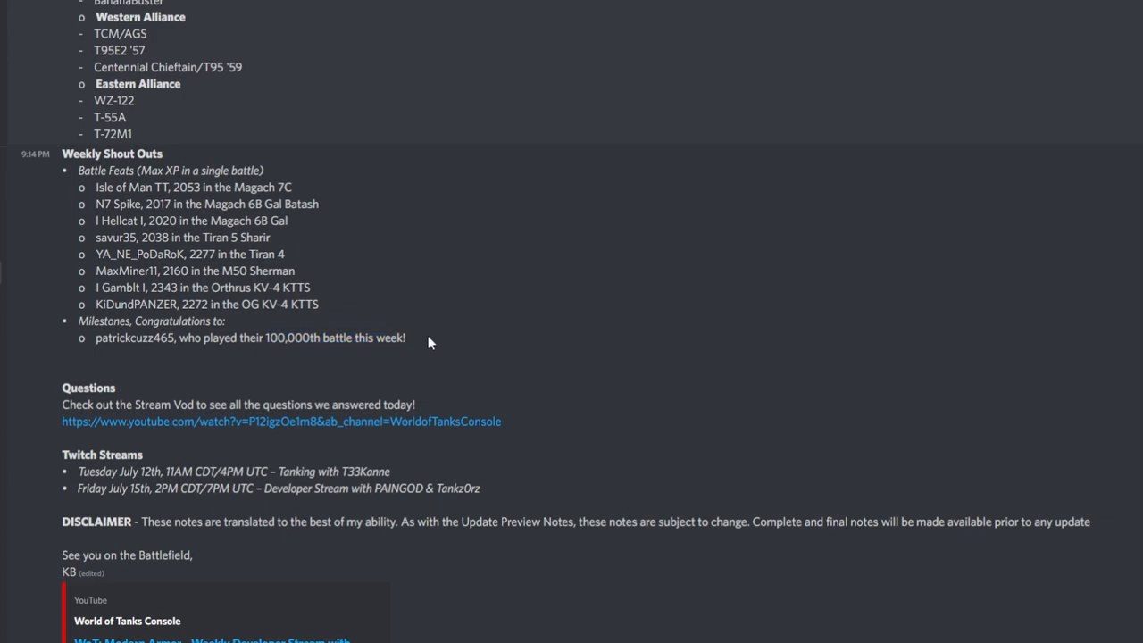
pyautogui.moveTo(375, 338)
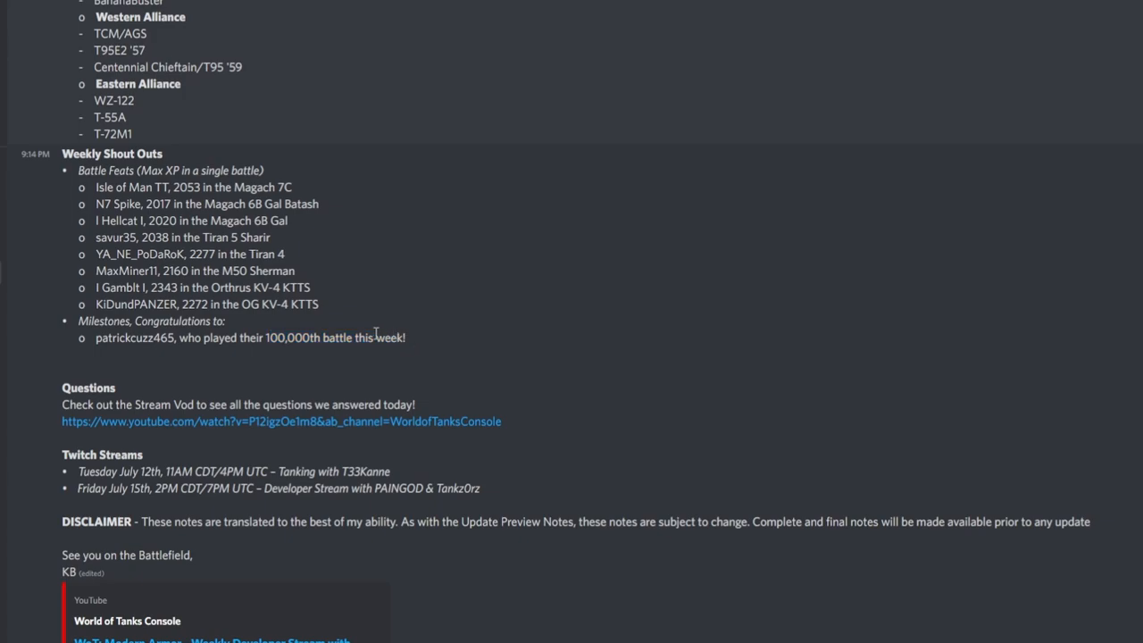
pyautogui.scroll(-3)
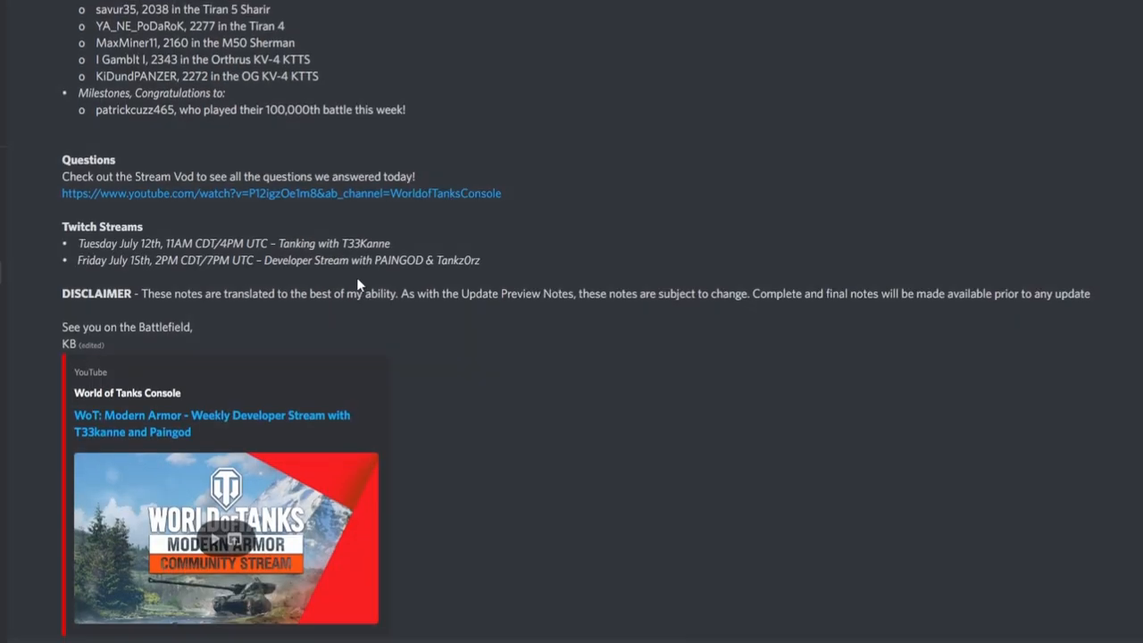
pyautogui.scroll(-3)
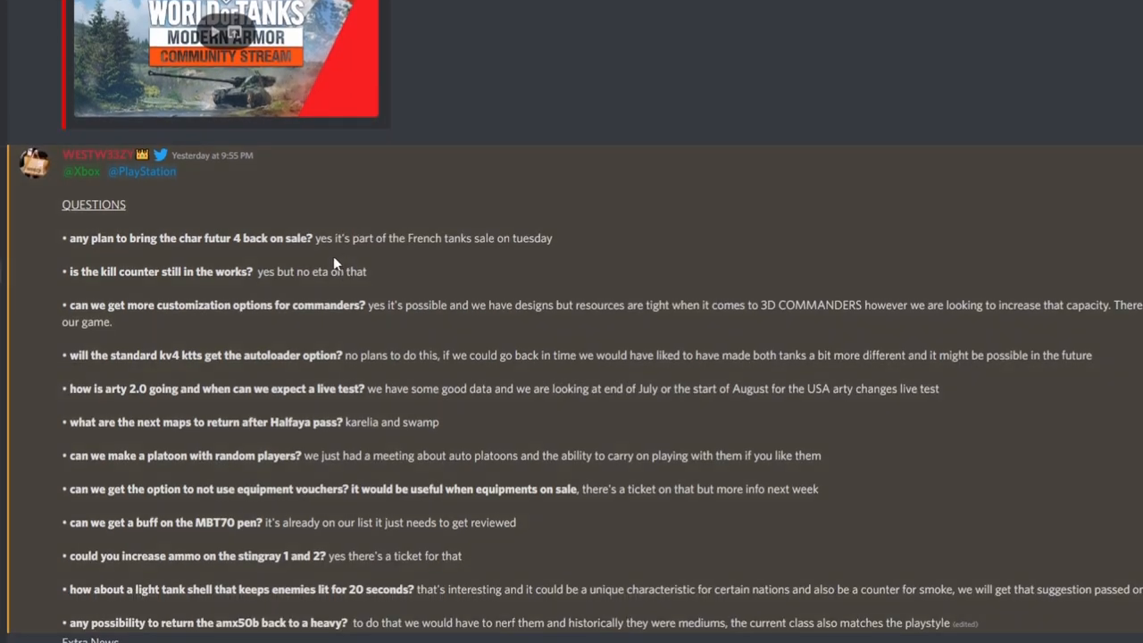
pyautogui.moveTo(152, 208)
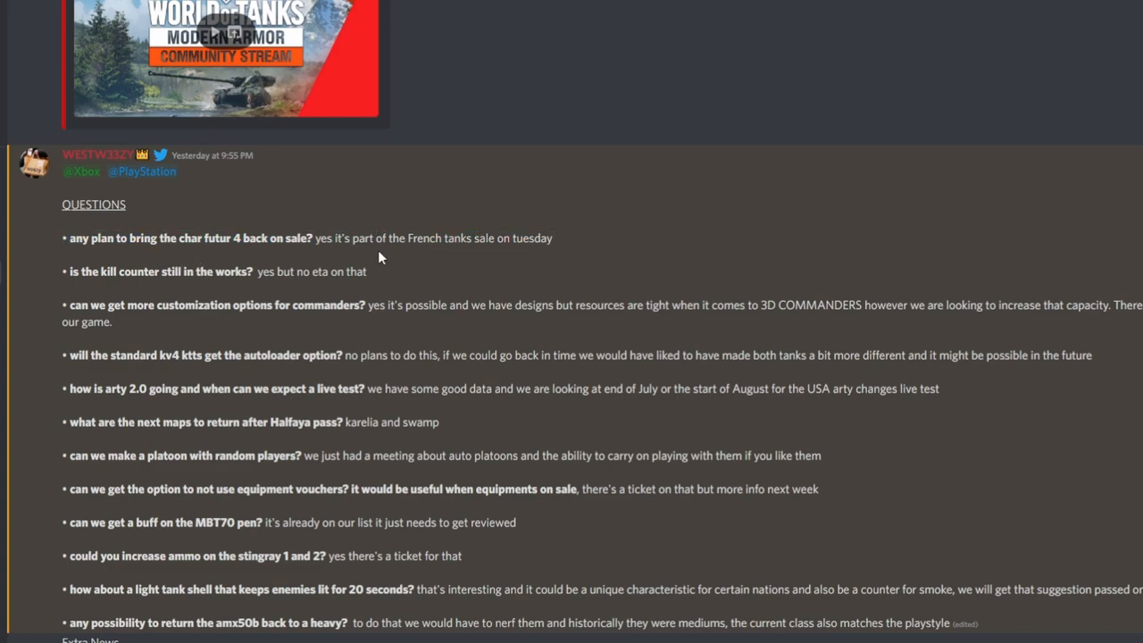
pyautogui.moveTo(323, 258)
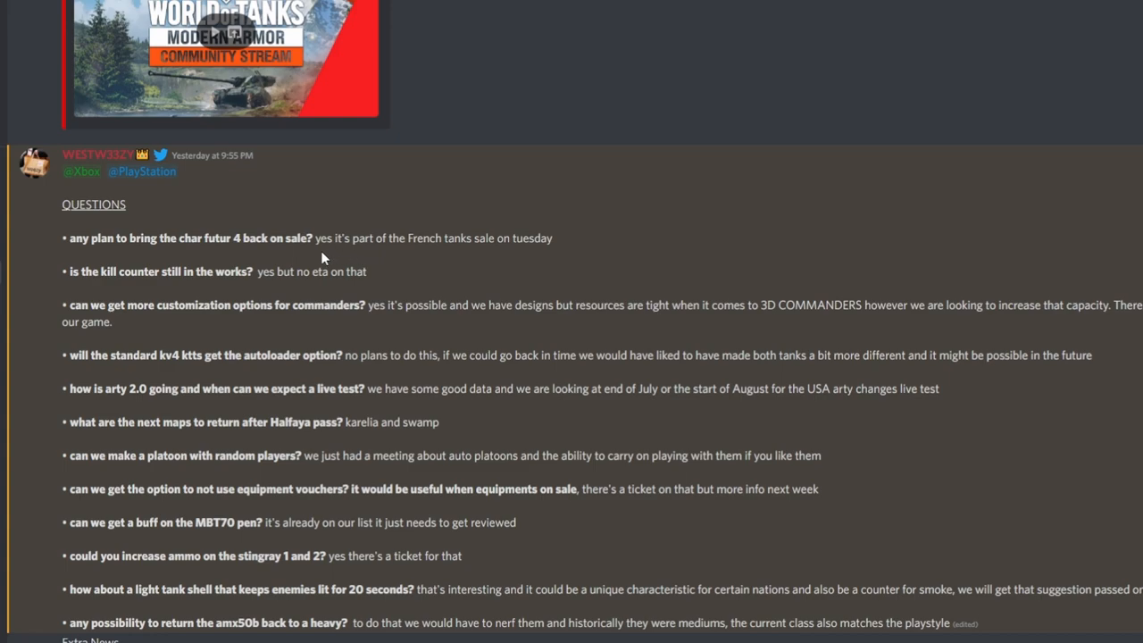
pyautogui.moveTo(357, 234)
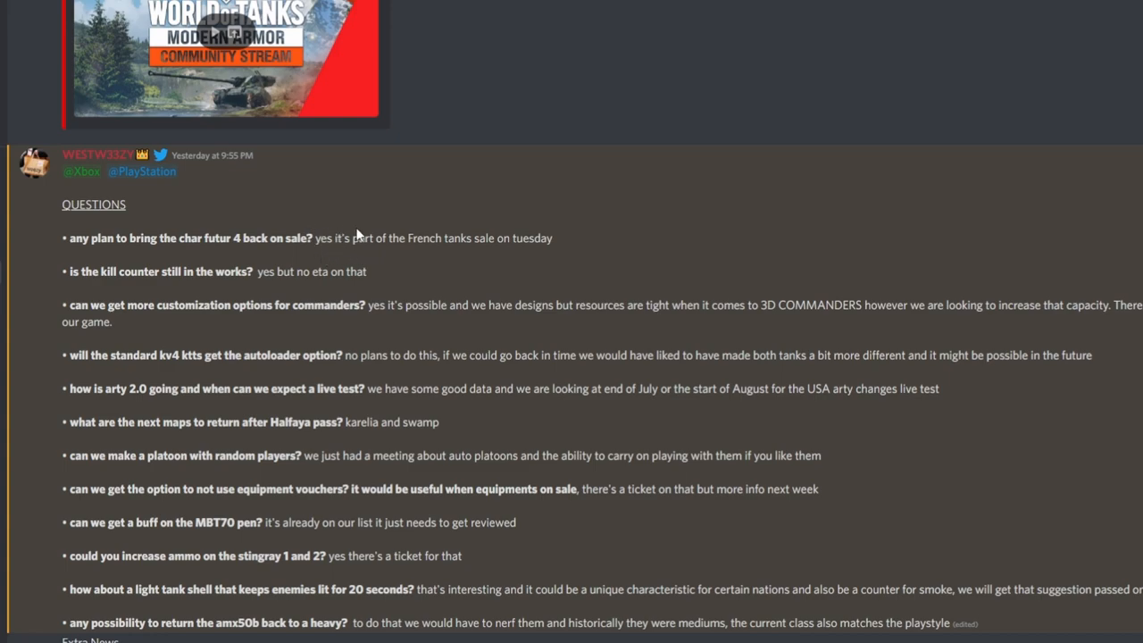
pyautogui.moveTo(471, 406)
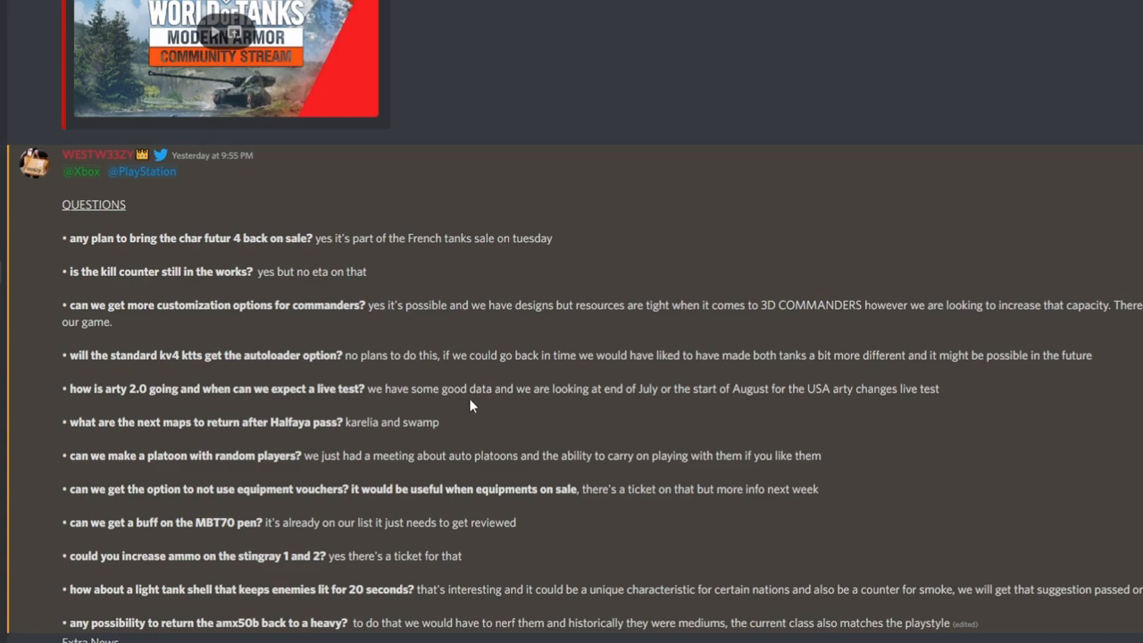
pyautogui.moveTo(238, 271)
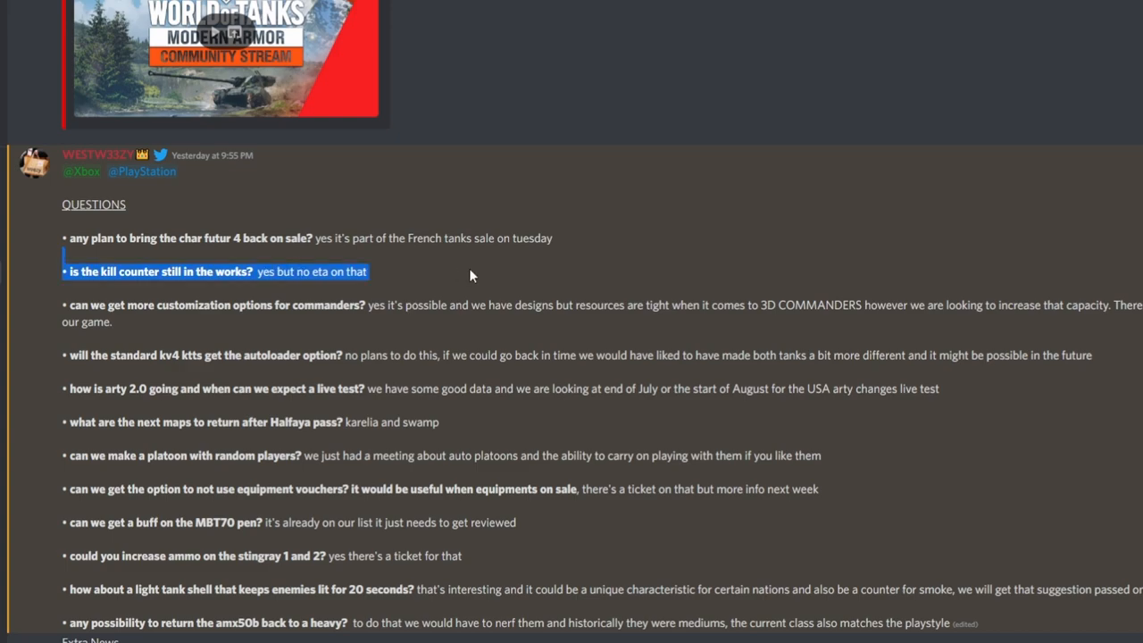
pyautogui.click(429, 280)
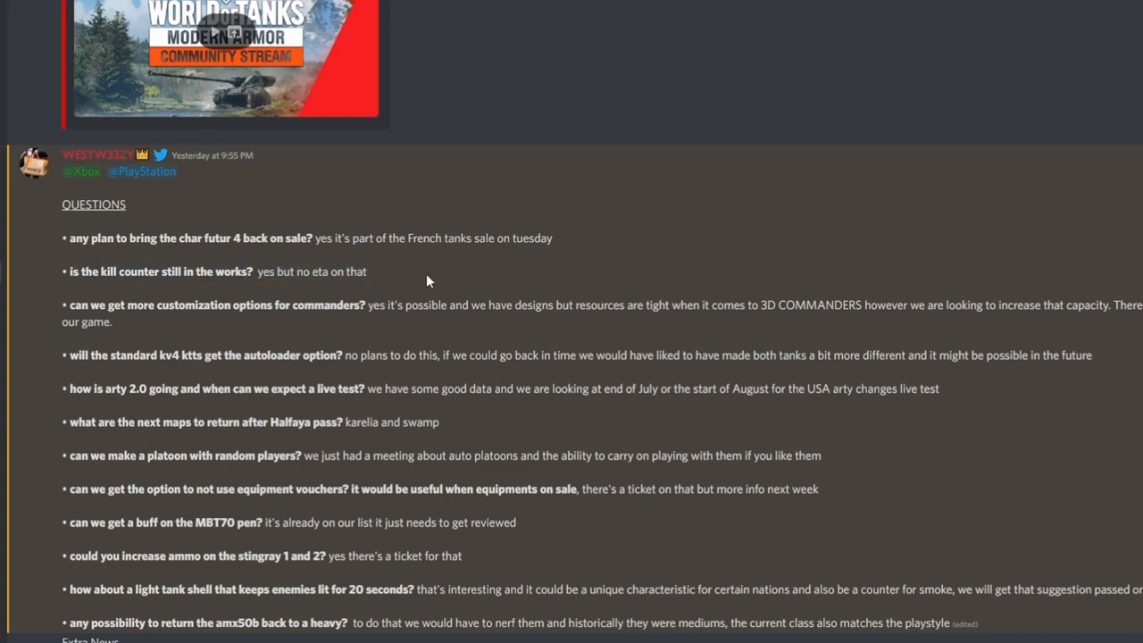
pyautogui.moveTo(421, 283)
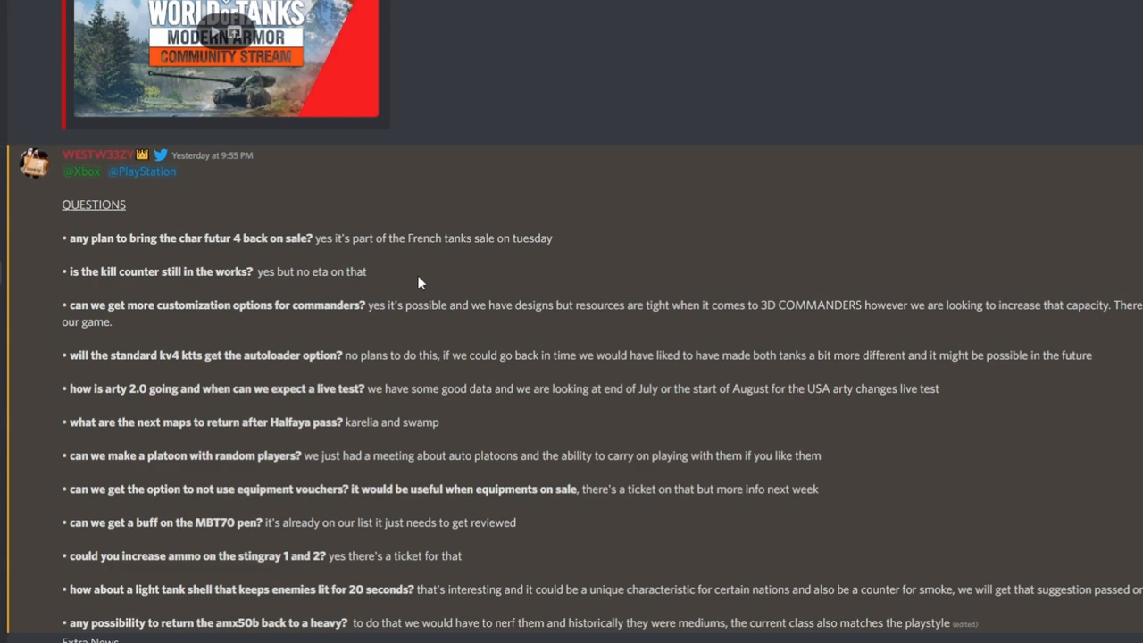
pyautogui.moveTo(377, 284)
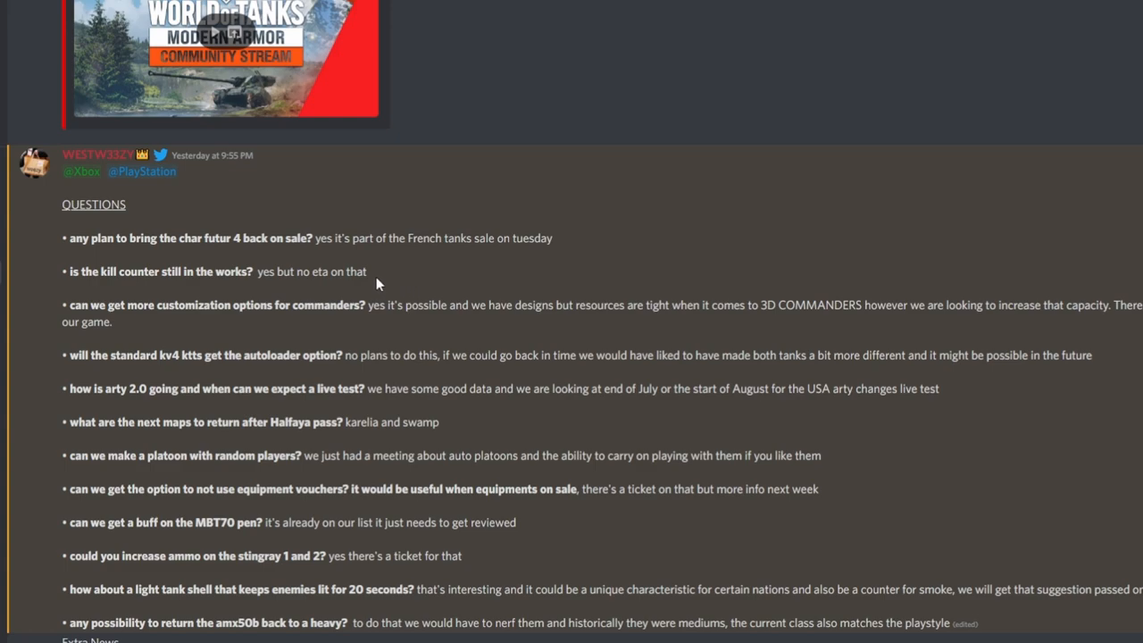
pyautogui.moveTo(366, 284)
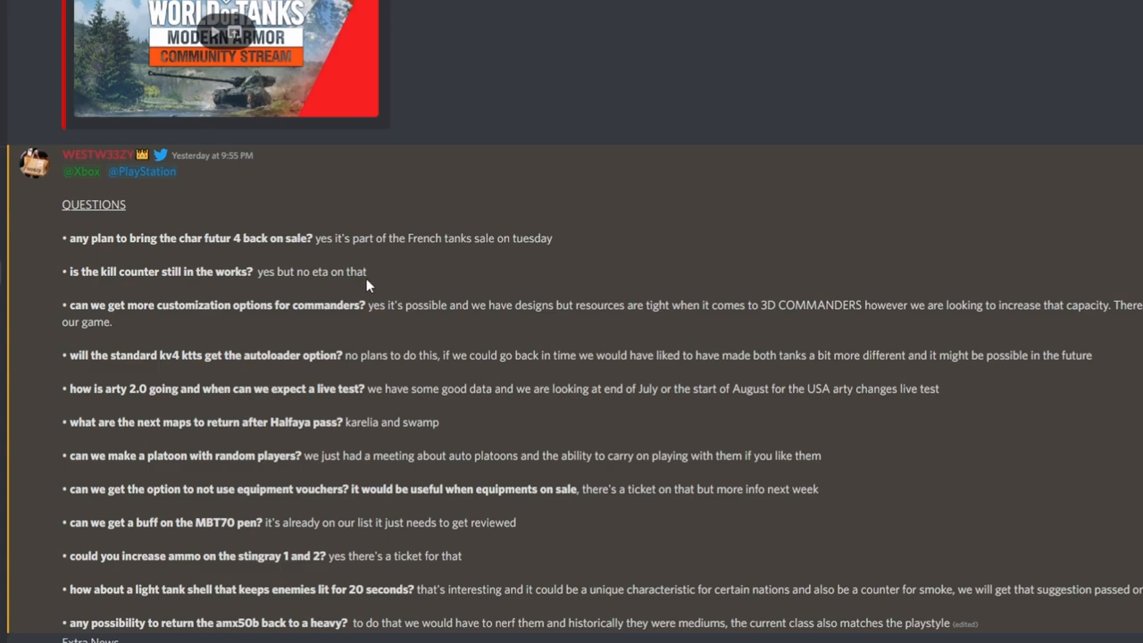
pyautogui.moveTo(355, 286)
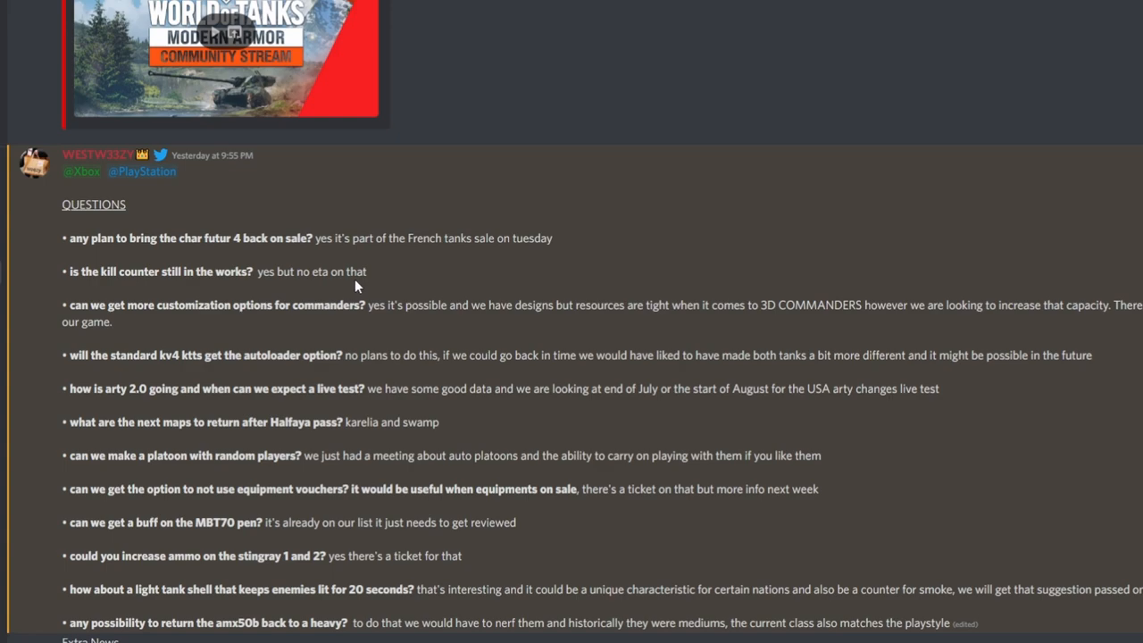
pyautogui.moveTo(312, 299)
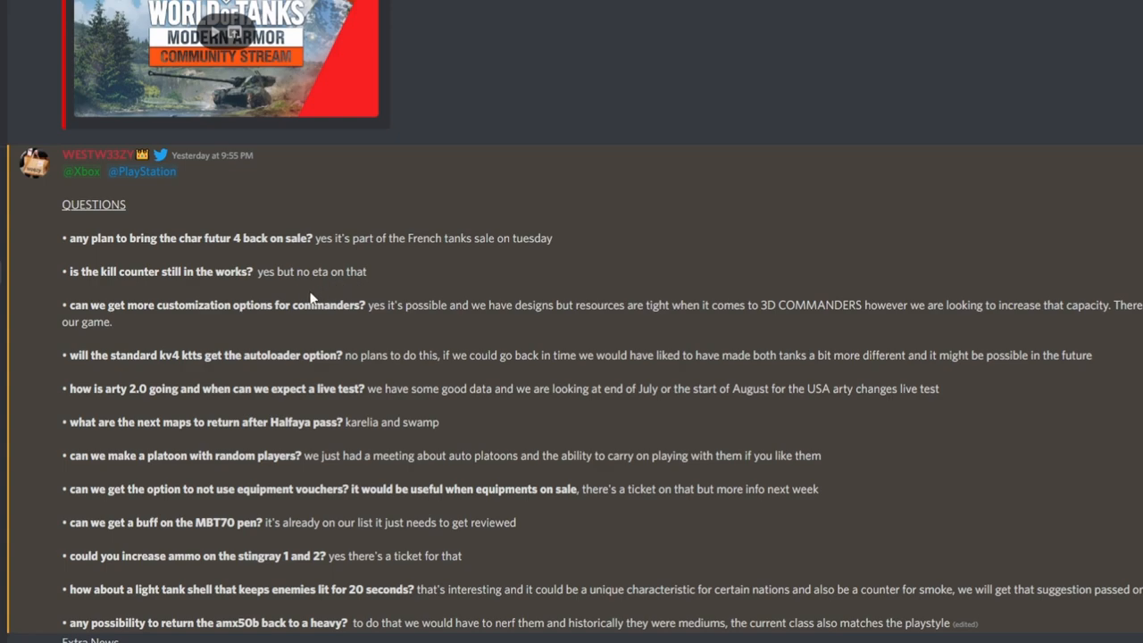
pyautogui.moveTo(203, 304)
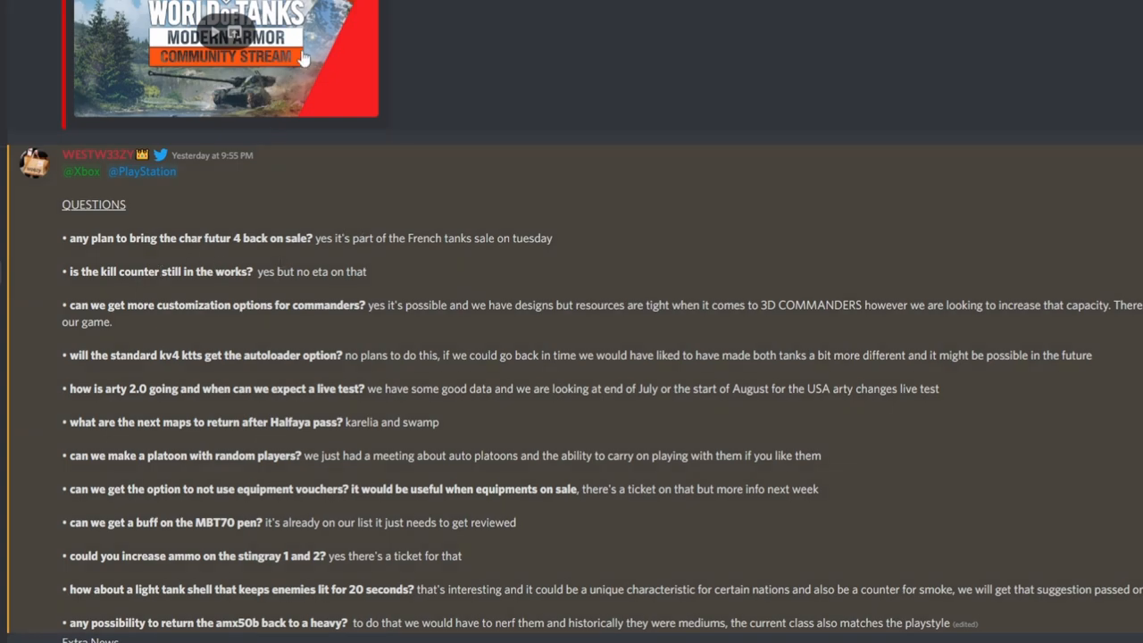
pyautogui.moveTo(351, 237)
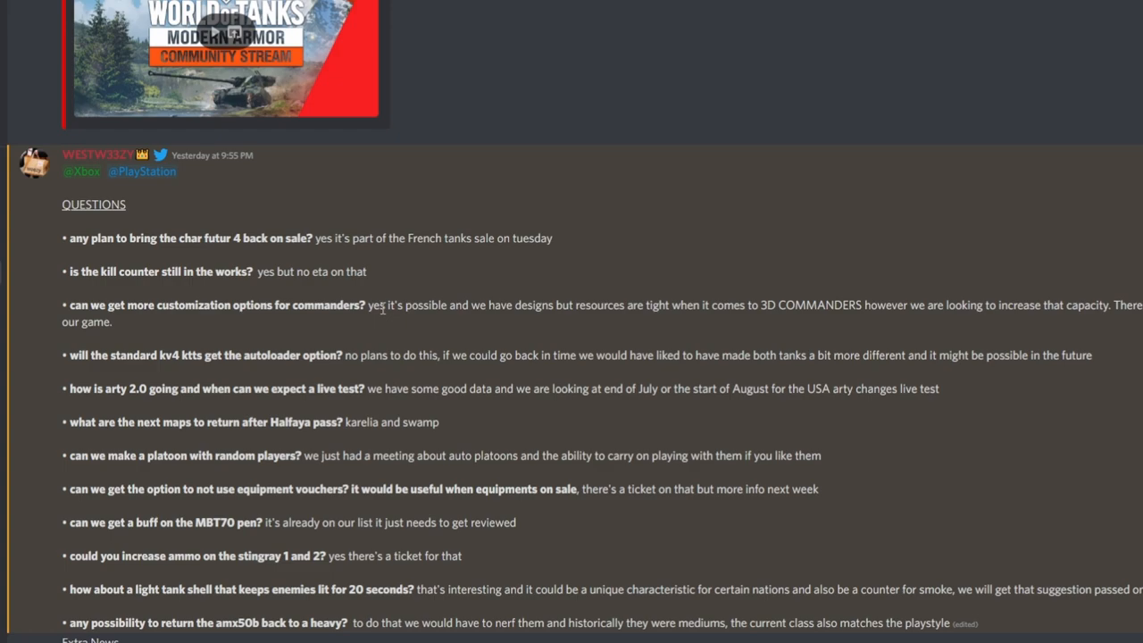
pyautogui.moveTo(368, 307)
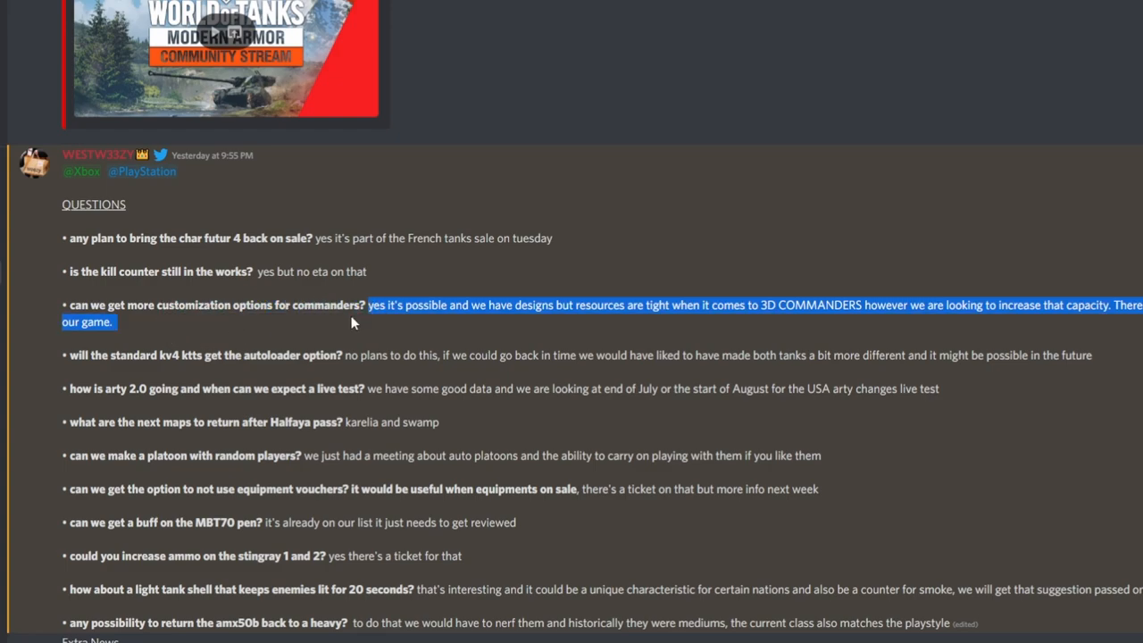
# Read the developer answers on maps, platoons, equipment vouchers, MBT70, Stingray ammo and AMX 50B class.
pyautogui.click(307, 366)
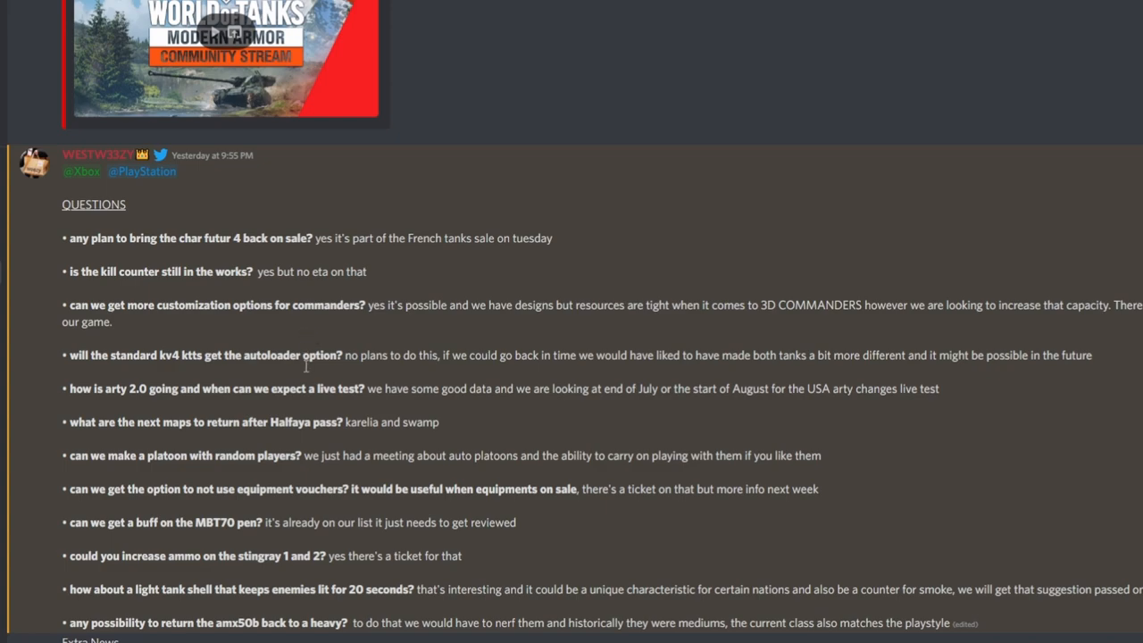
pyautogui.moveTo(297, 452)
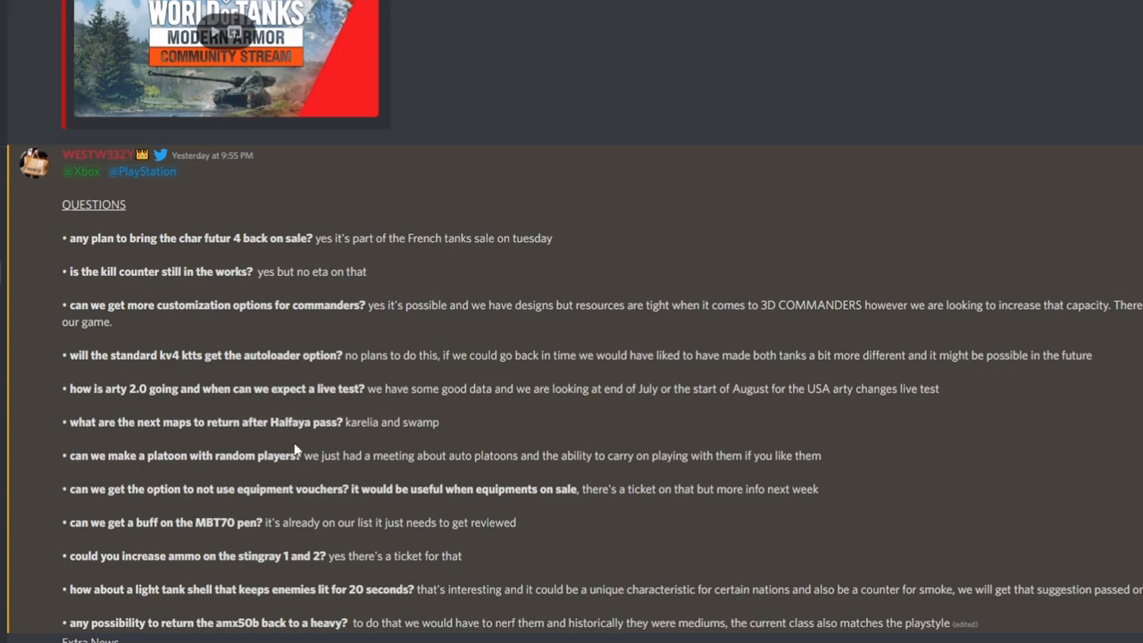
pyautogui.moveTo(311, 476)
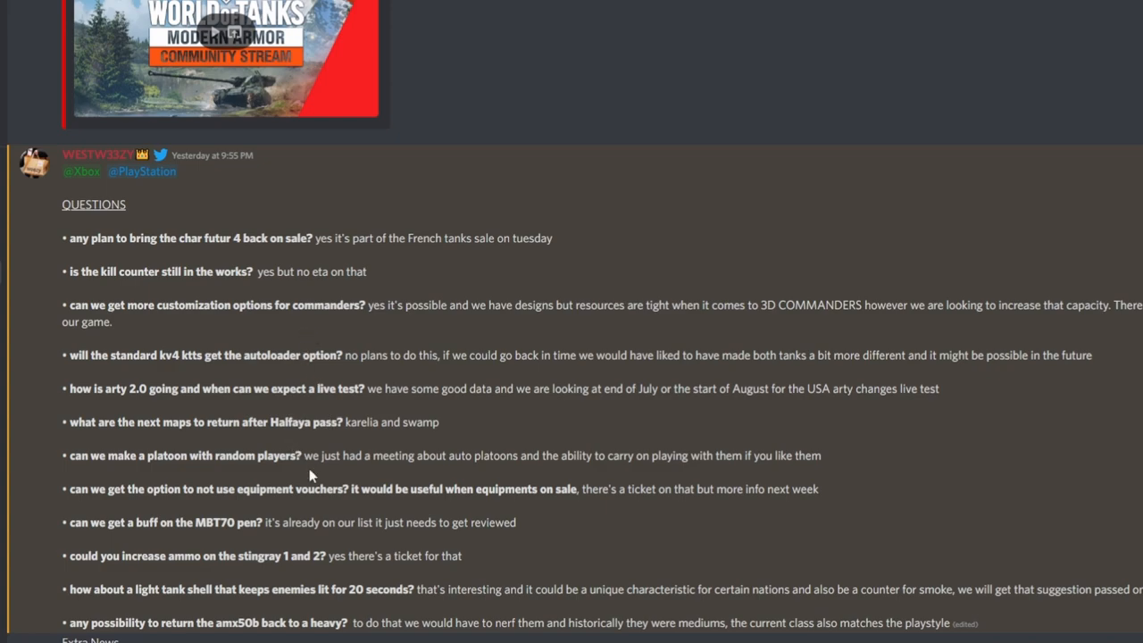
pyautogui.moveTo(296, 471)
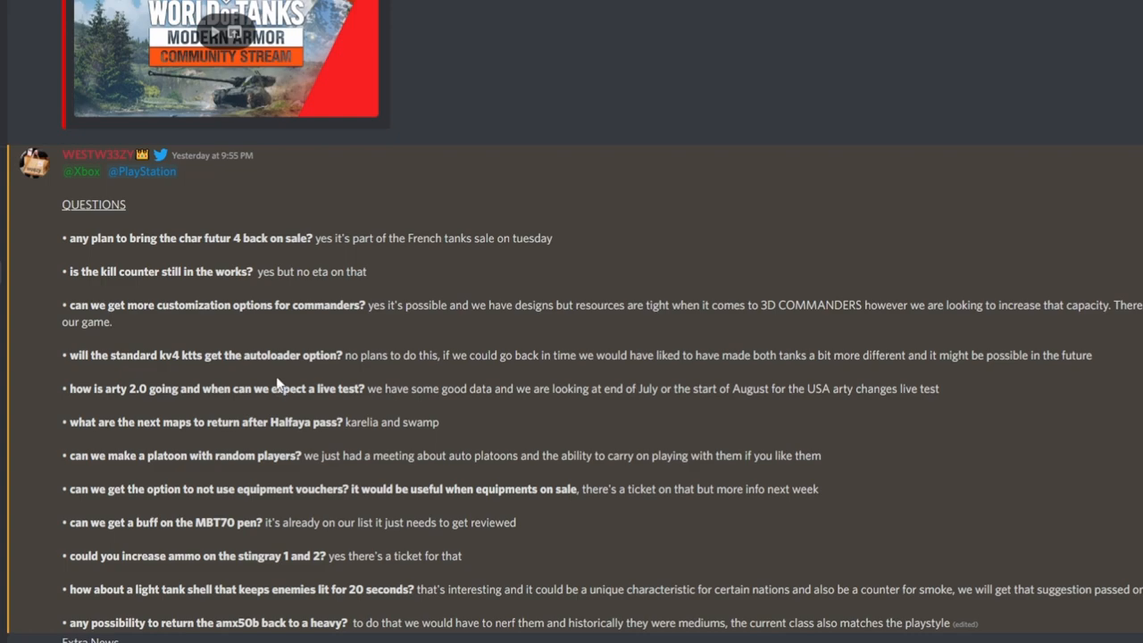
pyautogui.moveTo(280, 384)
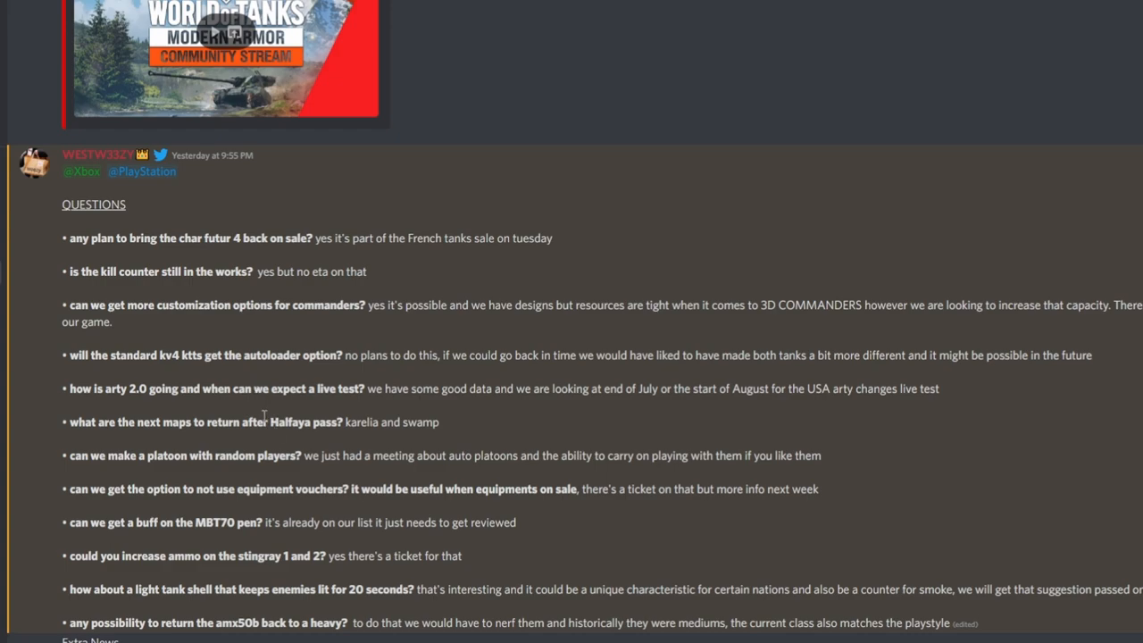
pyautogui.moveTo(236, 420)
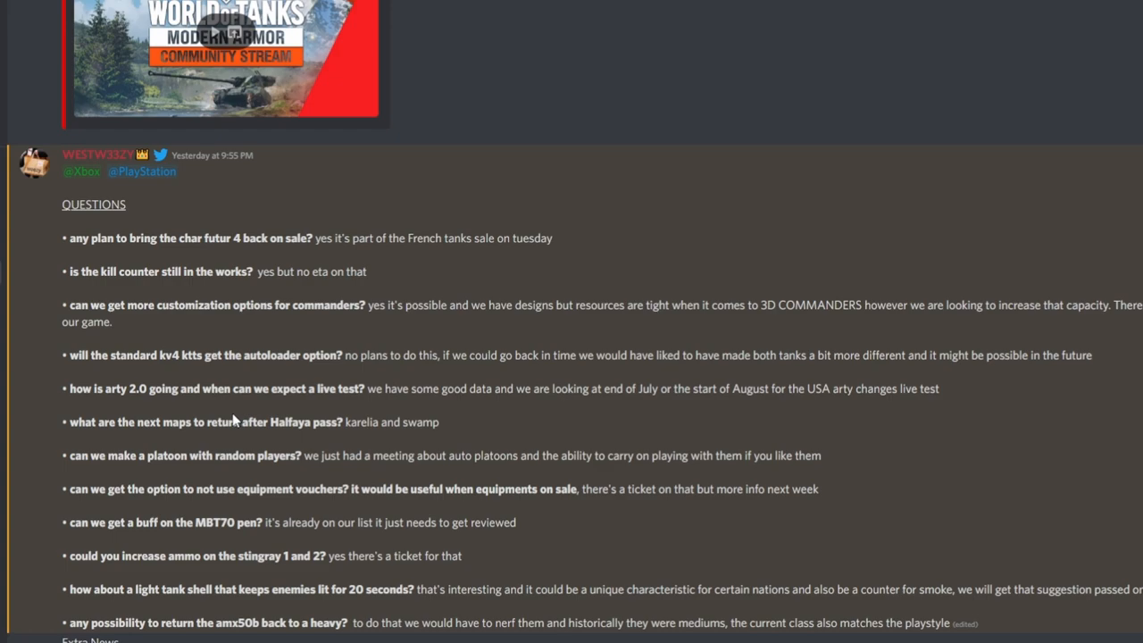
pyautogui.moveTo(202, 421)
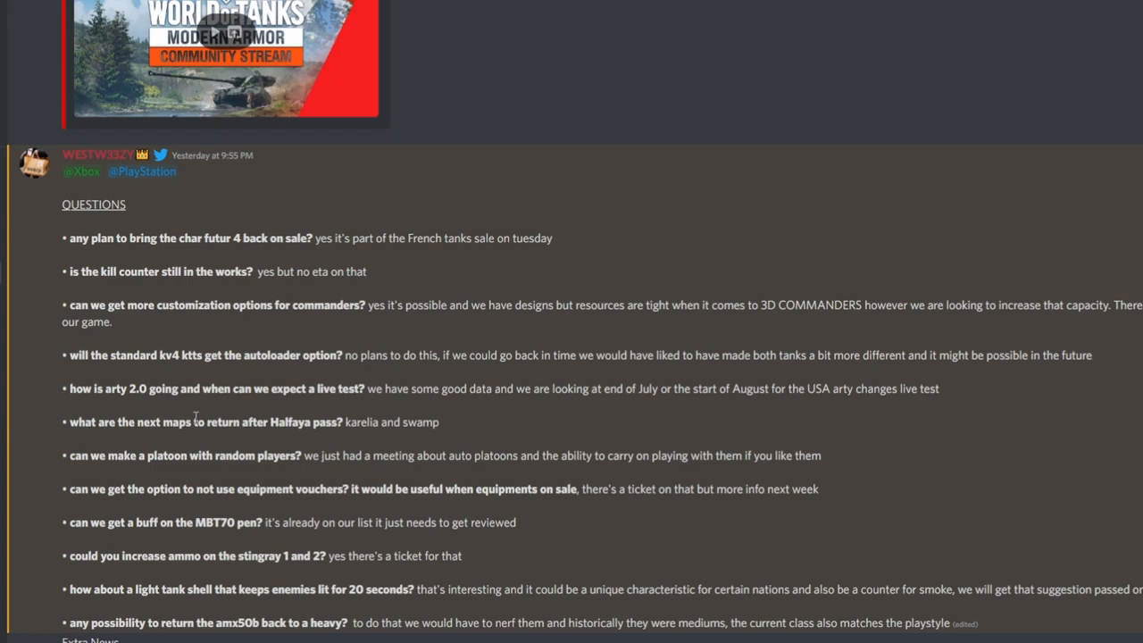
pyautogui.moveTo(85, 420)
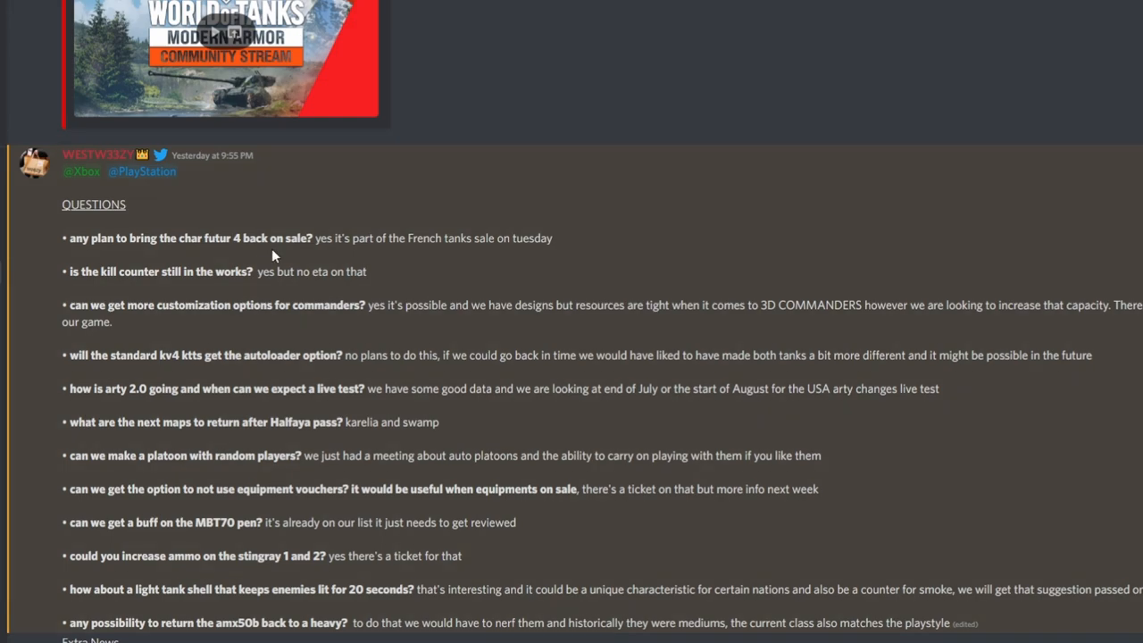
pyautogui.moveTo(310, 256)
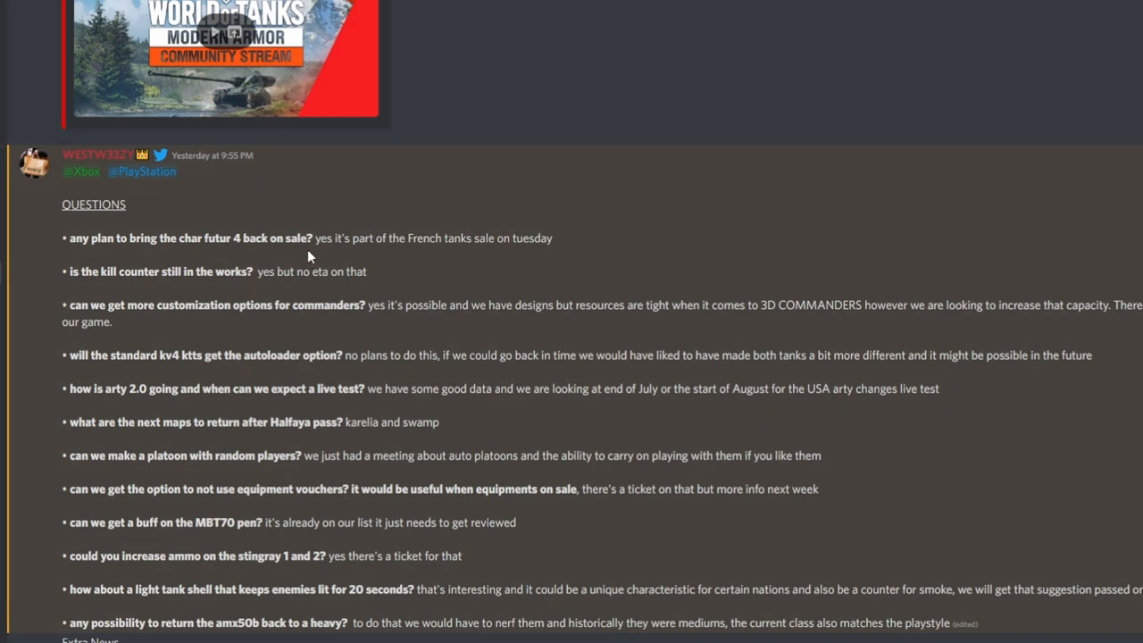
pyautogui.moveTo(301, 257)
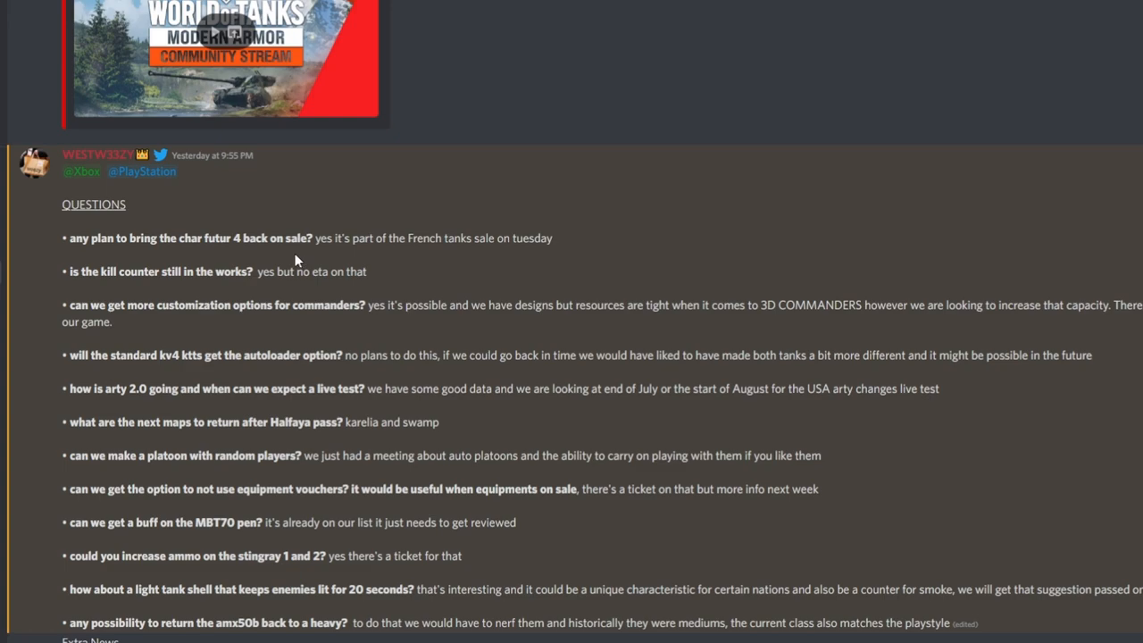
pyautogui.moveTo(295, 260)
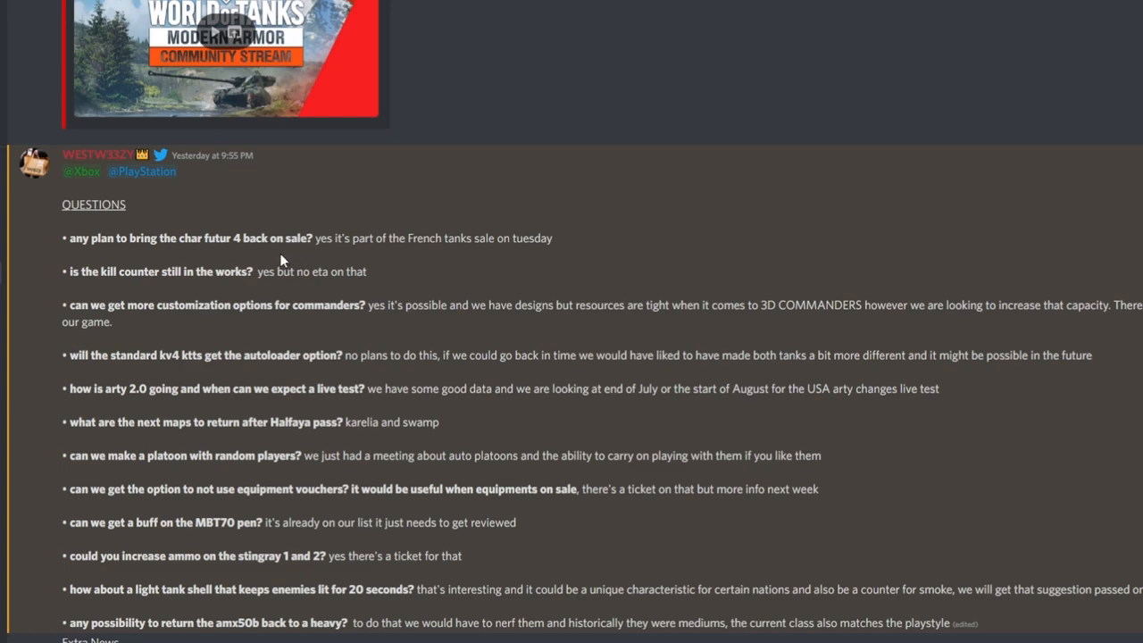
pyautogui.moveTo(55, 412)
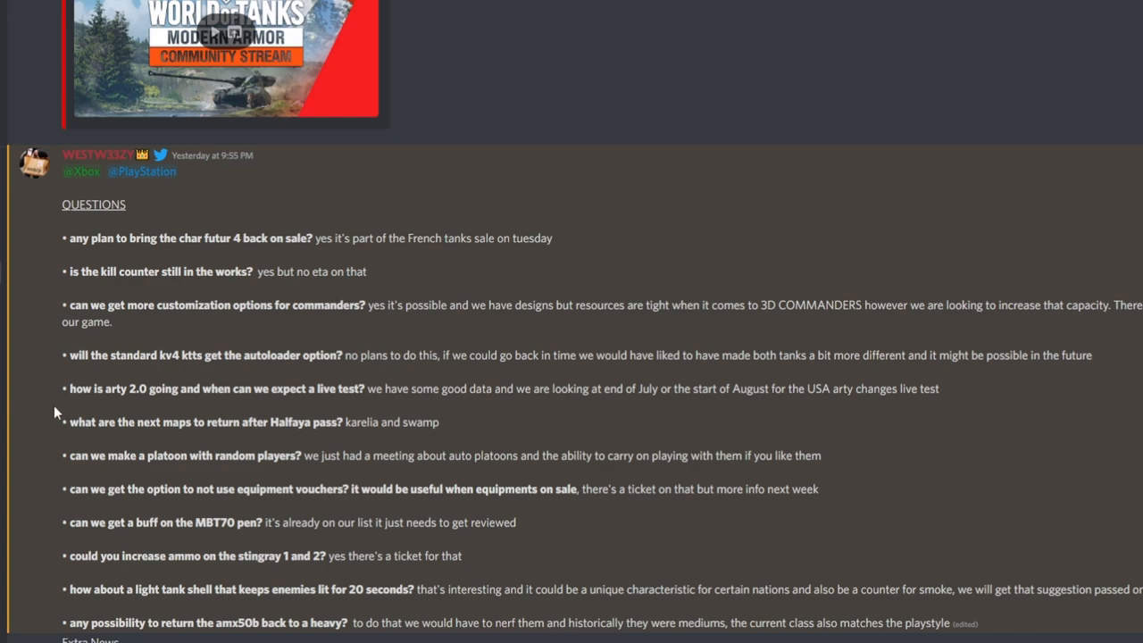
pyautogui.moveTo(251, 403)
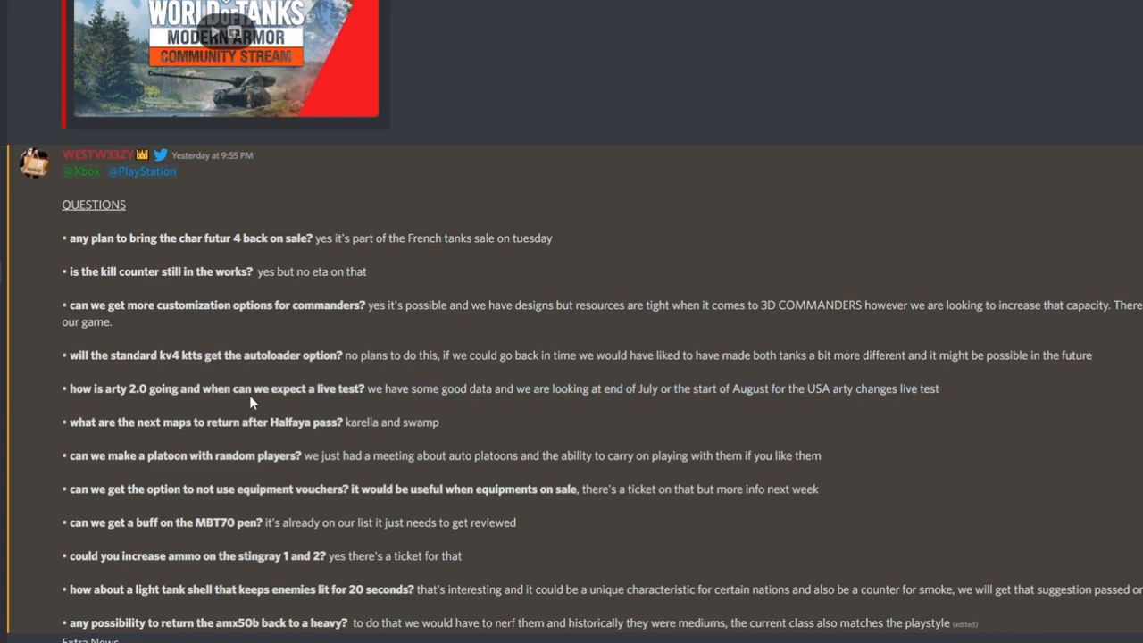
pyautogui.moveTo(366, 388); pyautogui.dragTo(940, 388)
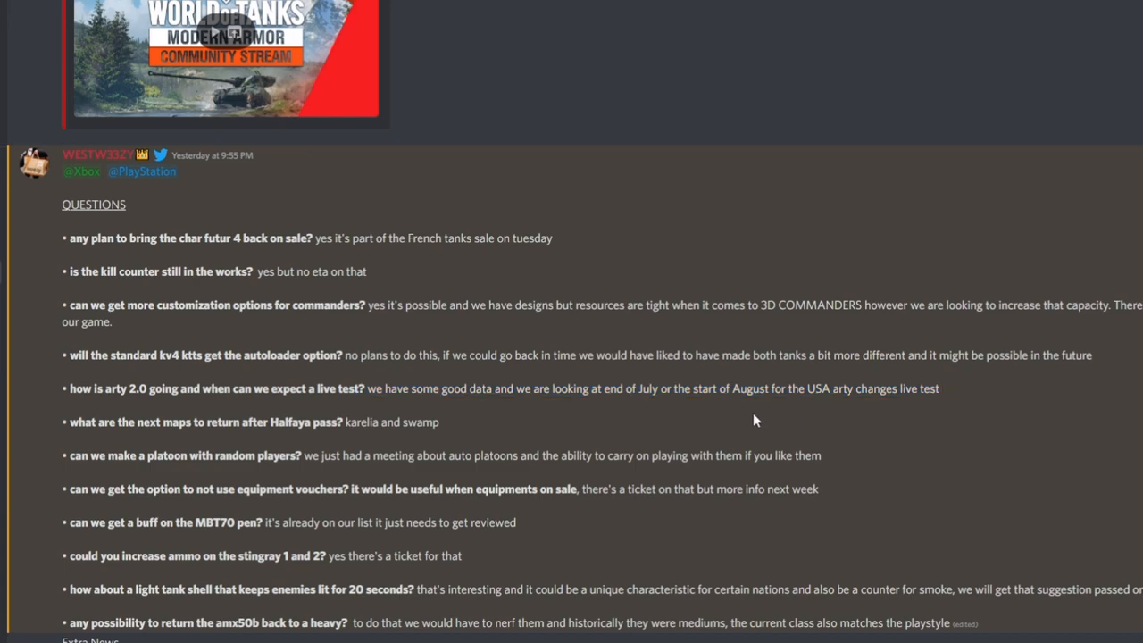
pyautogui.moveTo(723, 419)
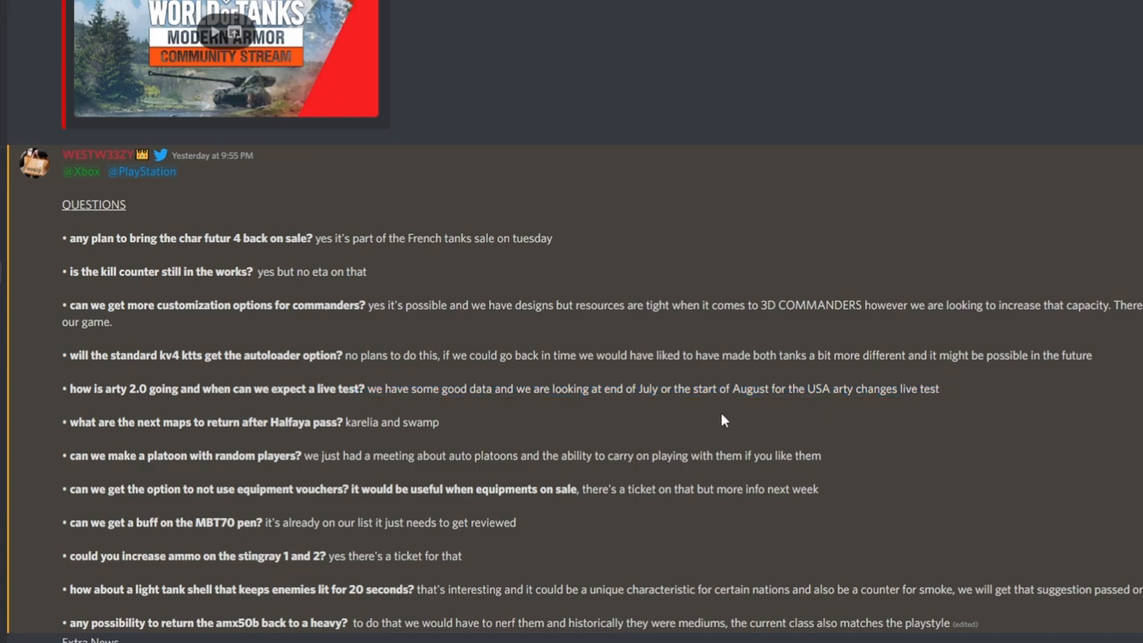
pyautogui.moveTo(716, 420)
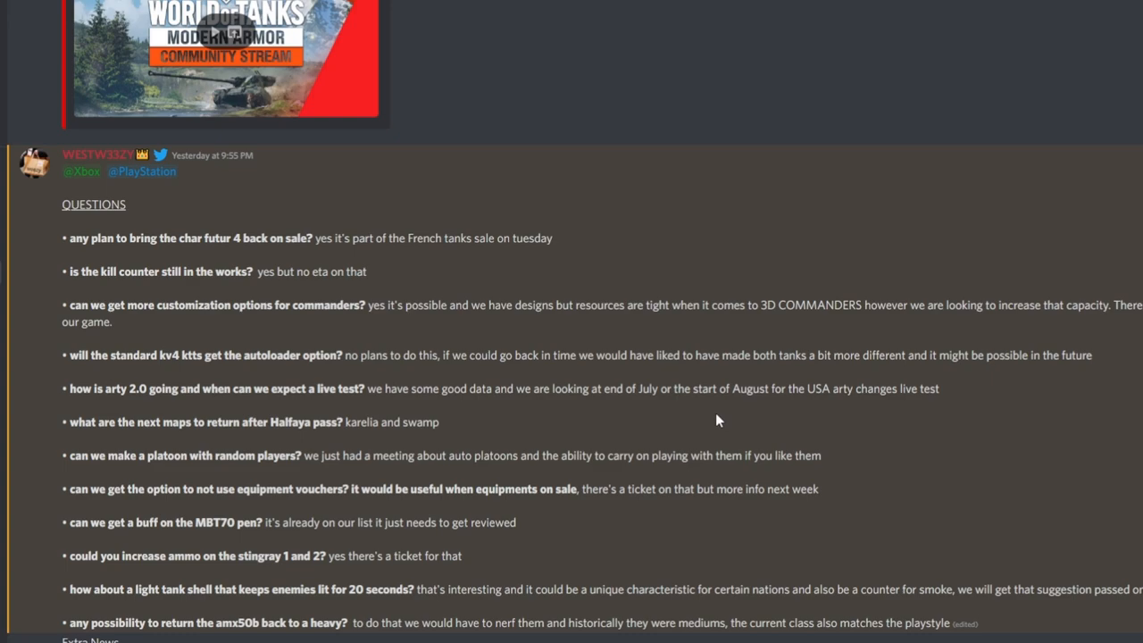
pyautogui.moveTo(672, 391)
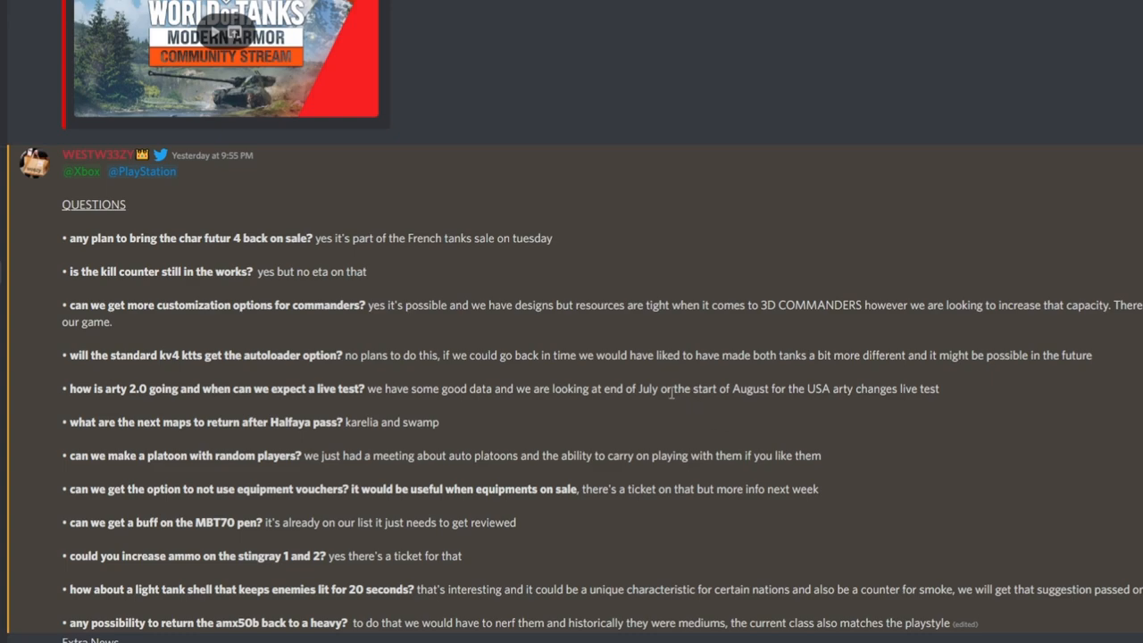
pyautogui.moveTo(666, 380)
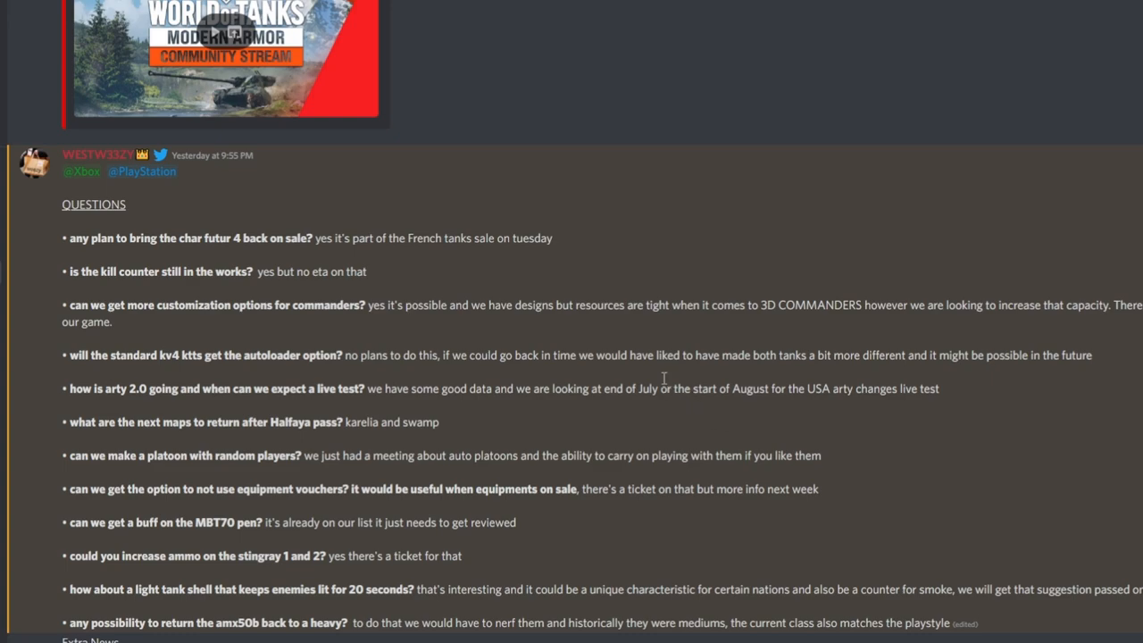
pyautogui.moveTo(388, 370)
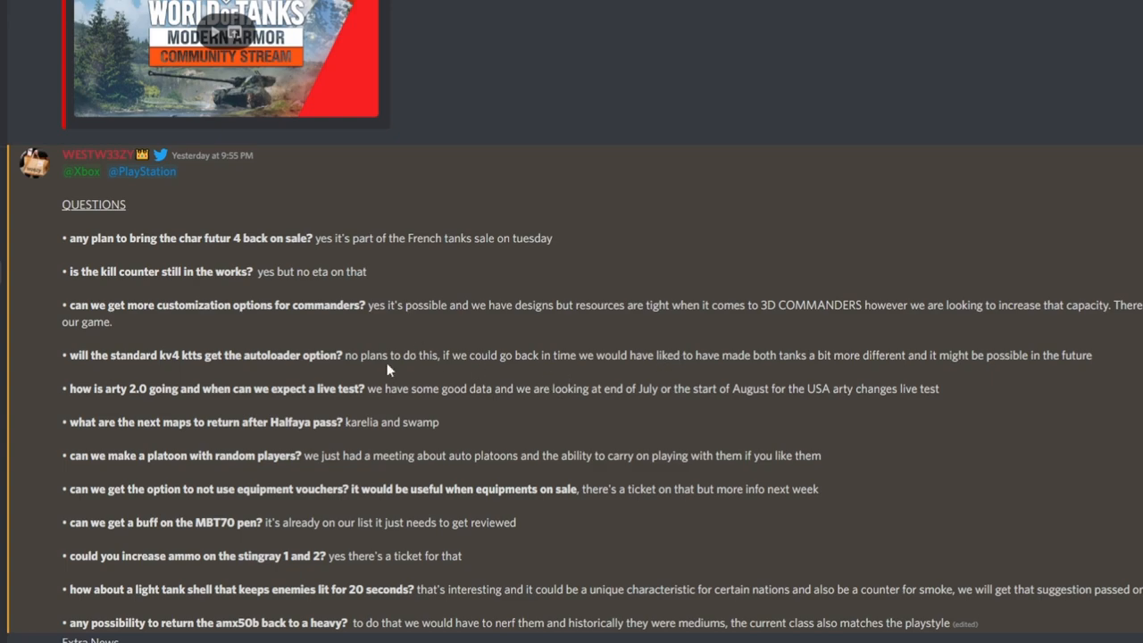
pyautogui.moveTo(253, 437)
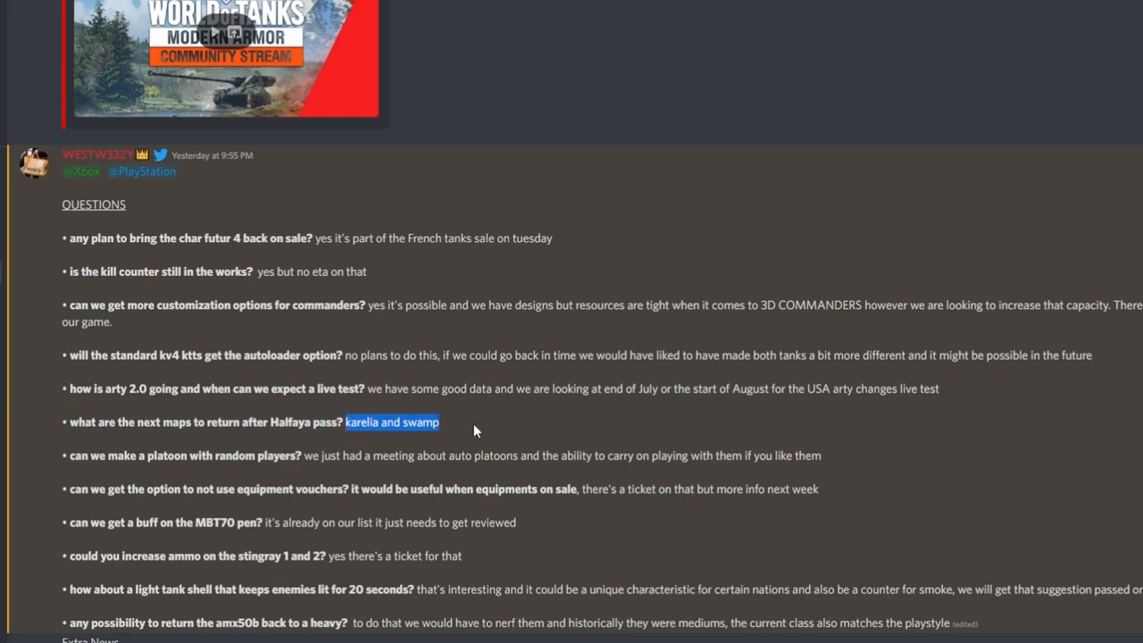
pyautogui.moveTo(428, 451)
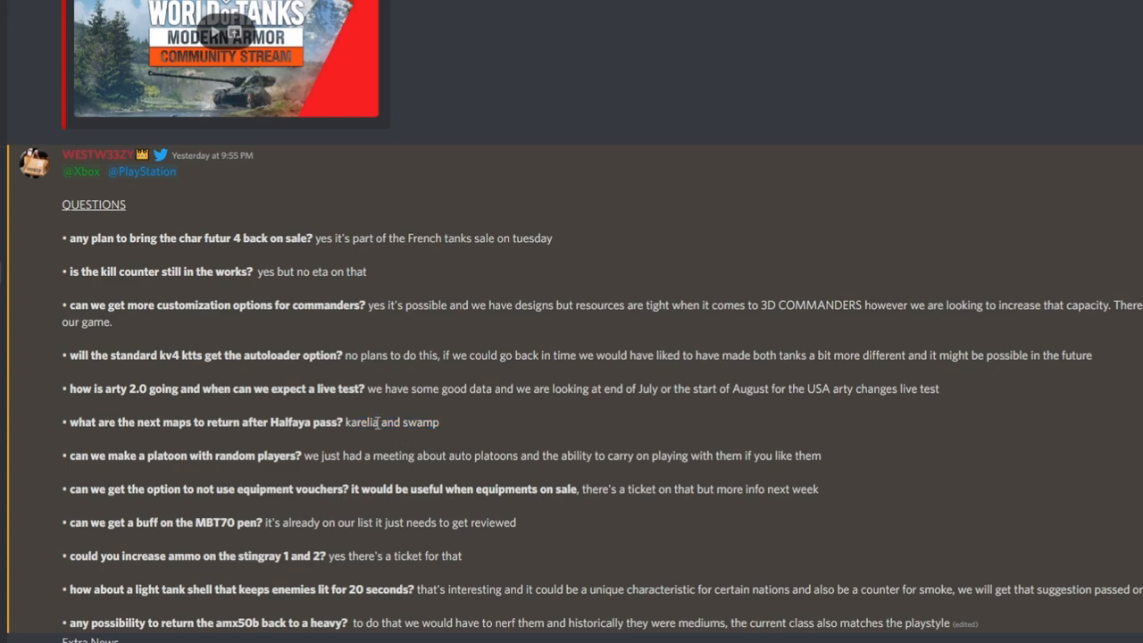
pyautogui.doubleClick(418, 423)
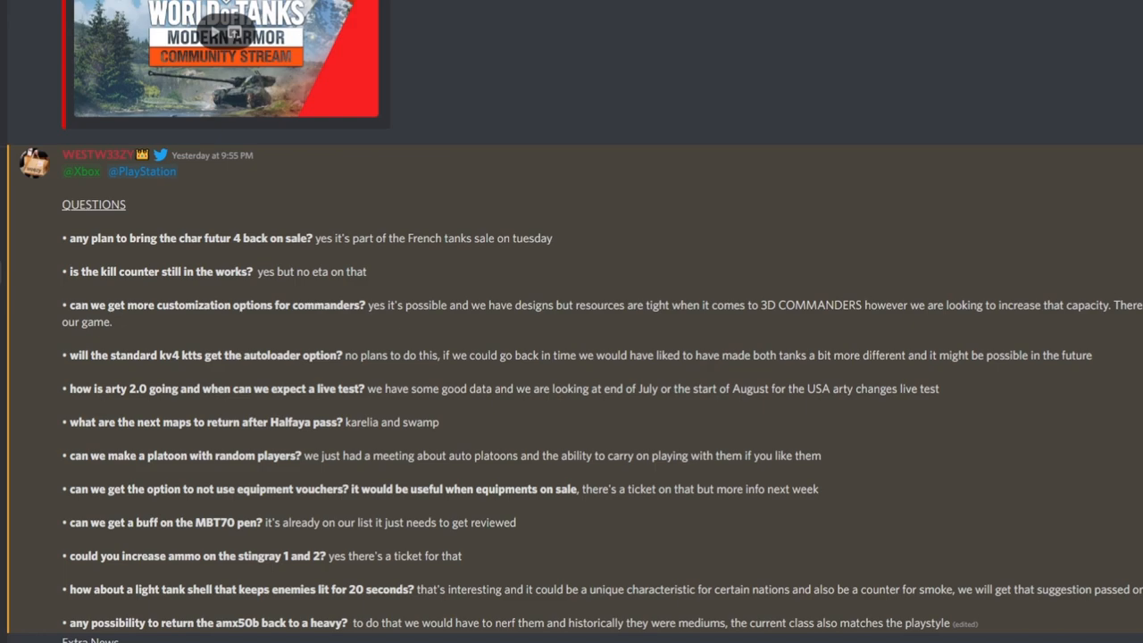
pyautogui.moveTo(635, 341)
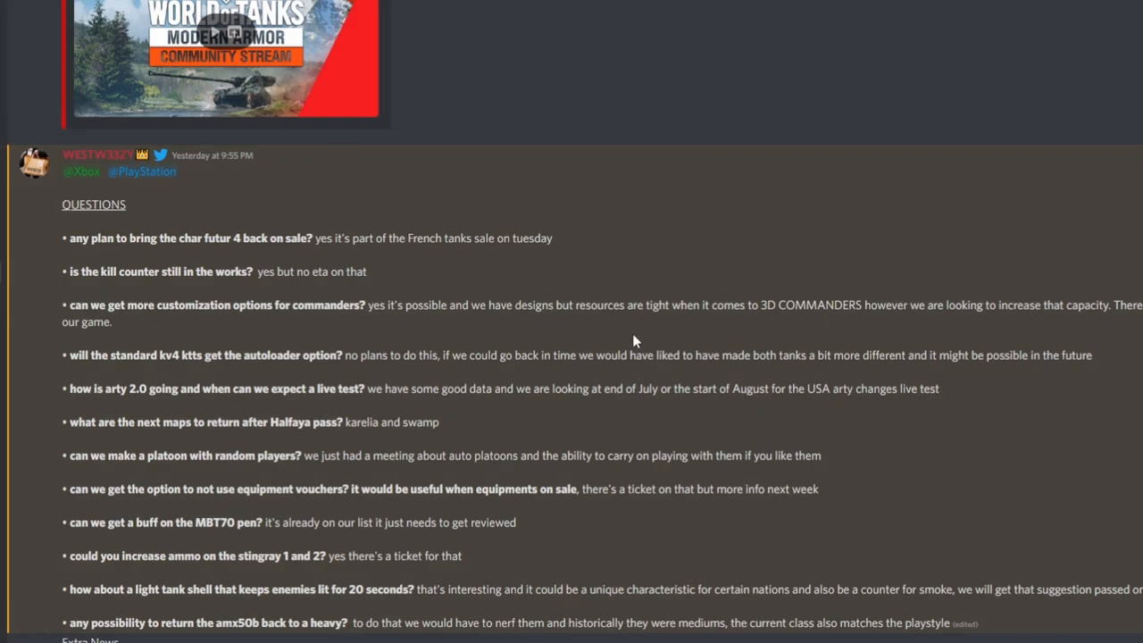
pyautogui.moveTo(549, 438)
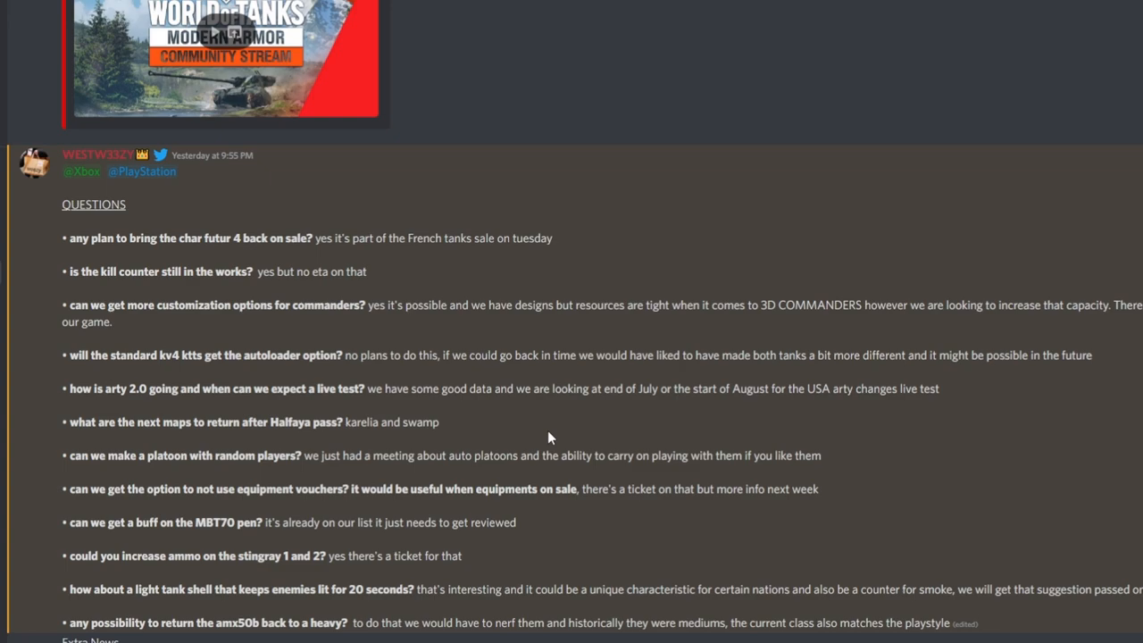
pyautogui.moveTo(523, 451)
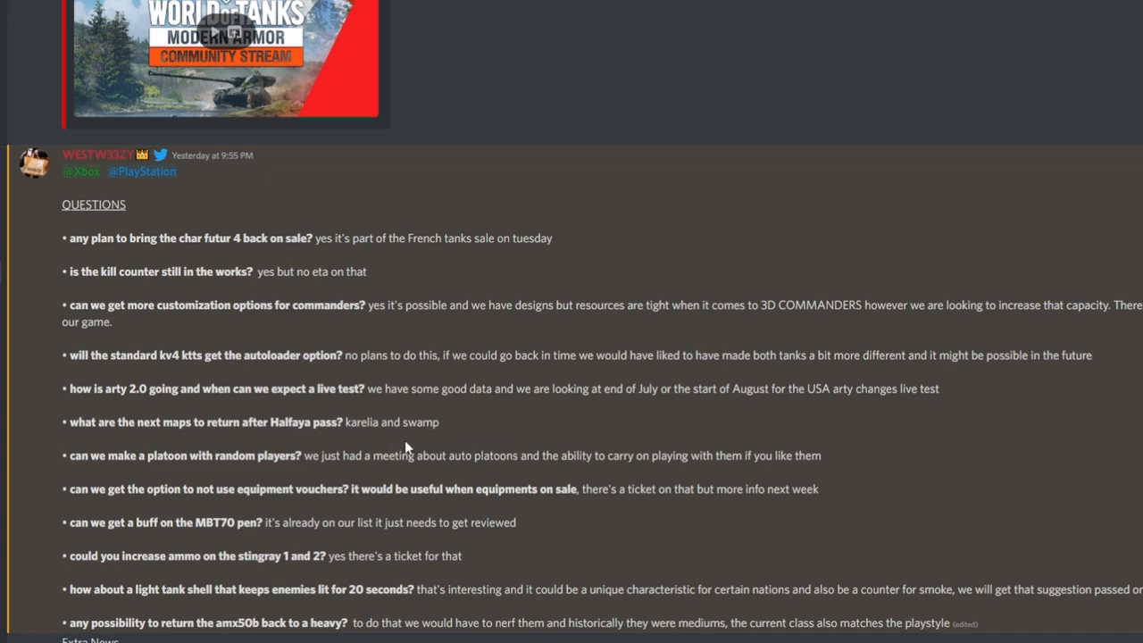
pyautogui.moveTo(385, 447)
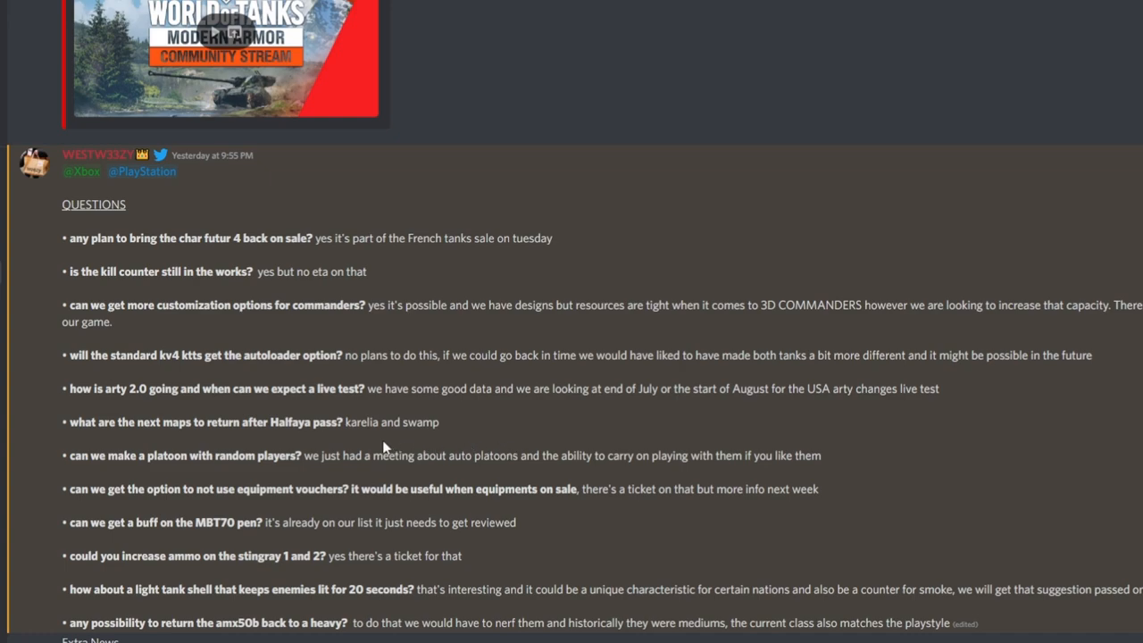
pyautogui.doubleClick(361, 421)
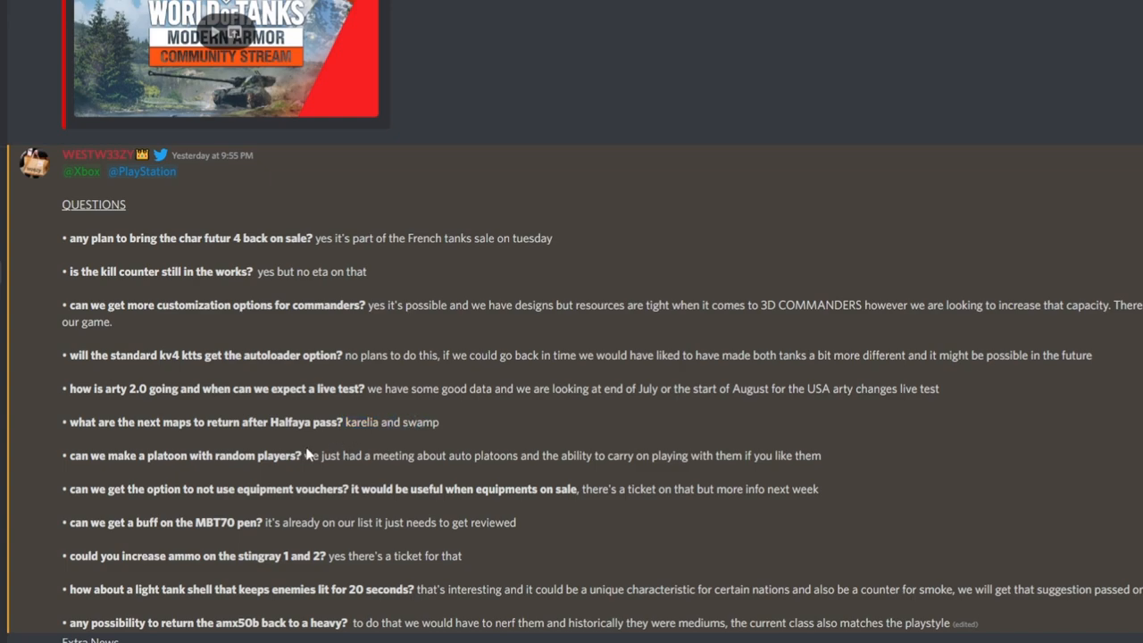
pyautogui.moveTo(345, 457)
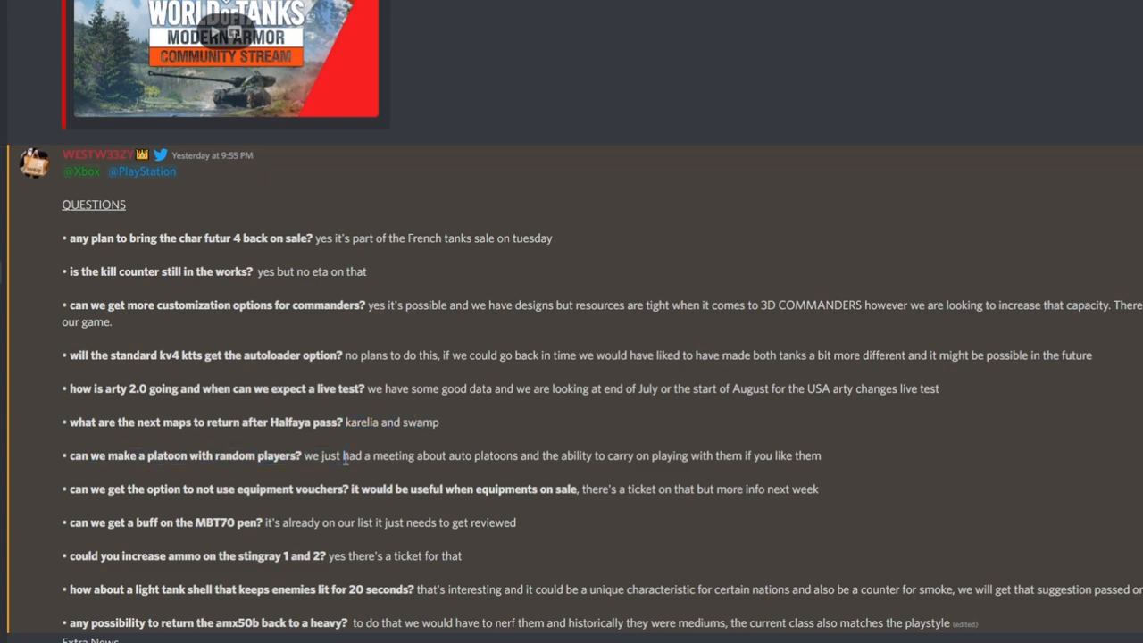
pyautogui.moveTo(316, 455); pyautogui.dragTo(472, 455)
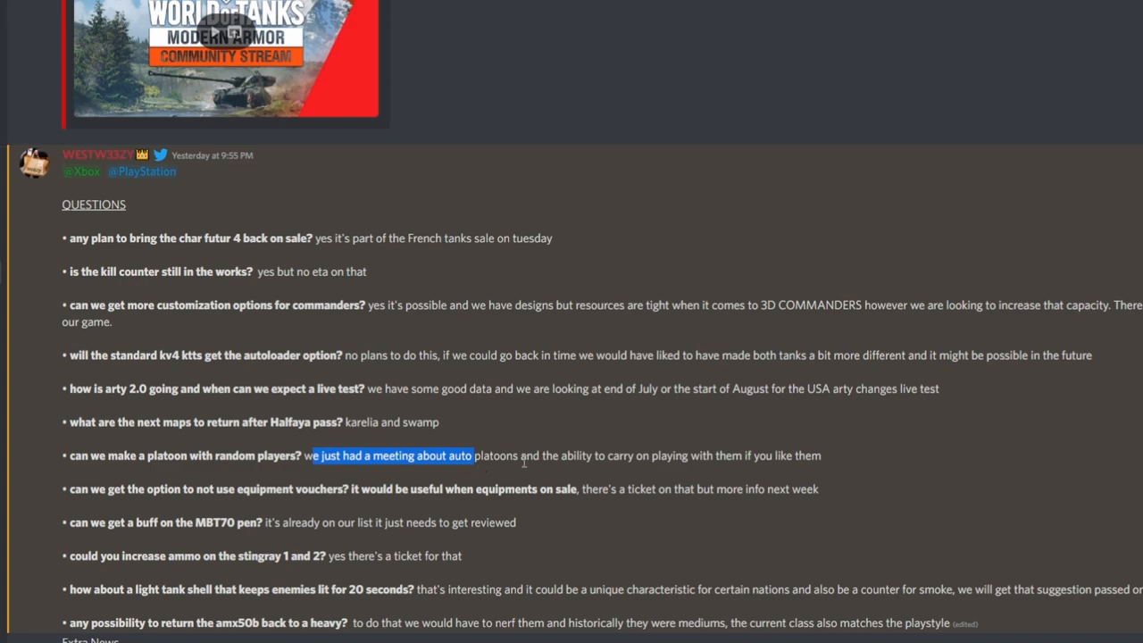
pyautogui.click(531, 451)
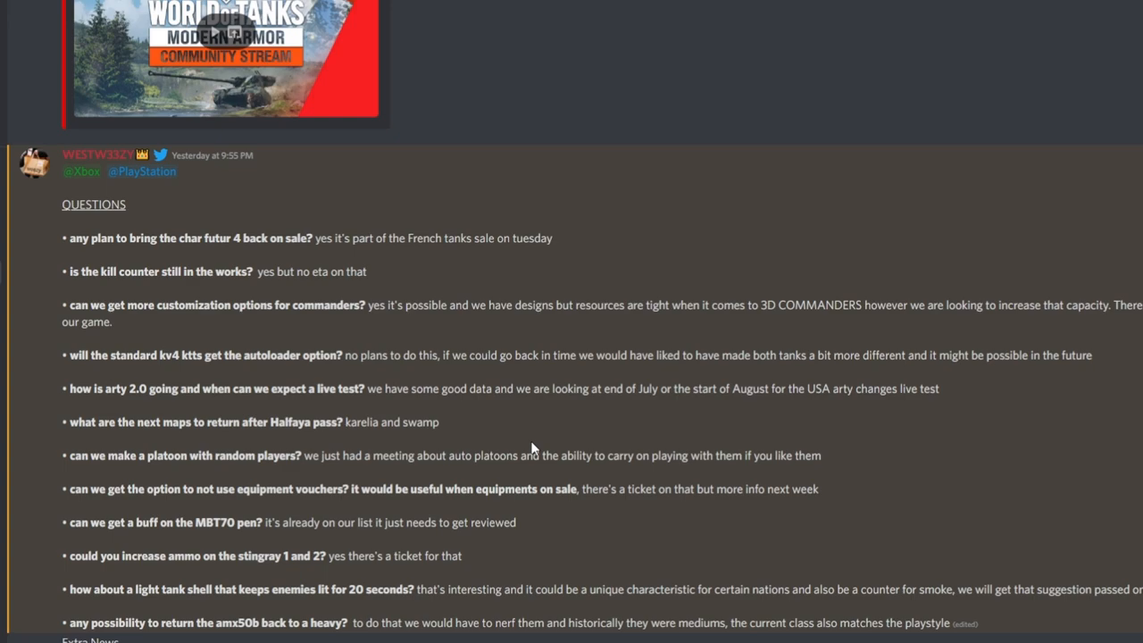
pyautogui.moveTo(651, 441)
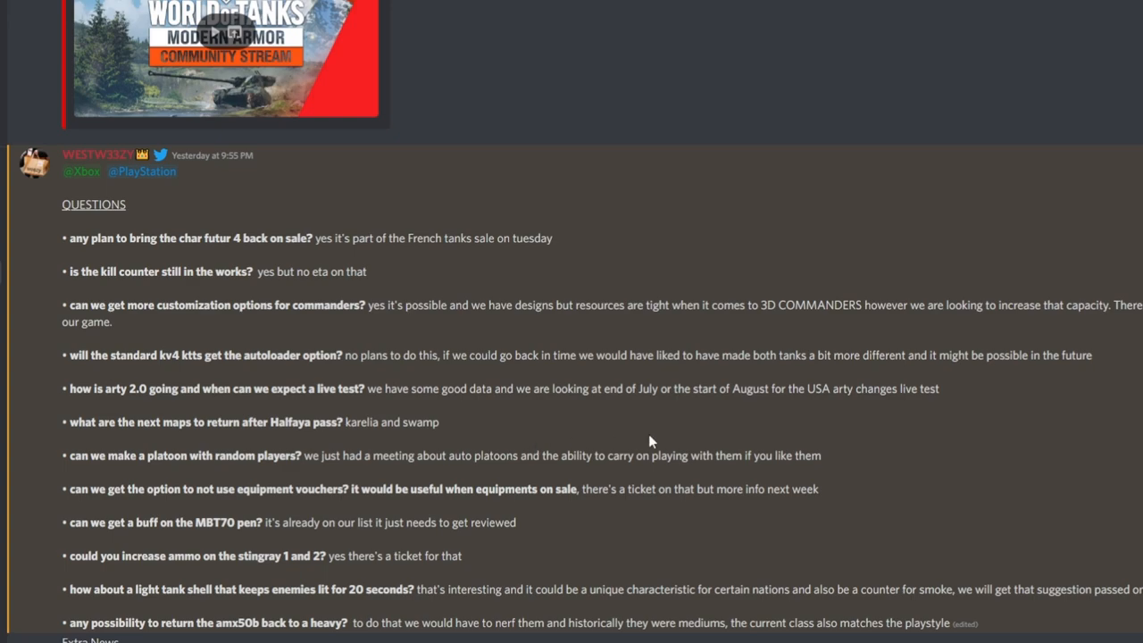
pyautogui.moveTo(561, 439)
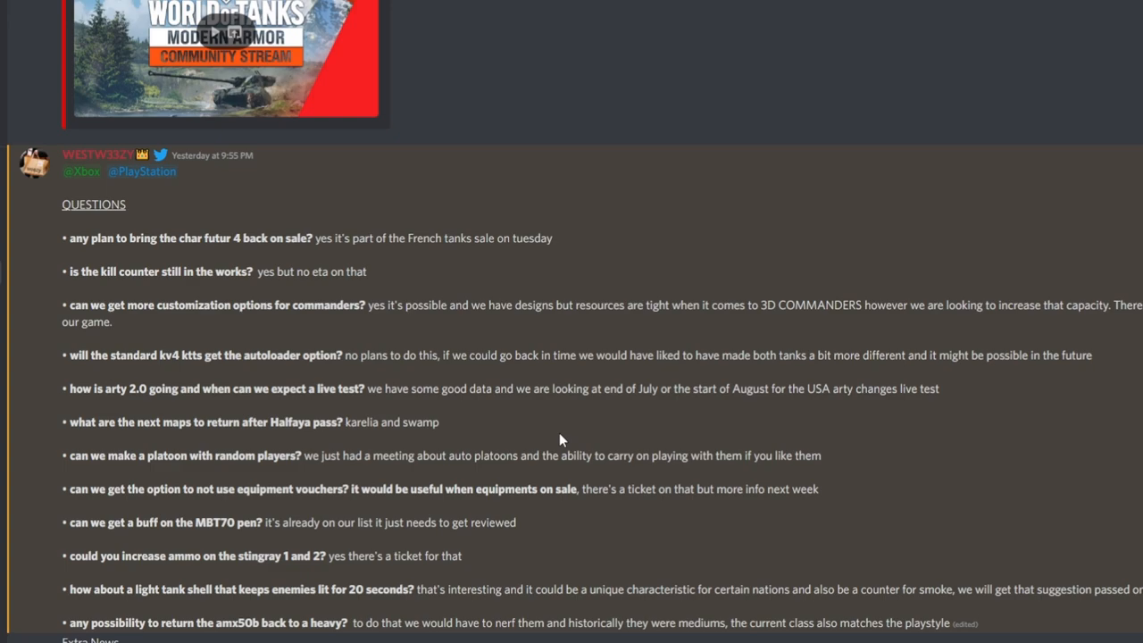
pyautogui.moveTo(46, 533)
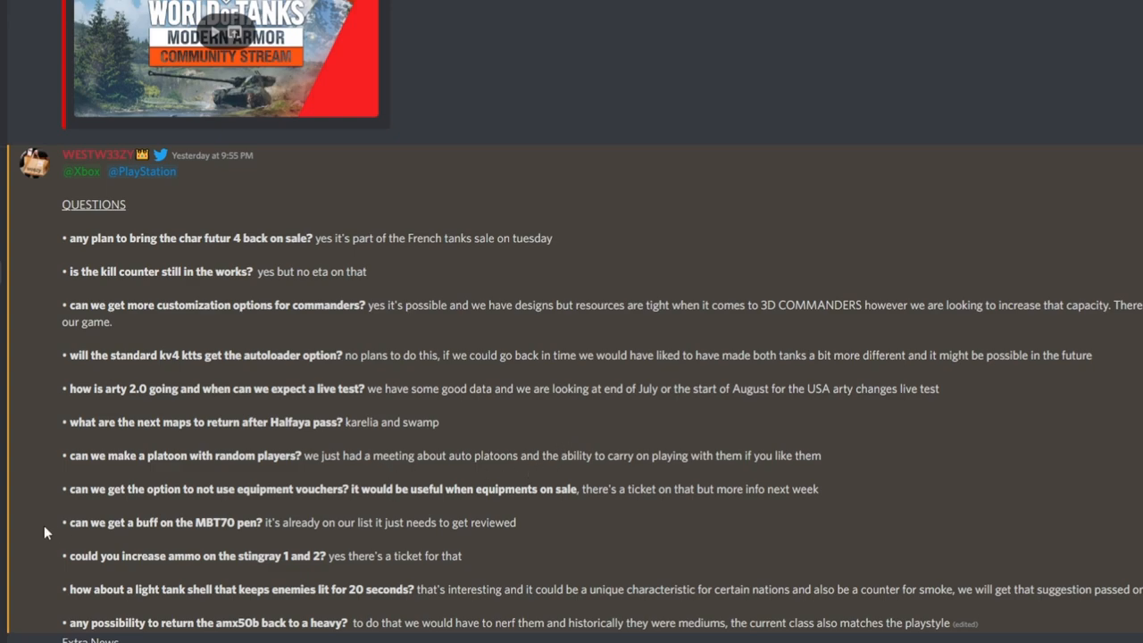
pyautogui.moveTo(300, 507)
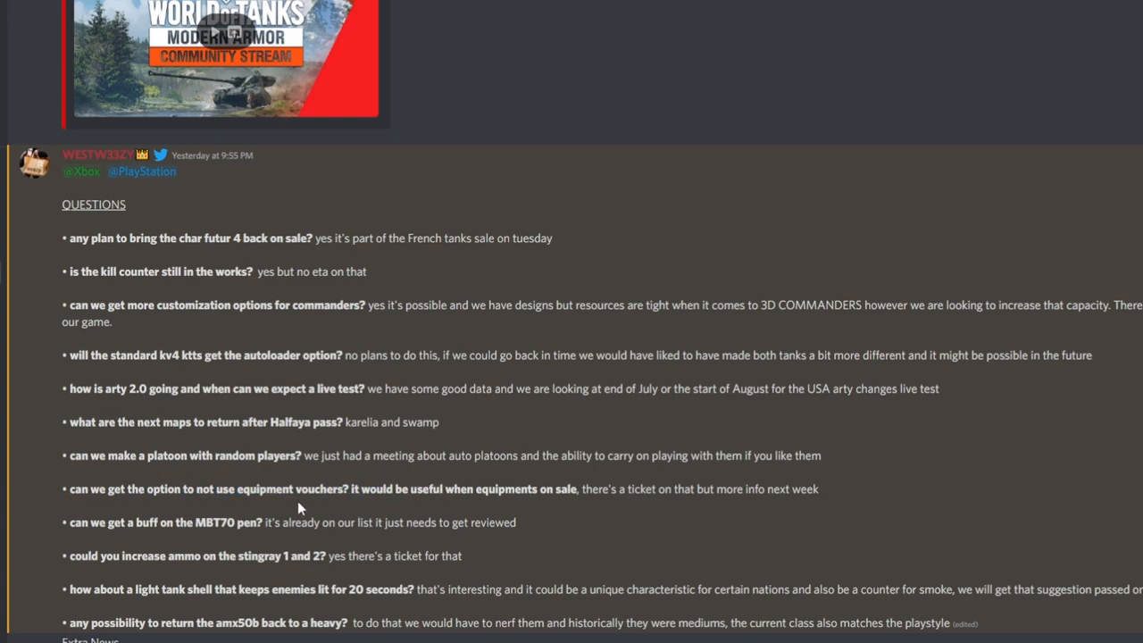
pyautogui.moveTo(353, 489); pyautogui.dragTo(569, 489)
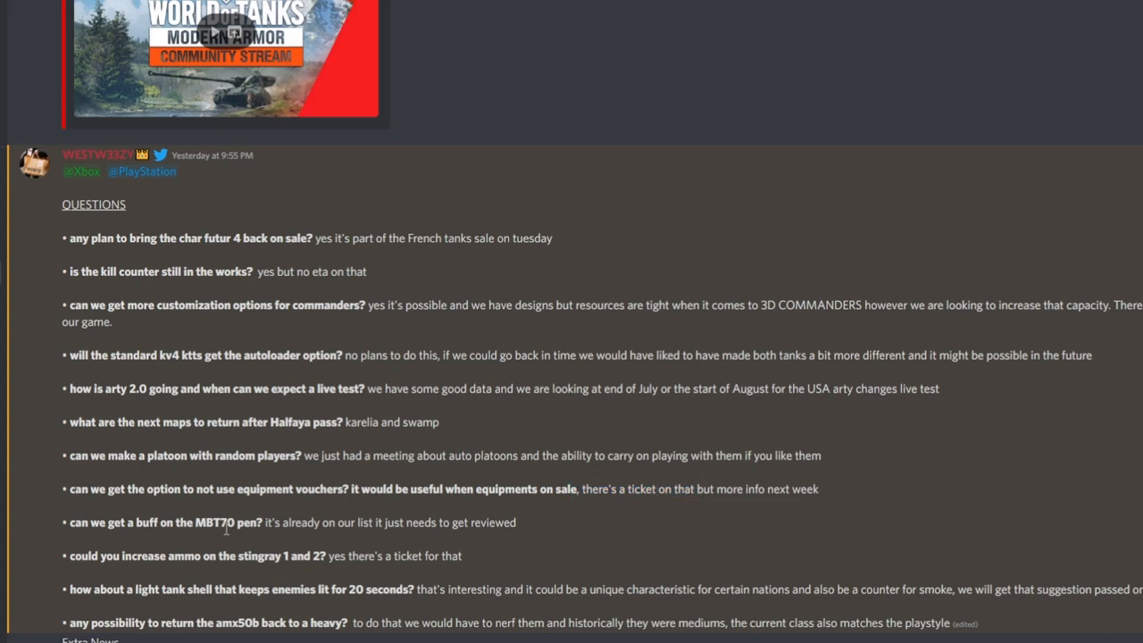
pyautogui.moveTo(312, 516)
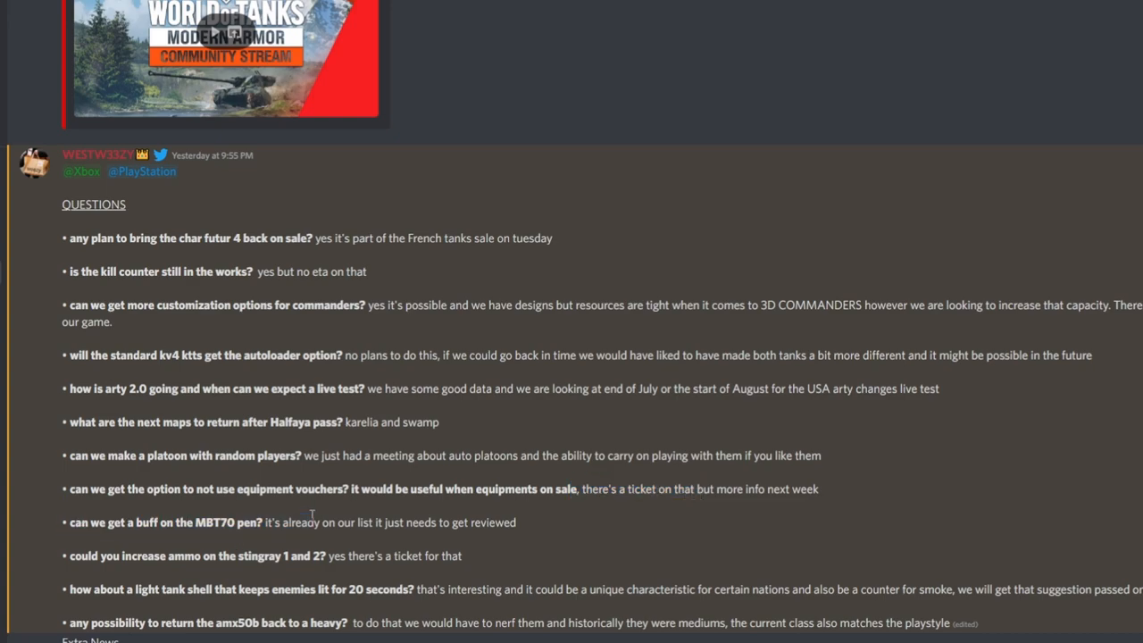
pyautogui.moveTo(276, 523); pyautogui.dragTo(516, 523)
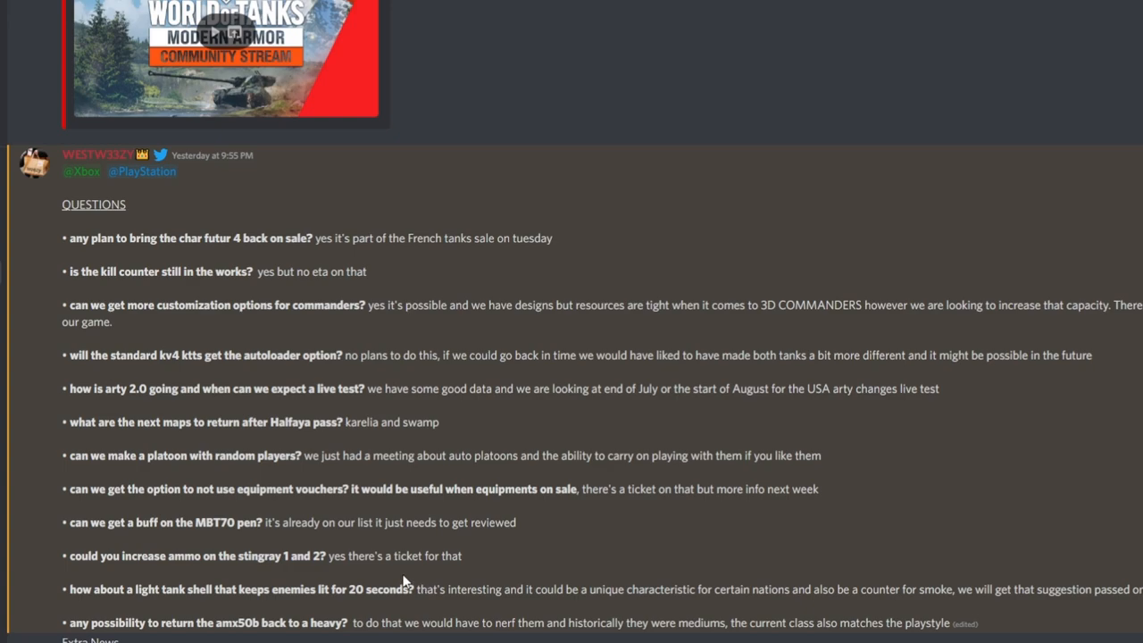
pyautogui.moveTo(80, 589); pyautogui.dragTo(304, 588)
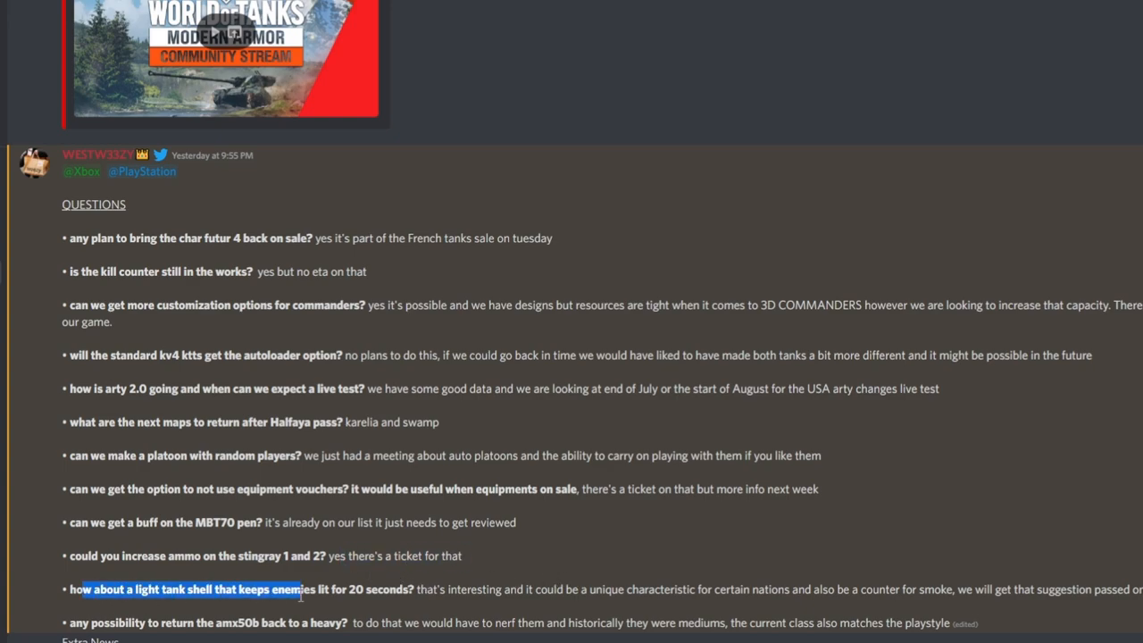
pyautogui.moveTo(362, 616)
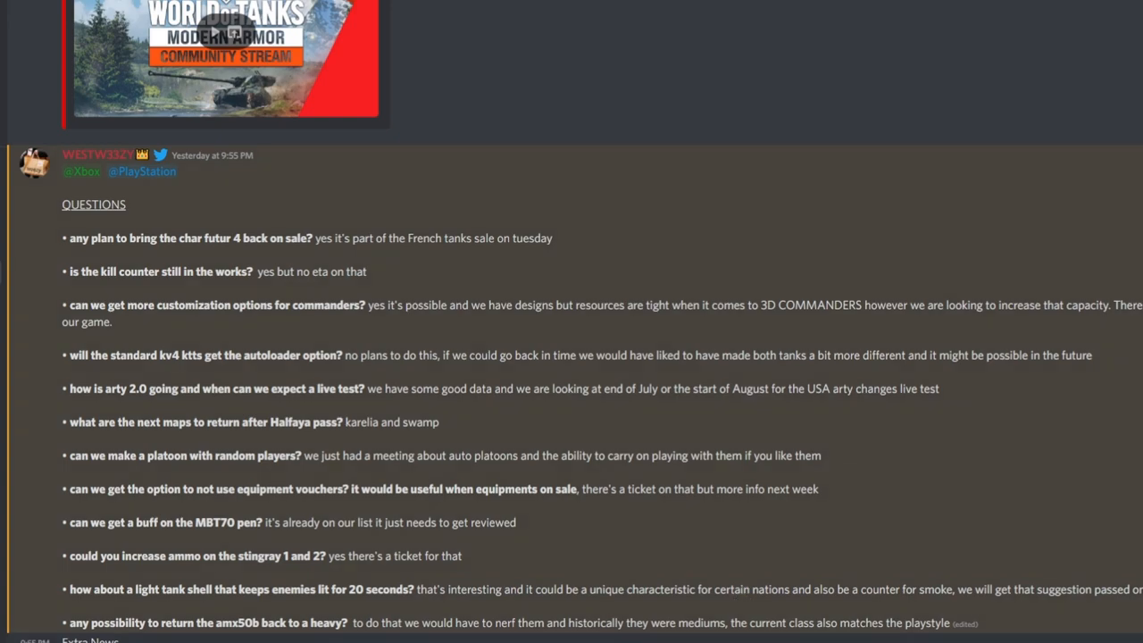
pyautogui.moveTo(607, 639)
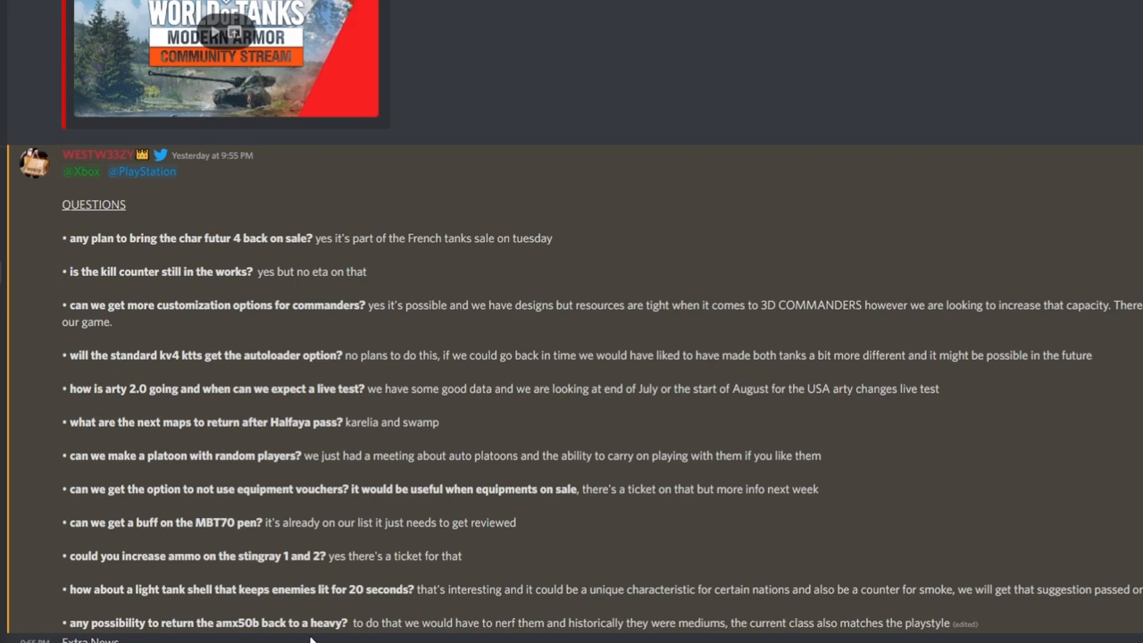
pyautogui.moveTo(650, 638)
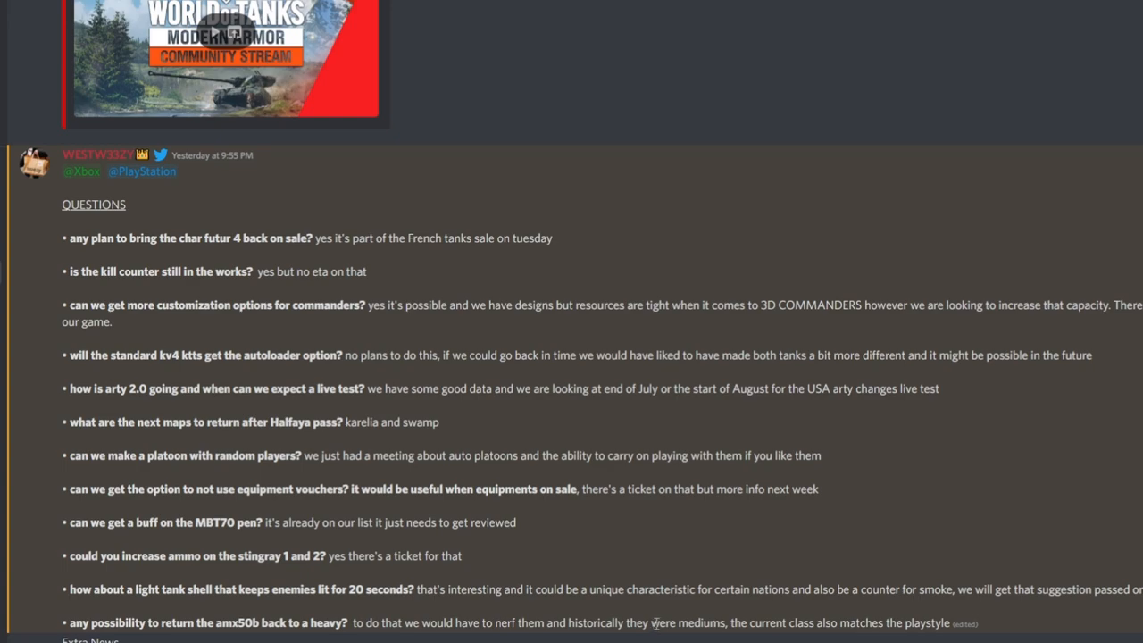
pyautogui.moveTo(713, 551)
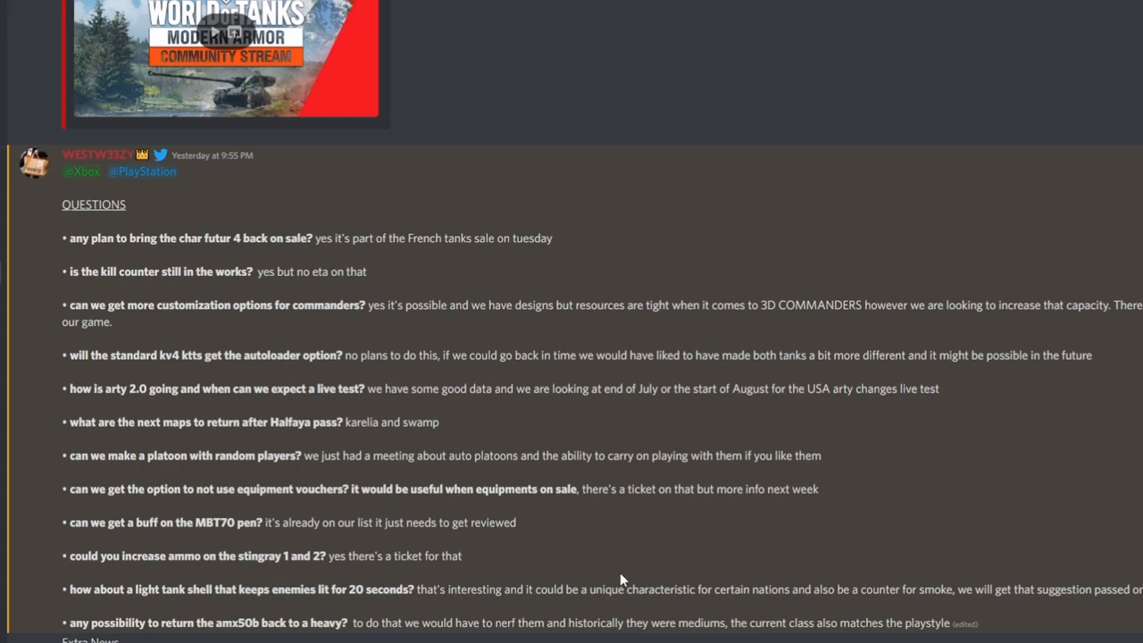
pyautogui.moveTo(616, 586)
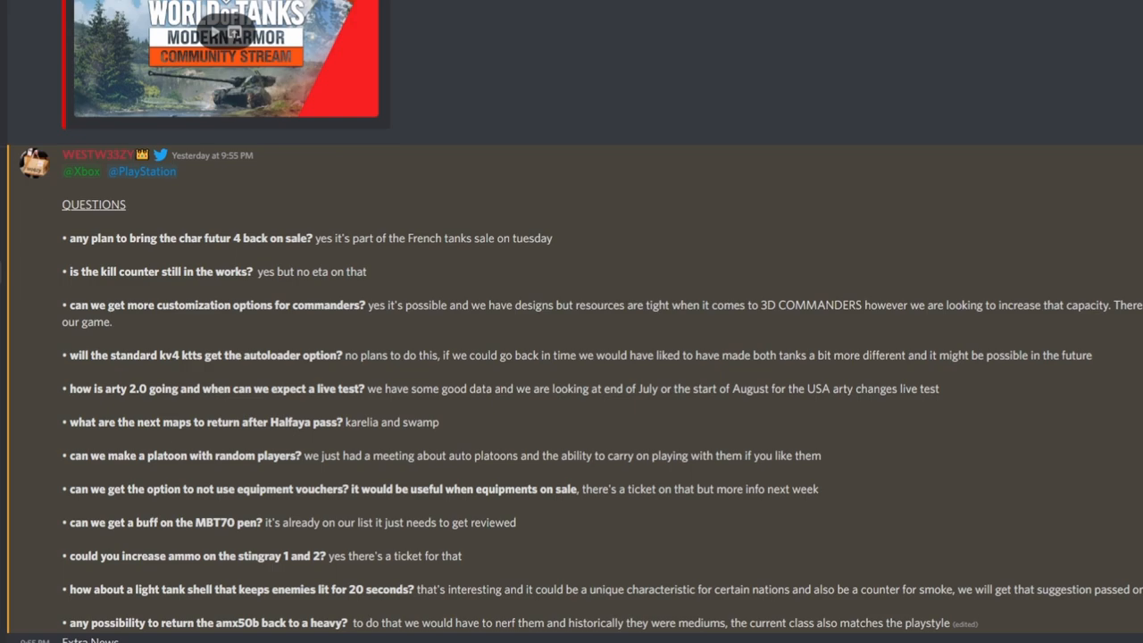
pyautogui.scroll(3)
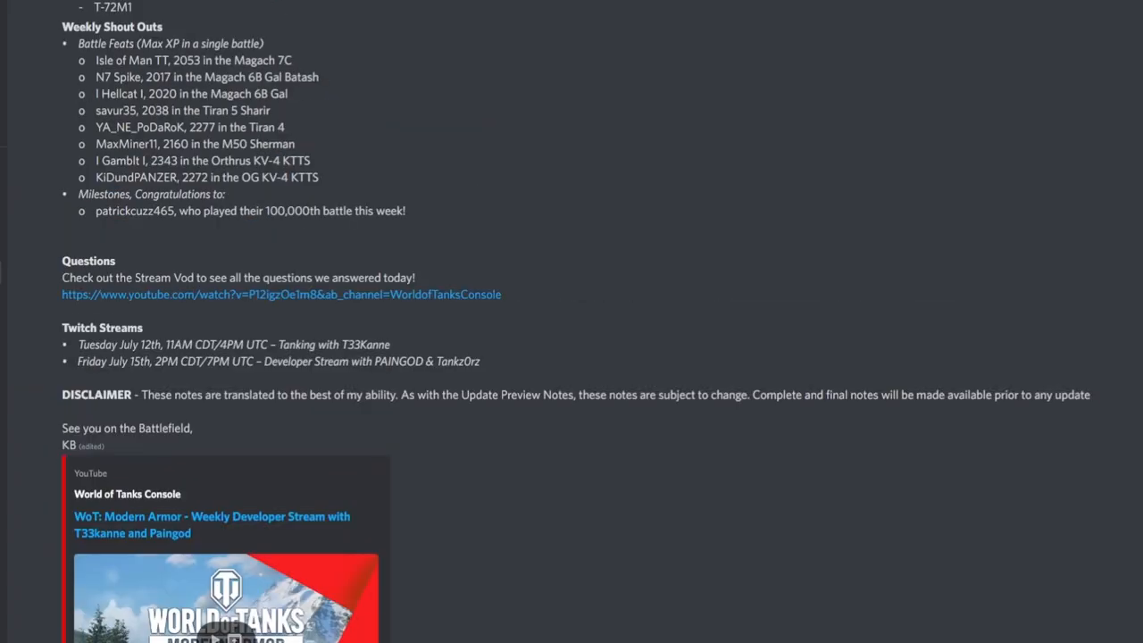
pyautogui.scroll(3)
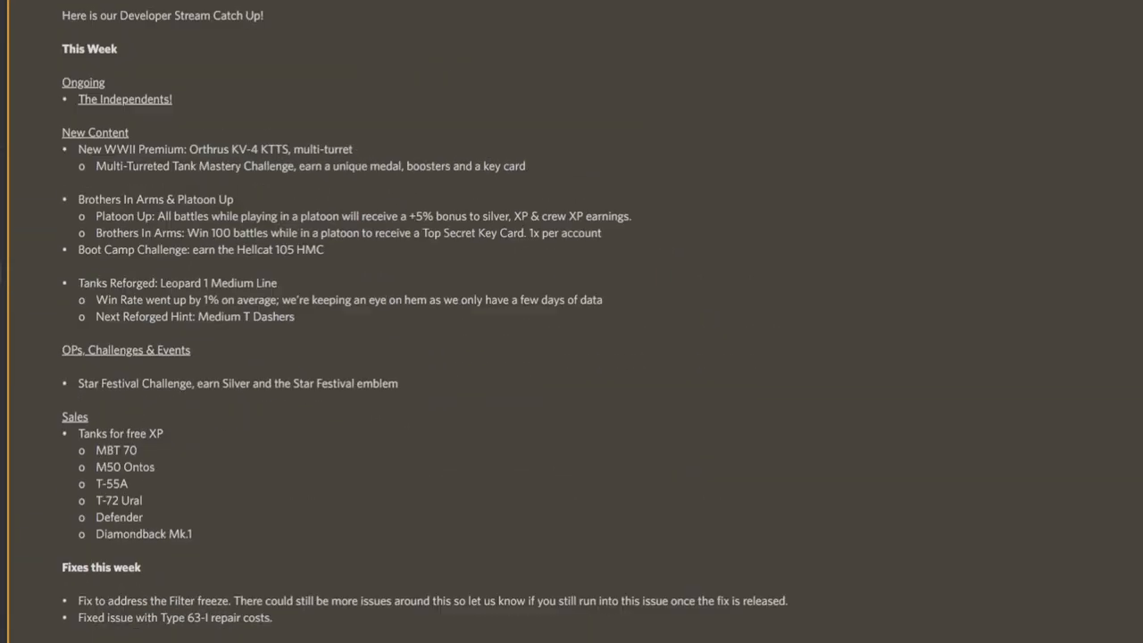
pyautogui.scroll(-3)
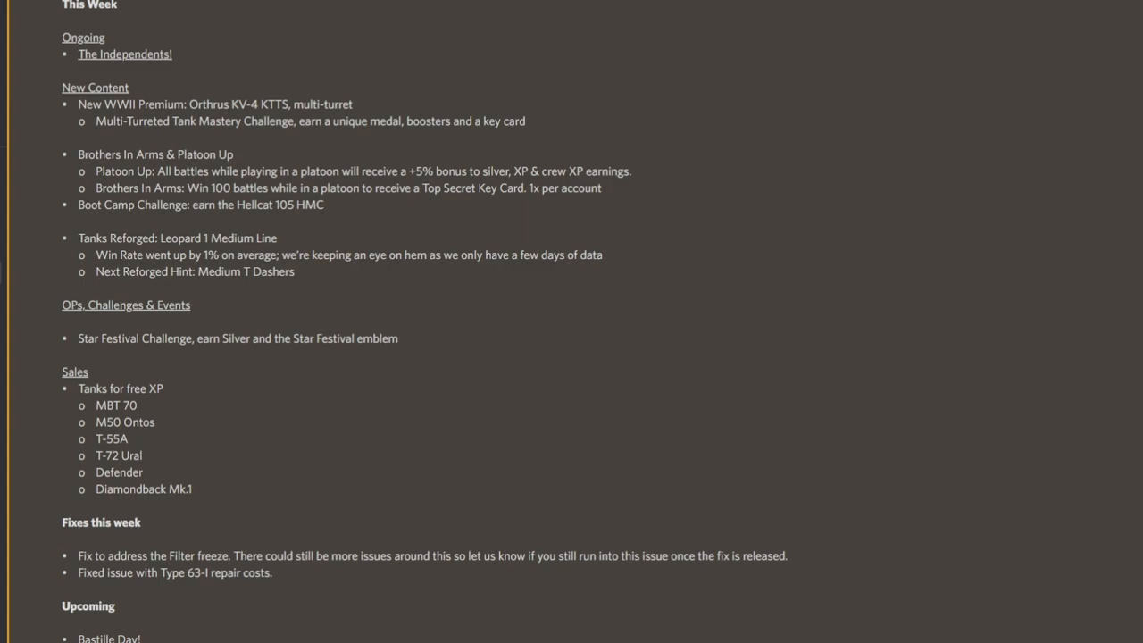
pyautogui.scroll(-3)
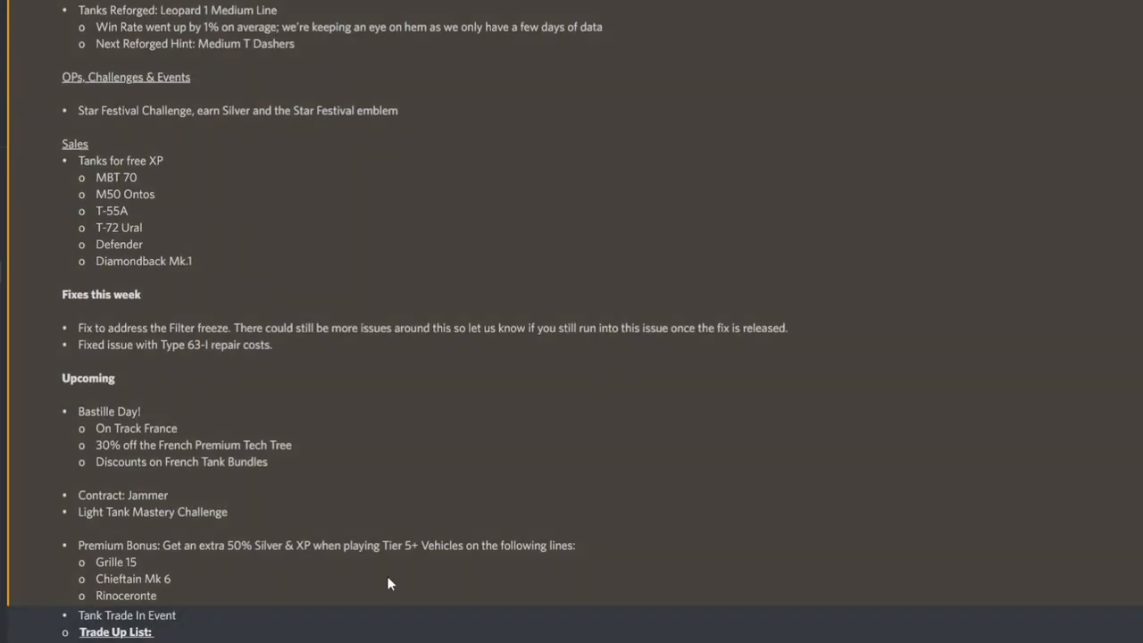
pyautogui.scroll(-3)
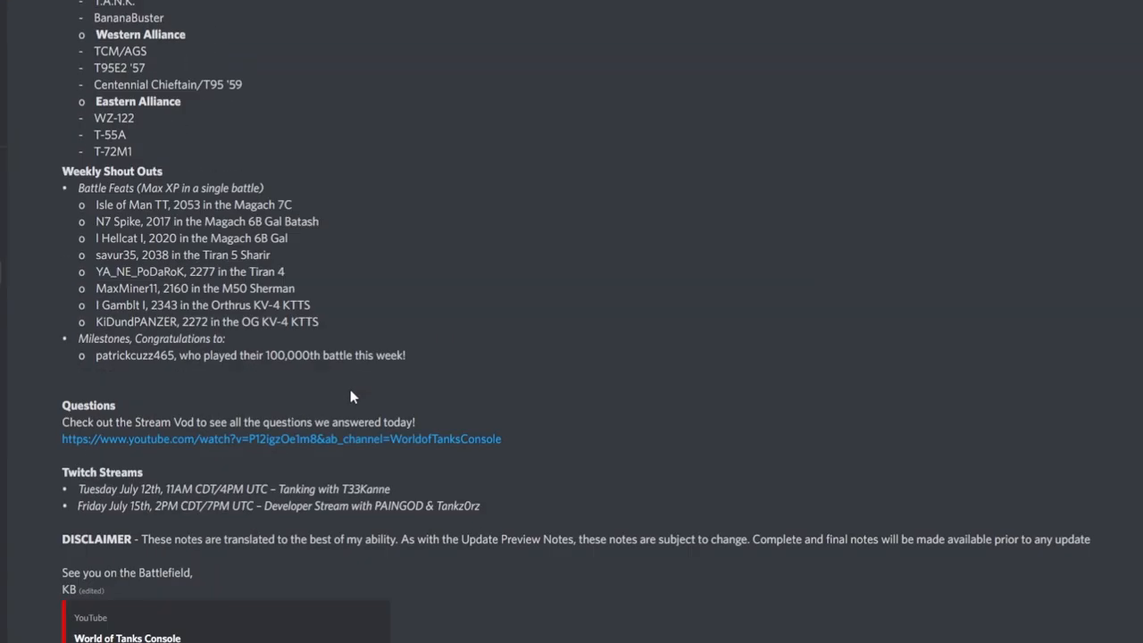
pyautogui.scroll(-3)
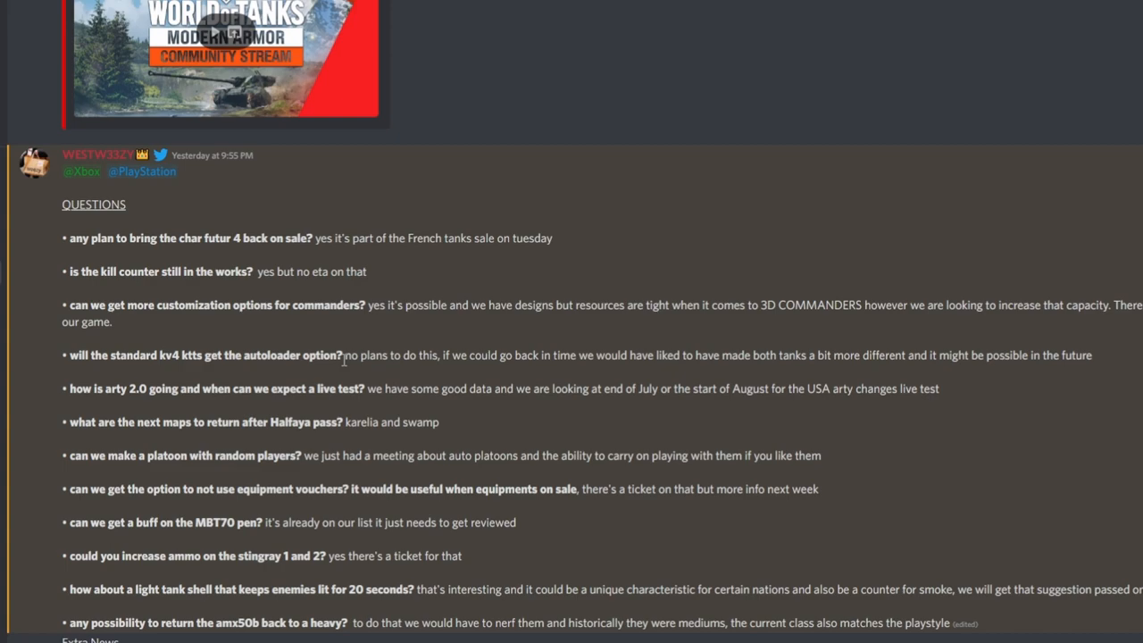
pyautogui.moveTo(423, 412)
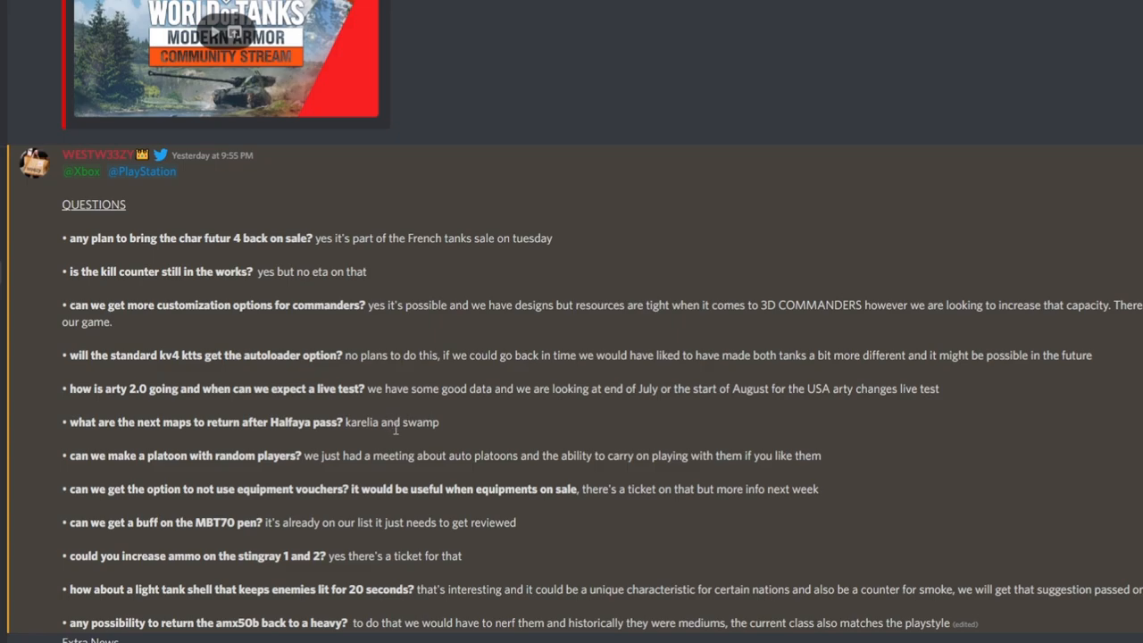
pyautogui.moveTo(378, 435)
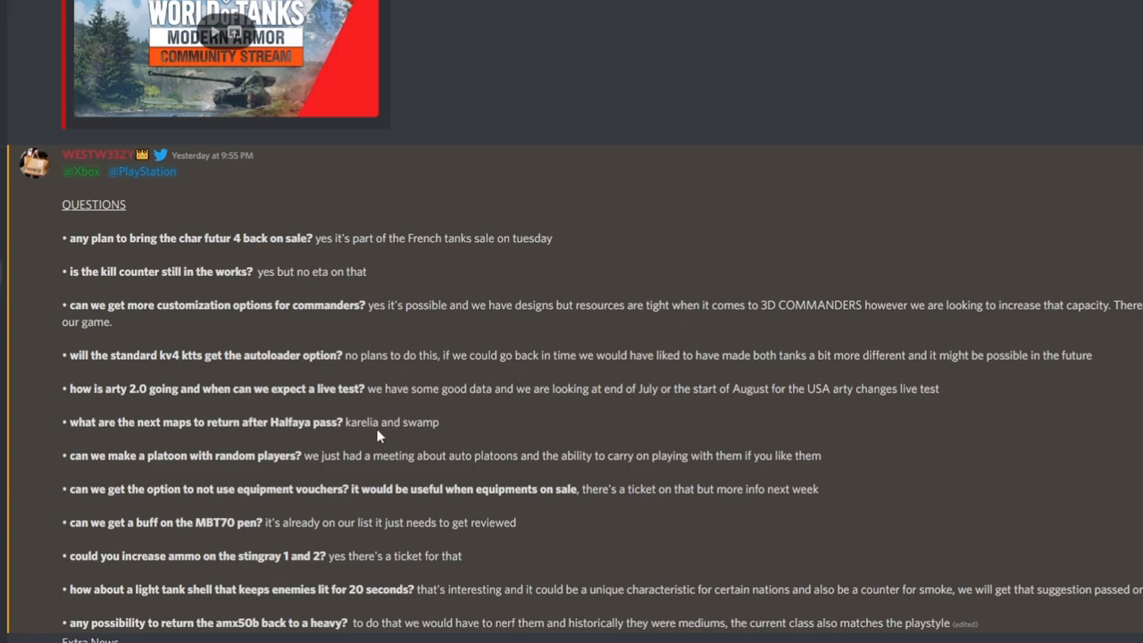